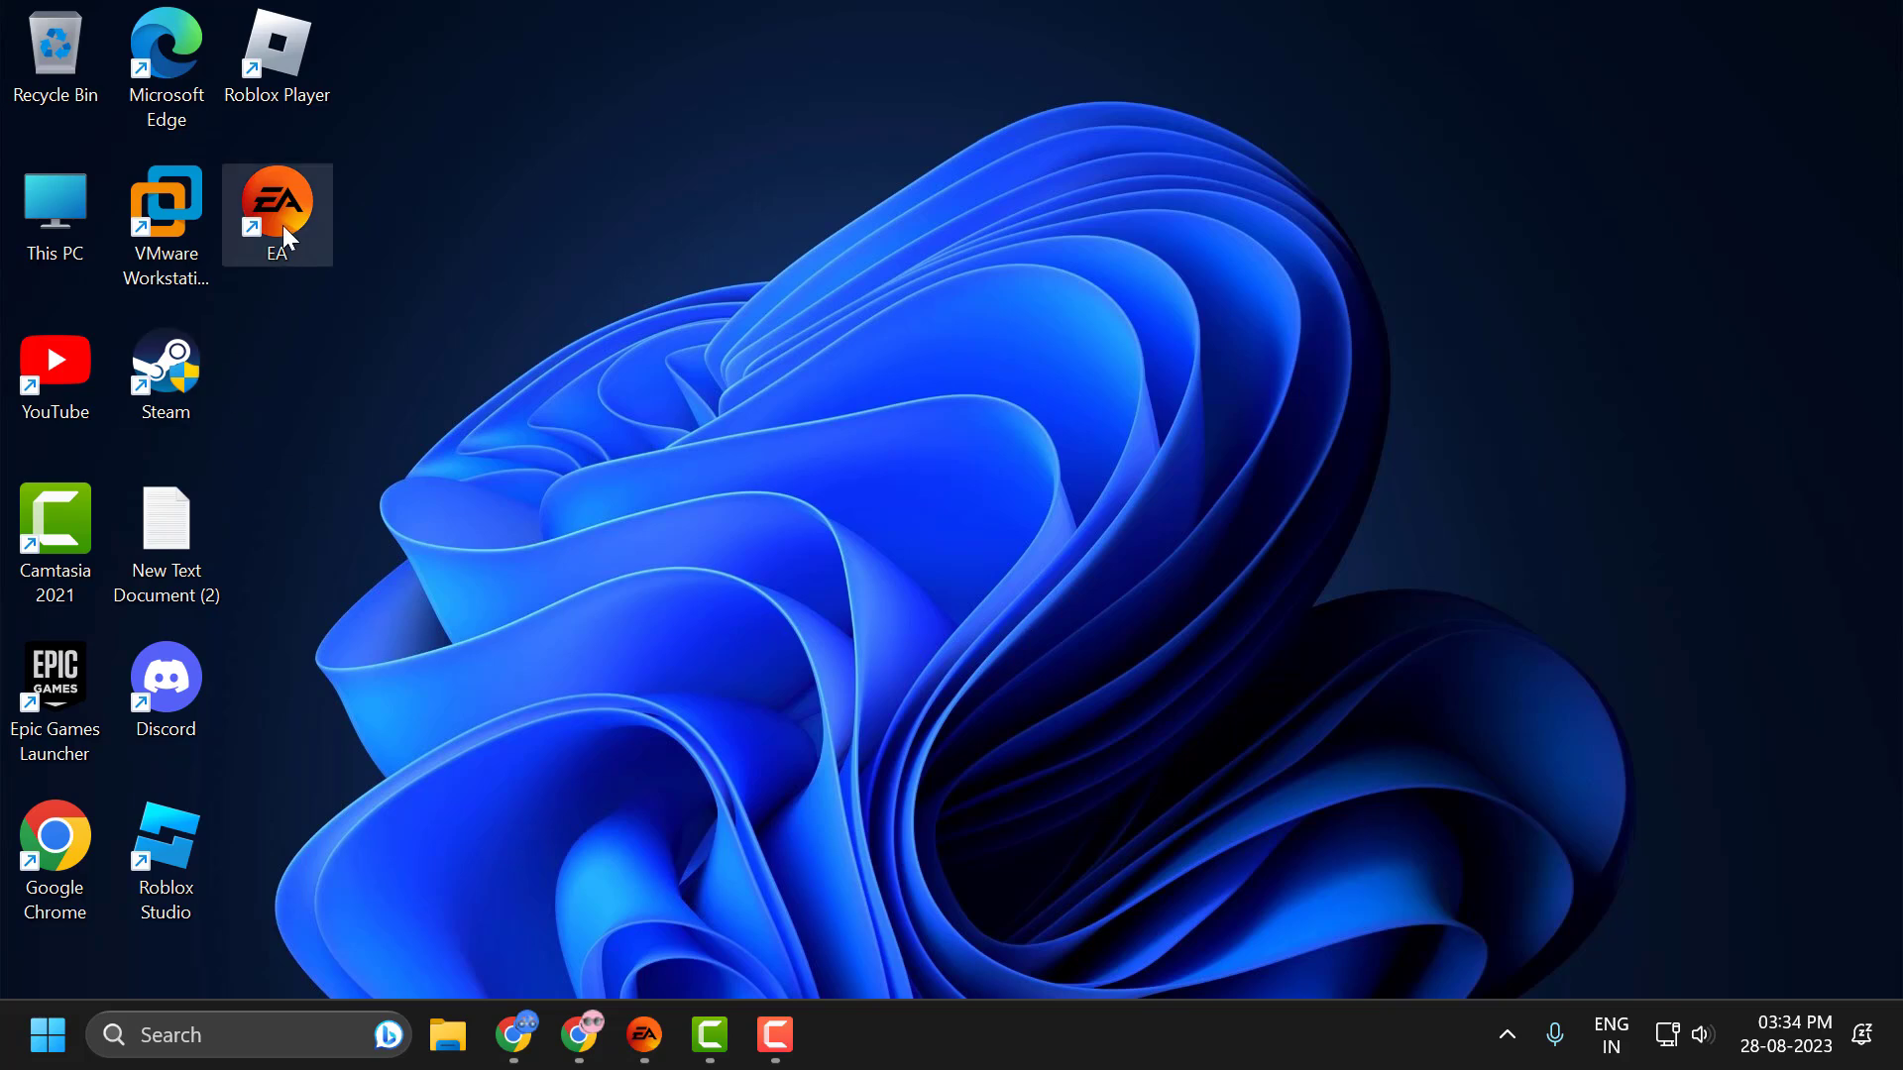
Open the Properties dialog of the EA desktop shortcut from its right-click menu
right_click(277, 215)
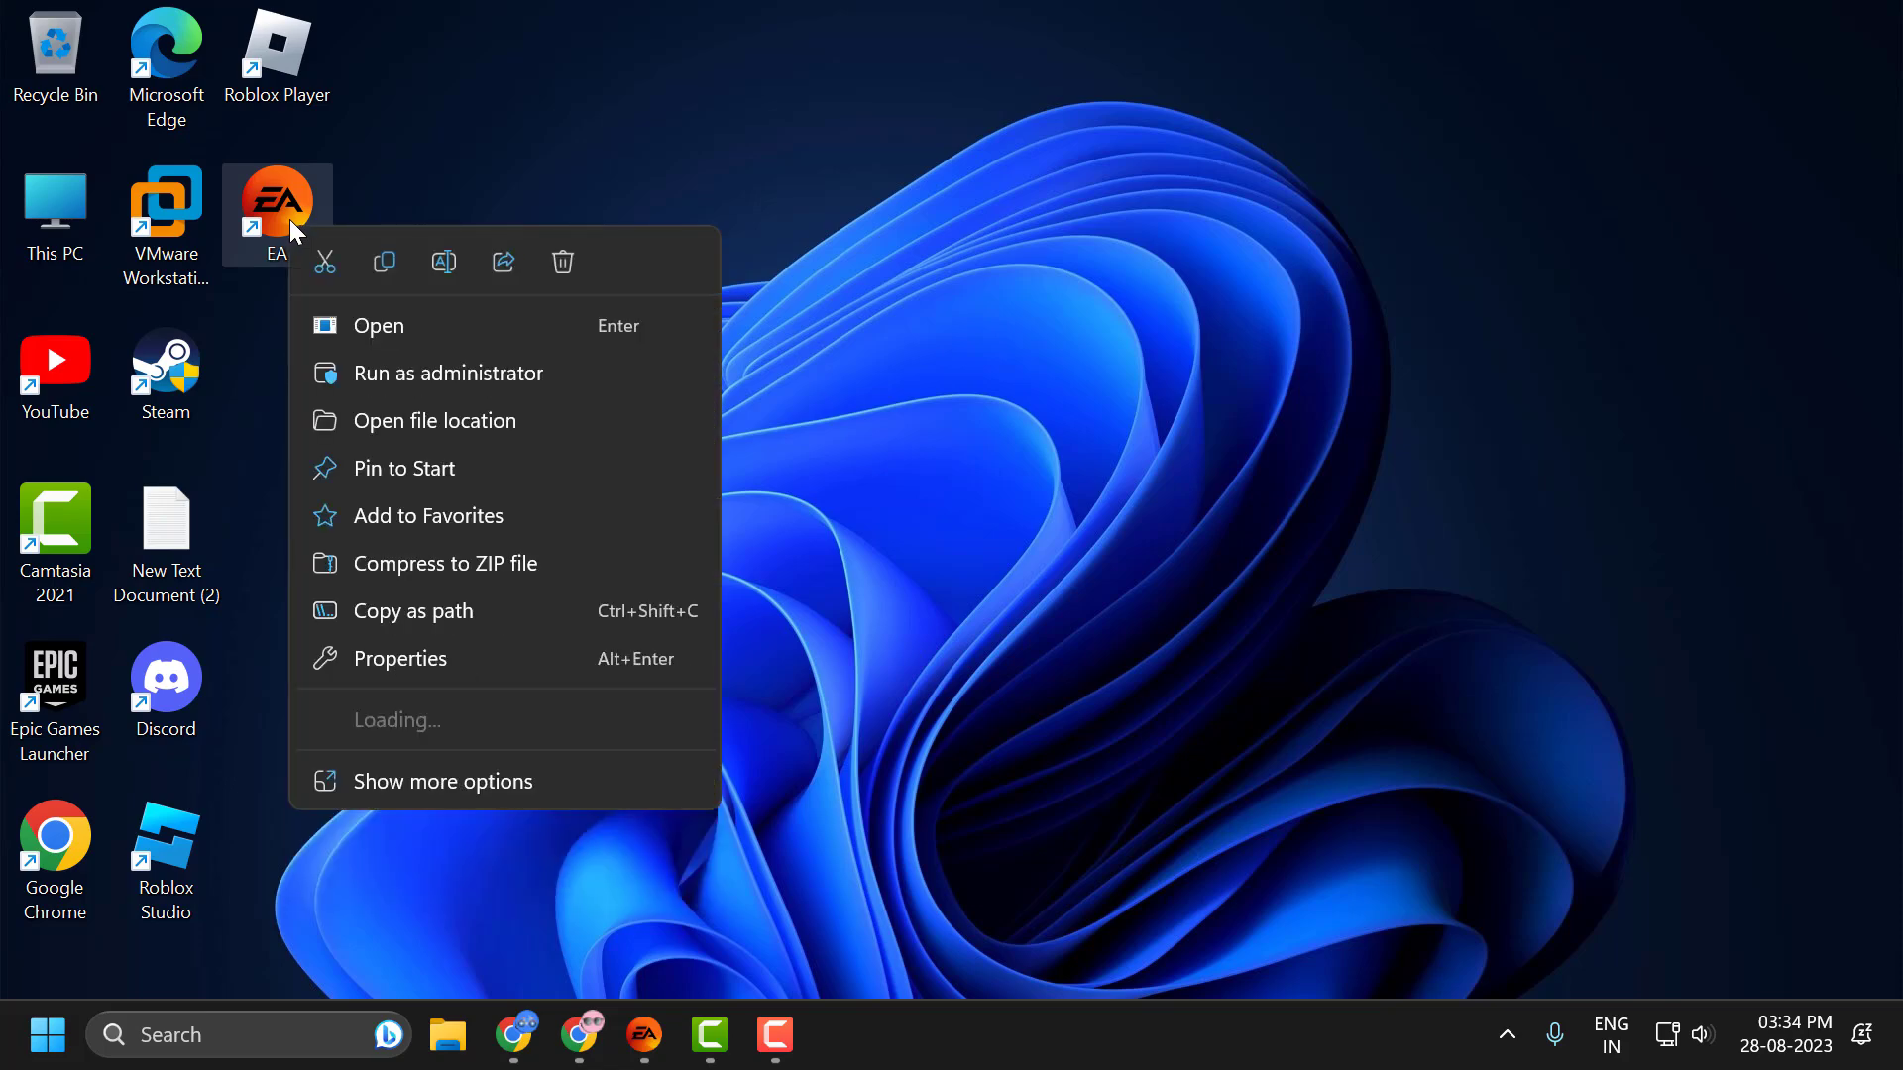
left_click(470, 669)
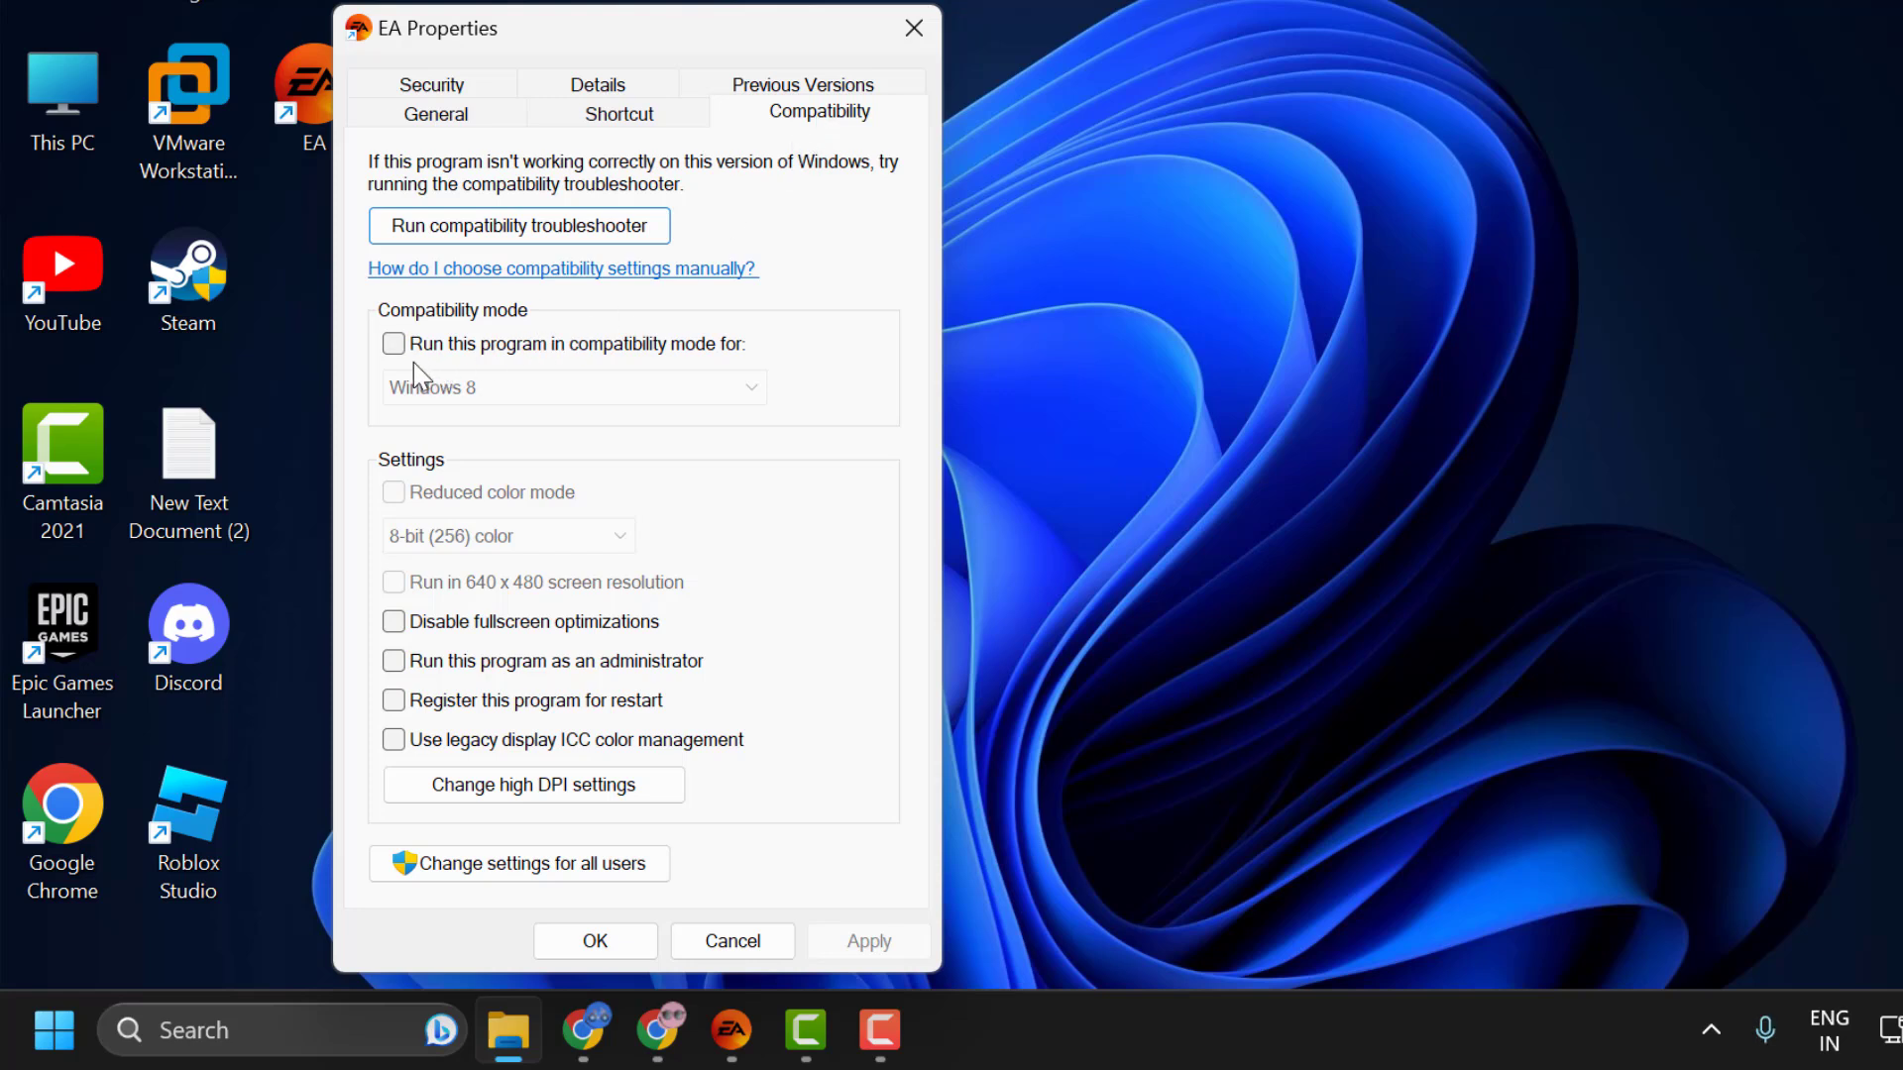
Enable Windows 8 compatibility mode and 'Run as administrator' for the EA shortcut
left_click(394, 344)
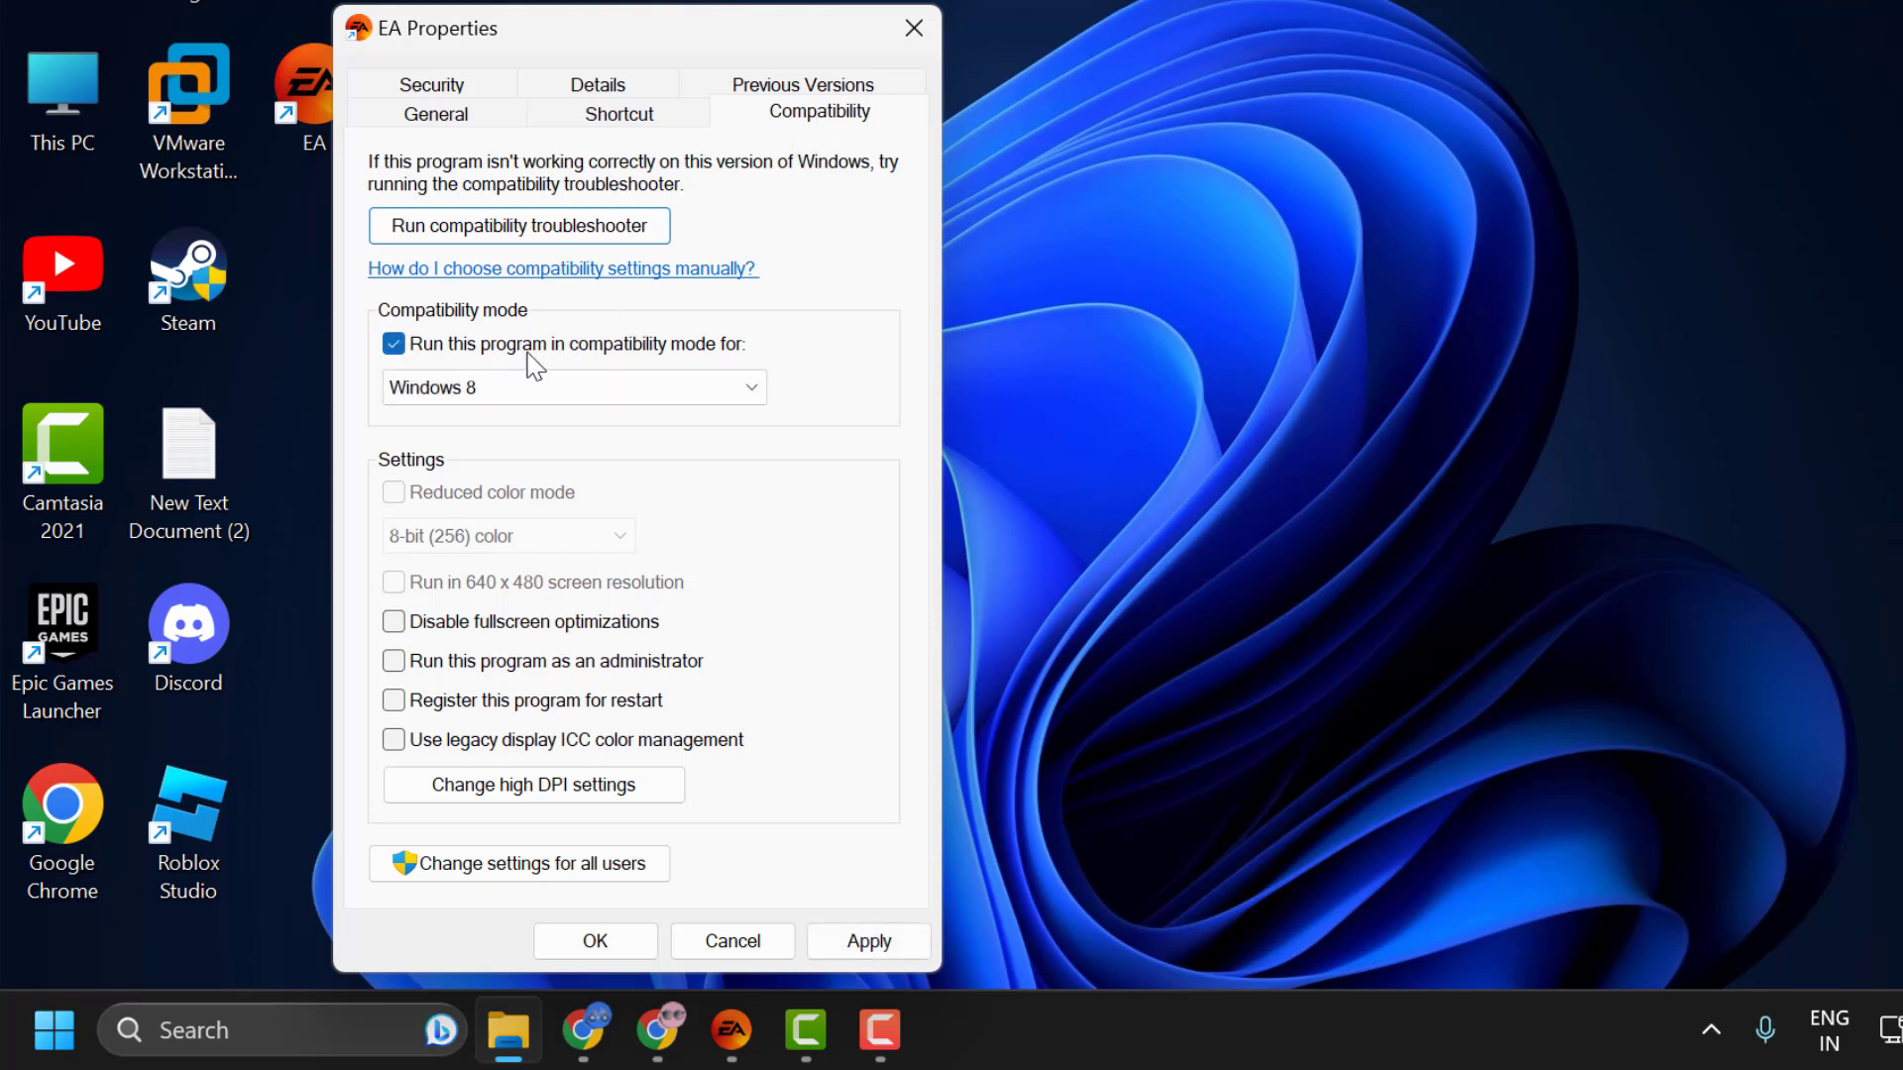
mouse_move(740, 360)
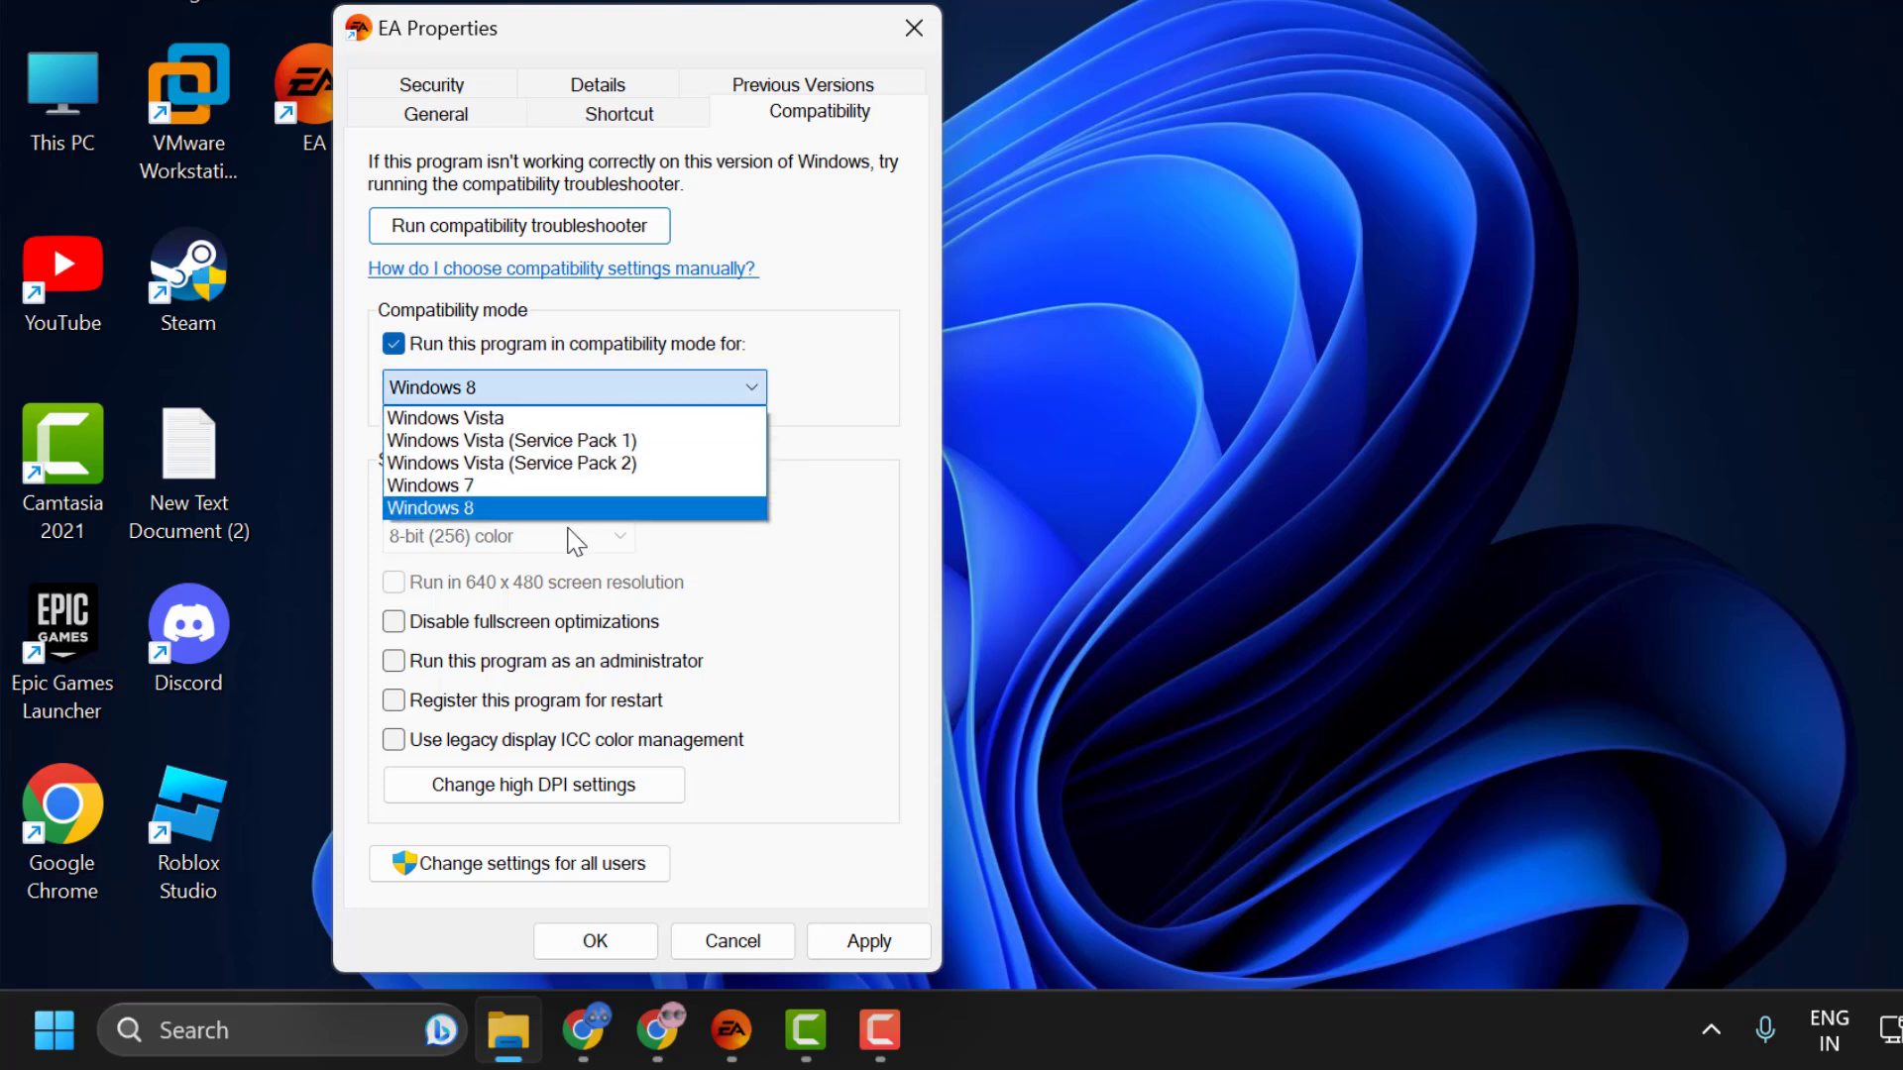
mouse_move(471, 522)
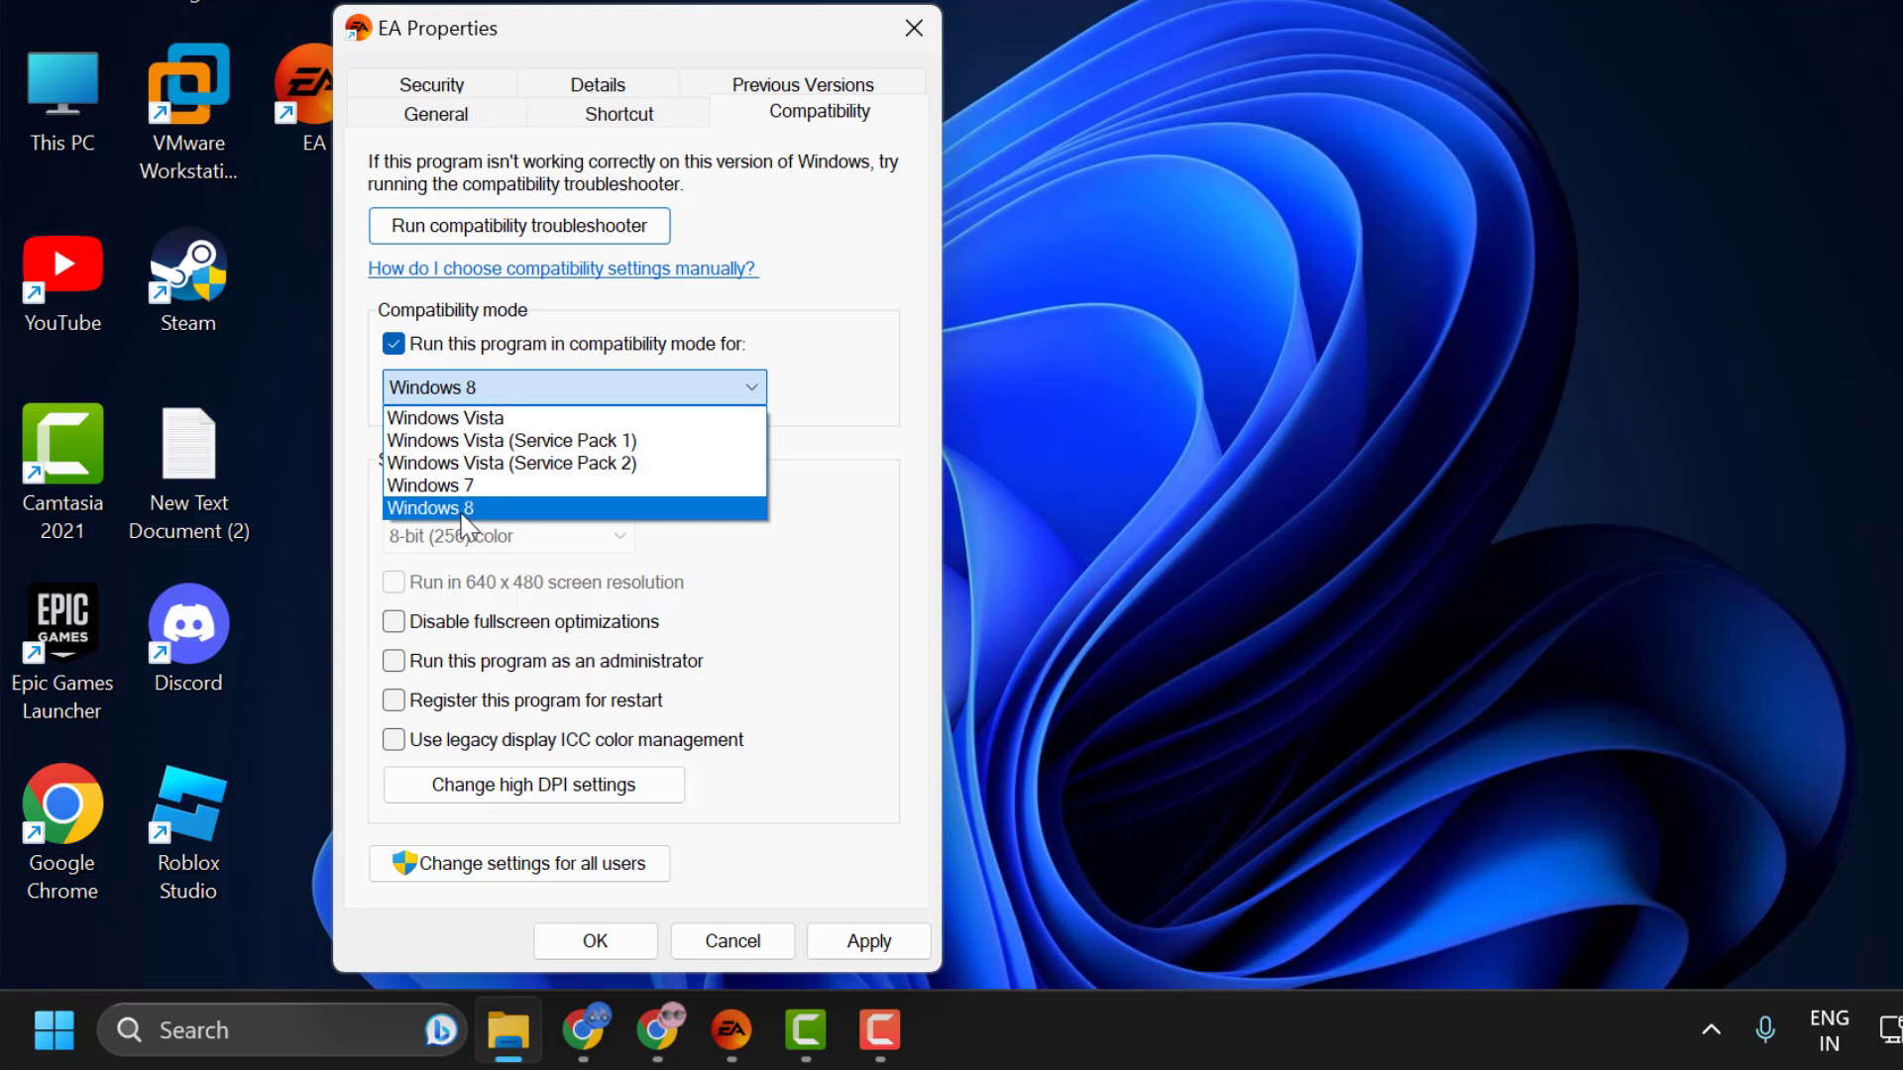
left_click(431, 507)
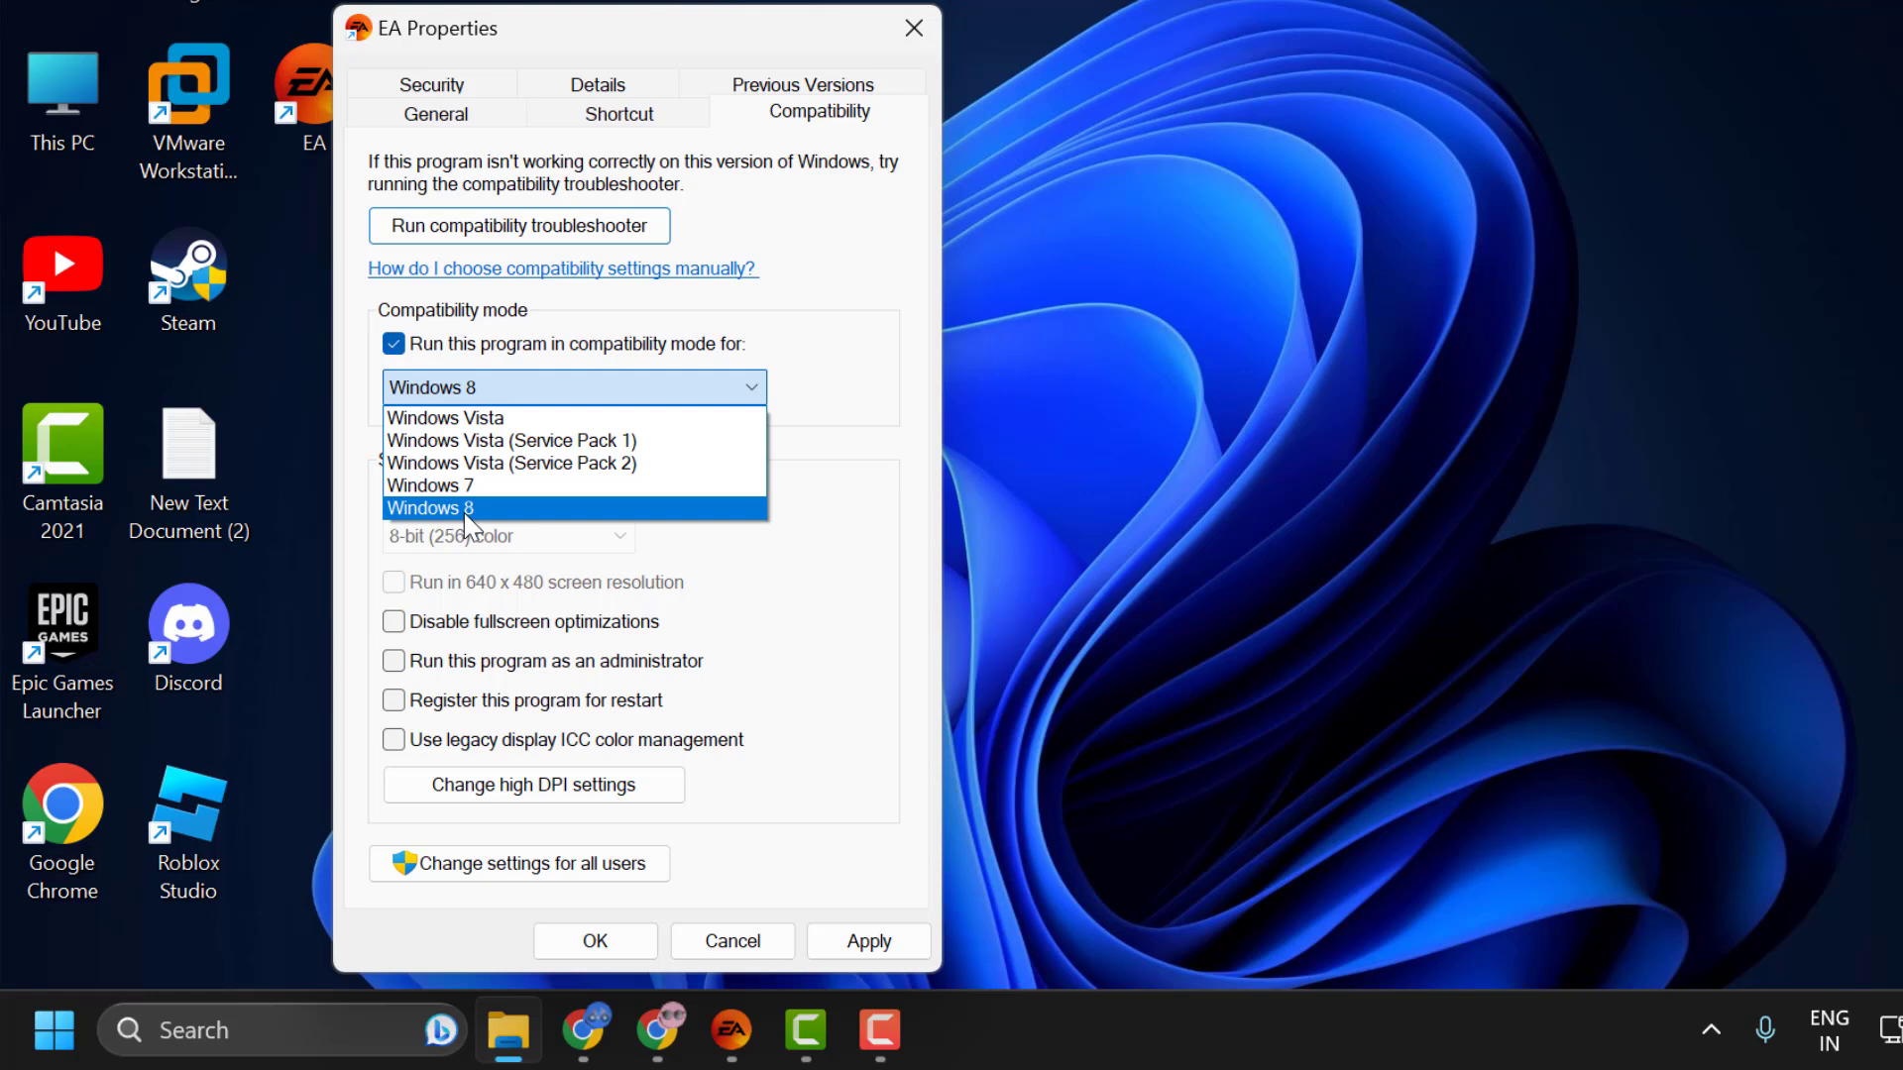
left_click(429, 508)
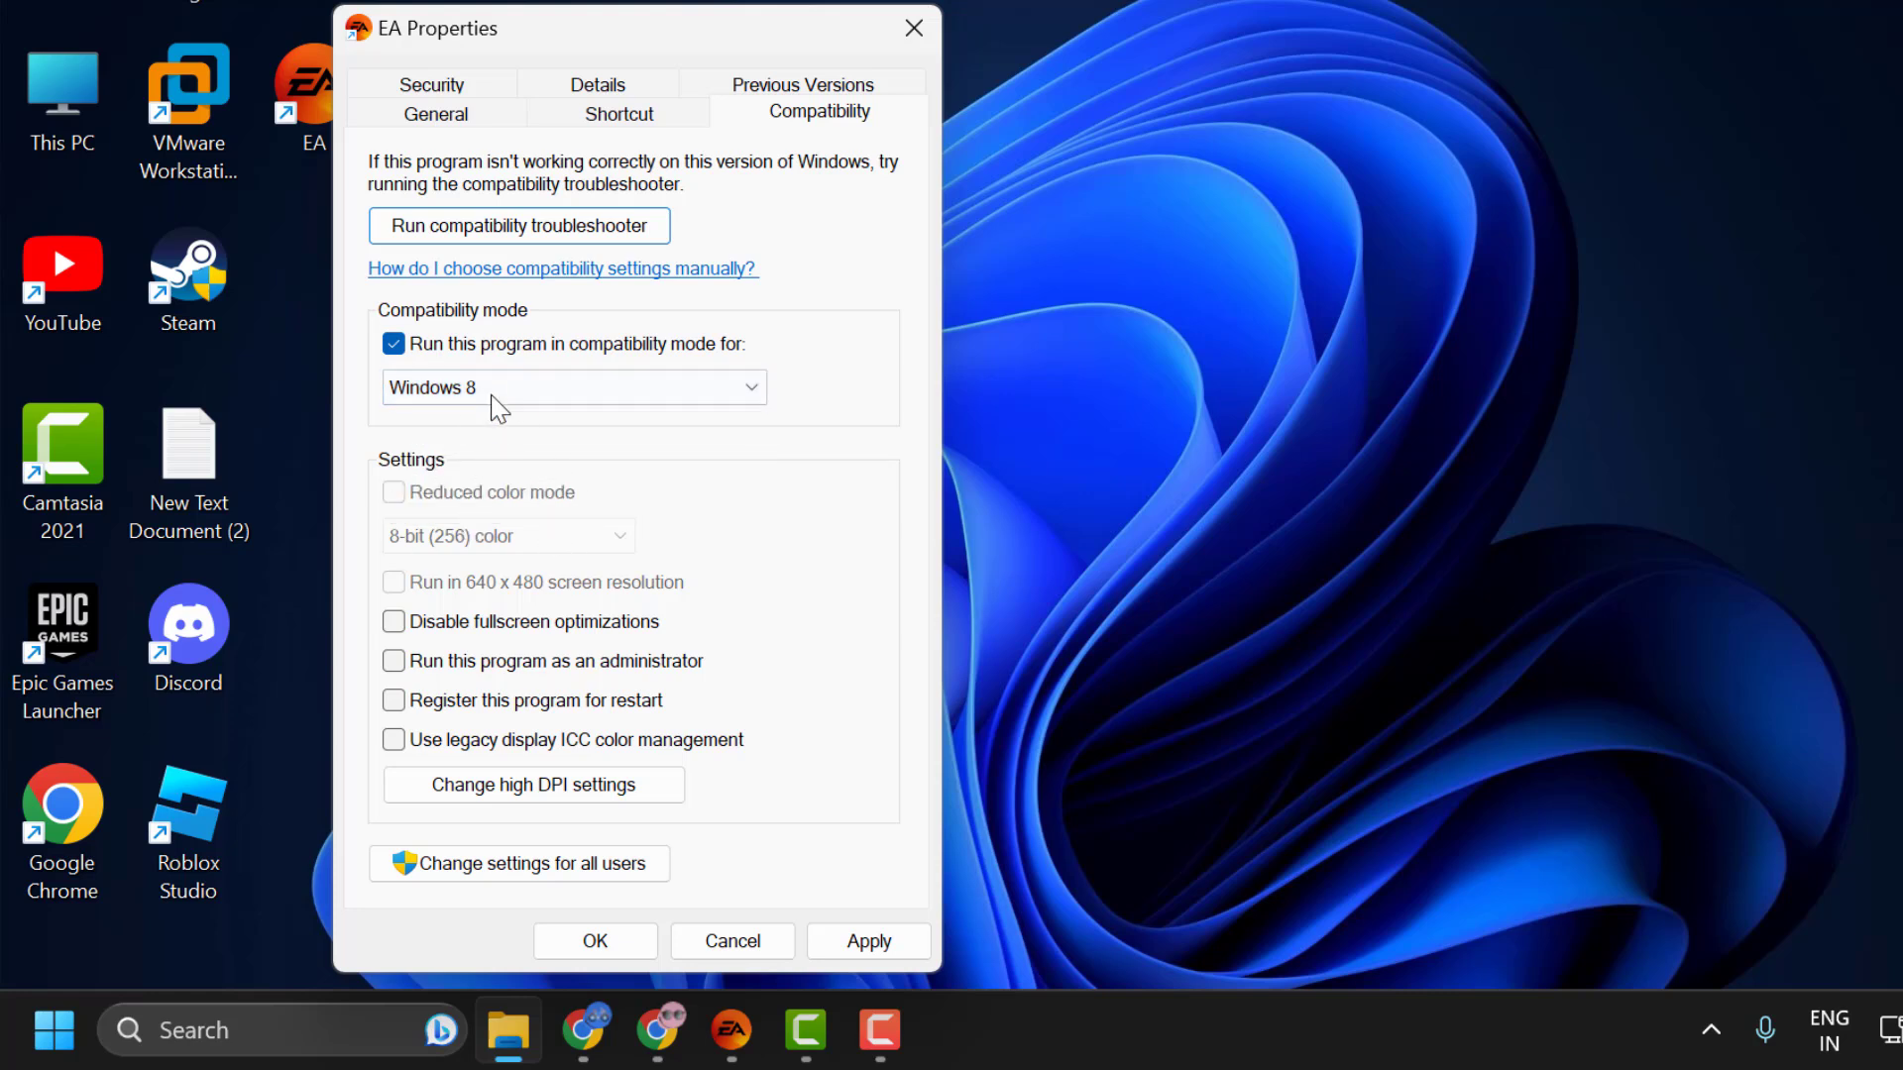
mouse_move(415, 715)
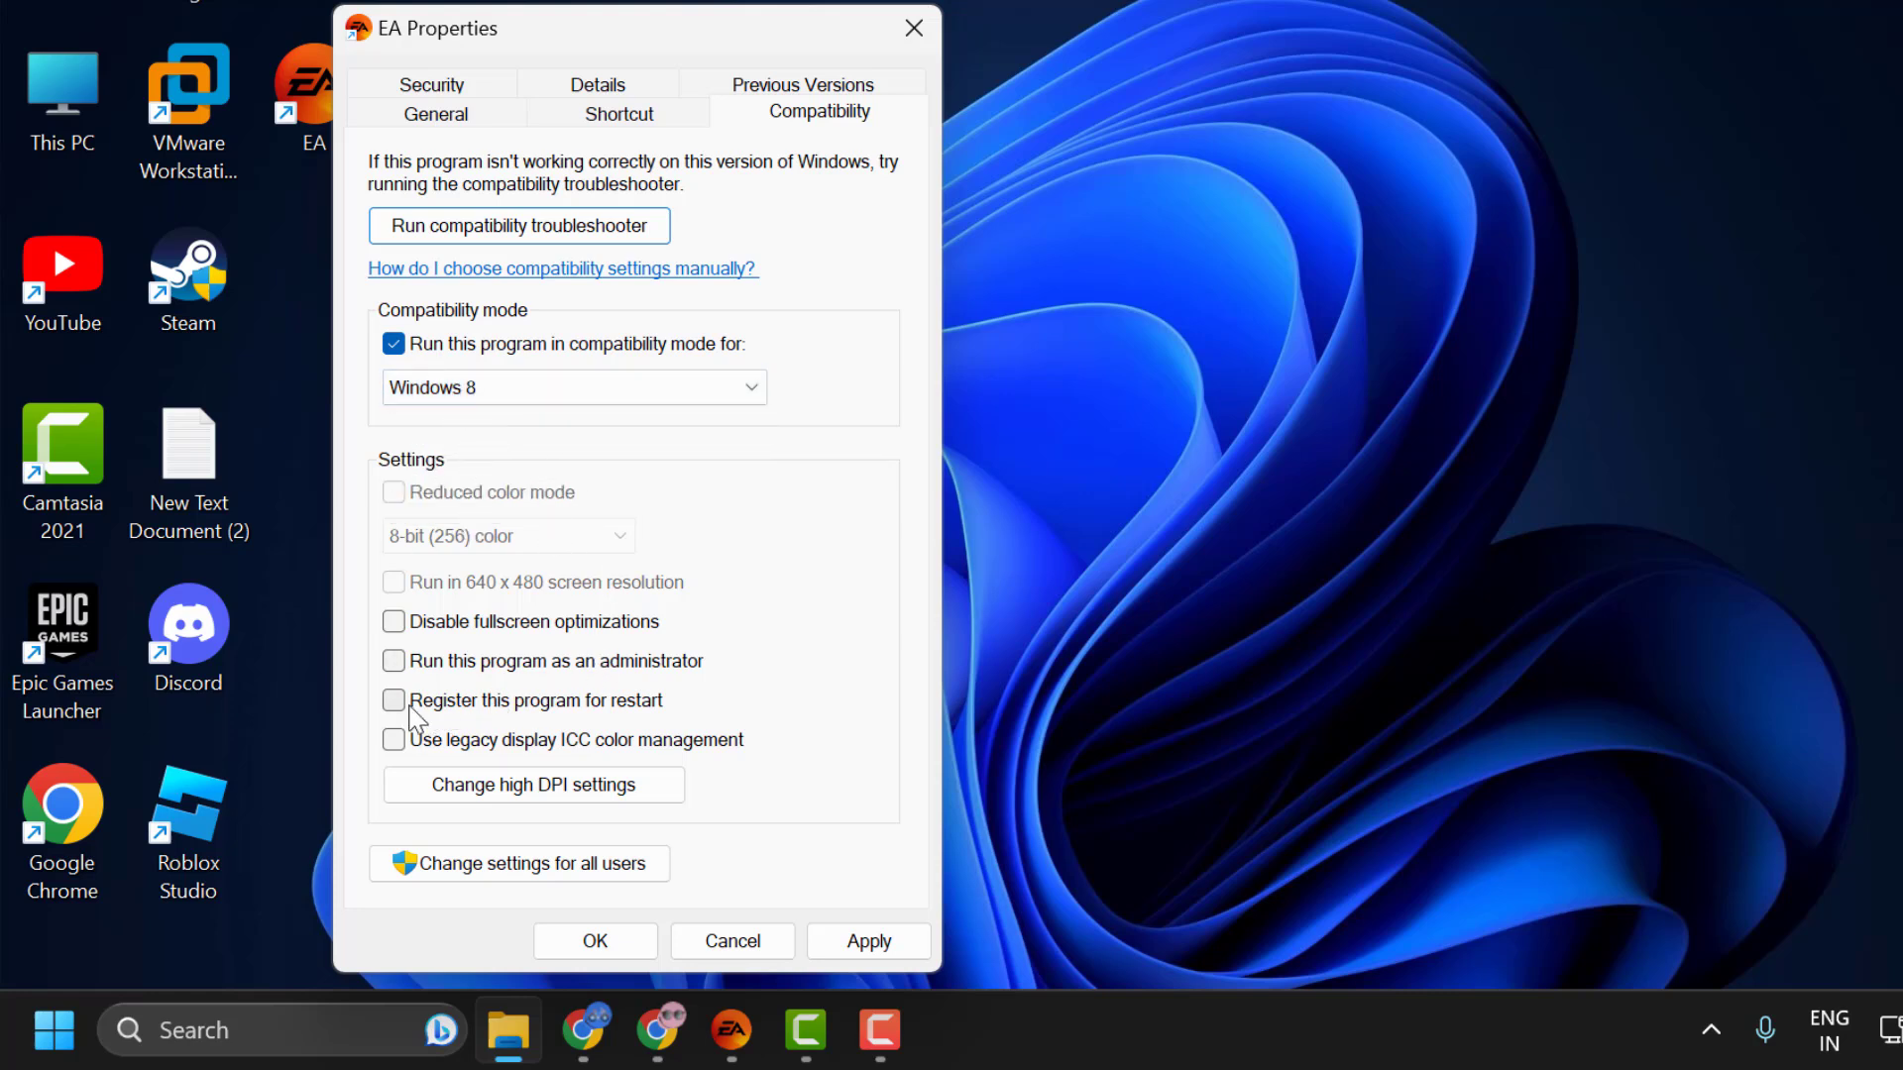
left_click(393, 660)
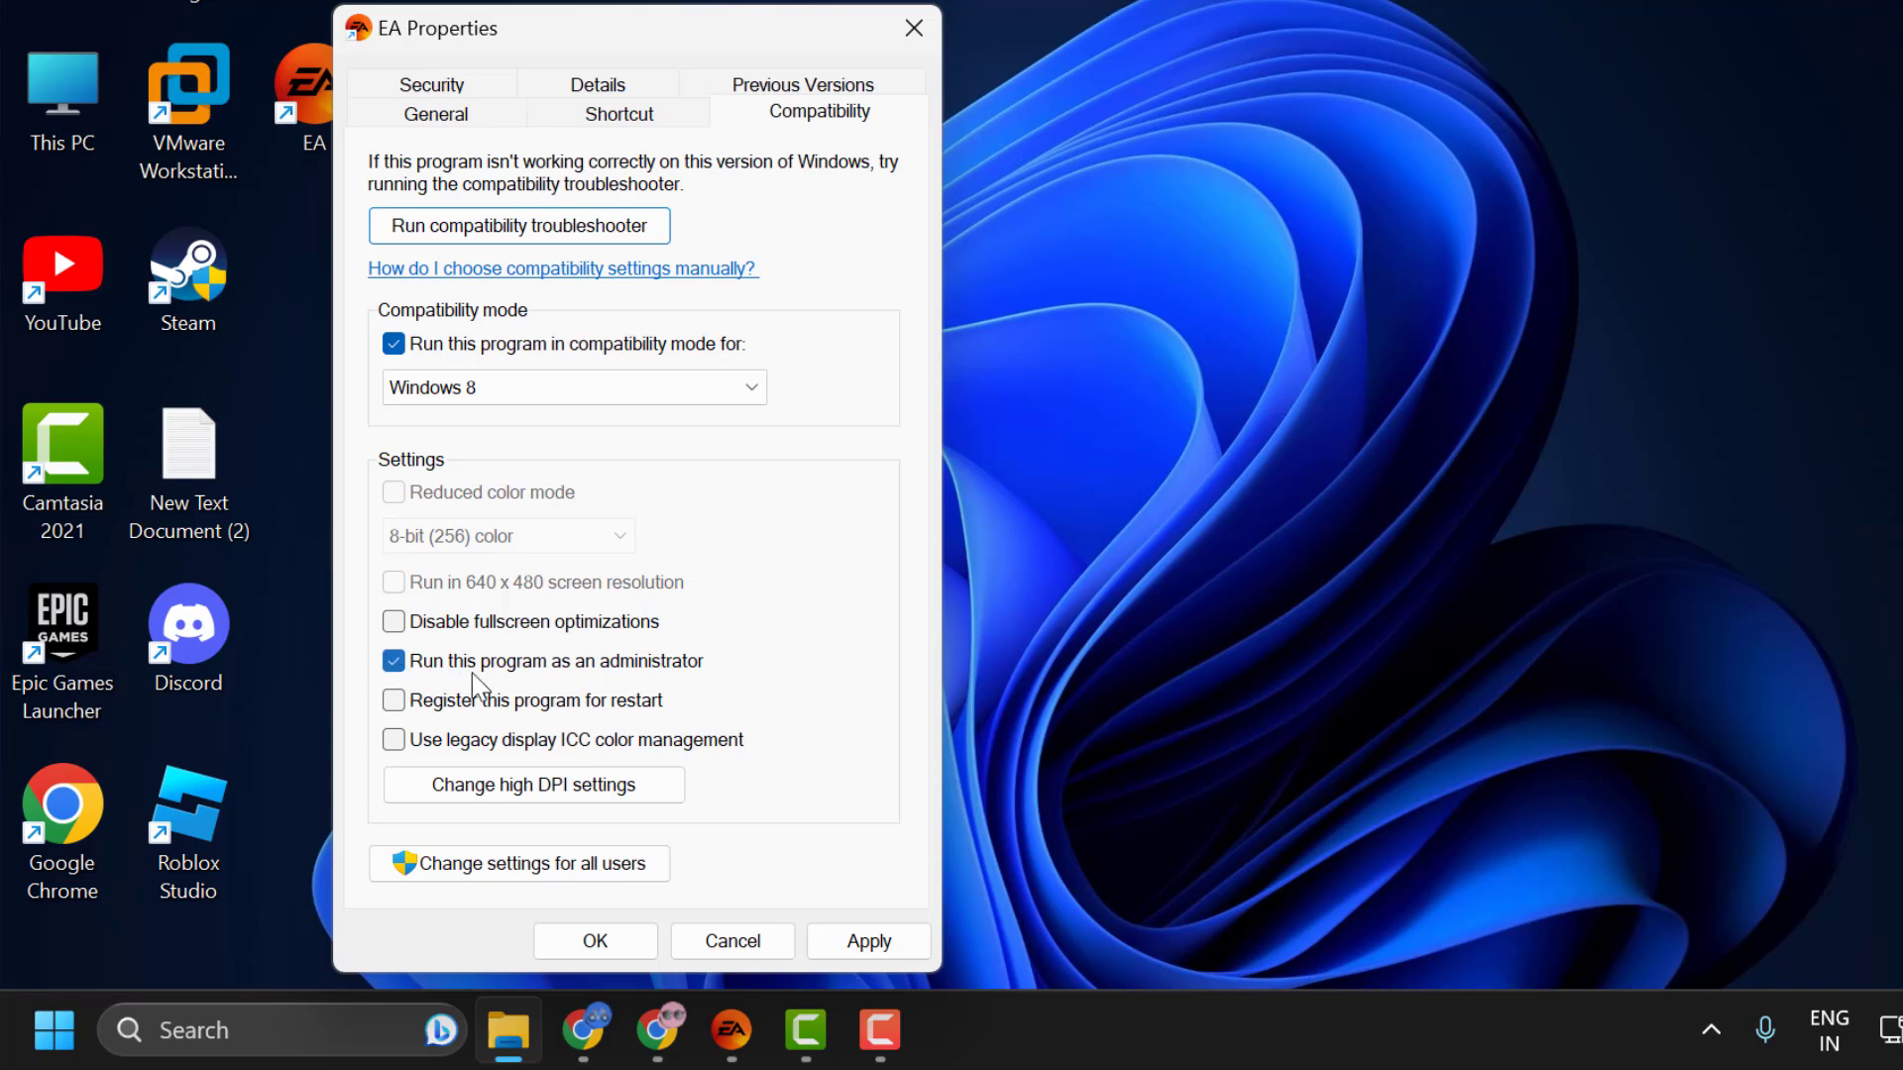
mouse_move(607, 680)
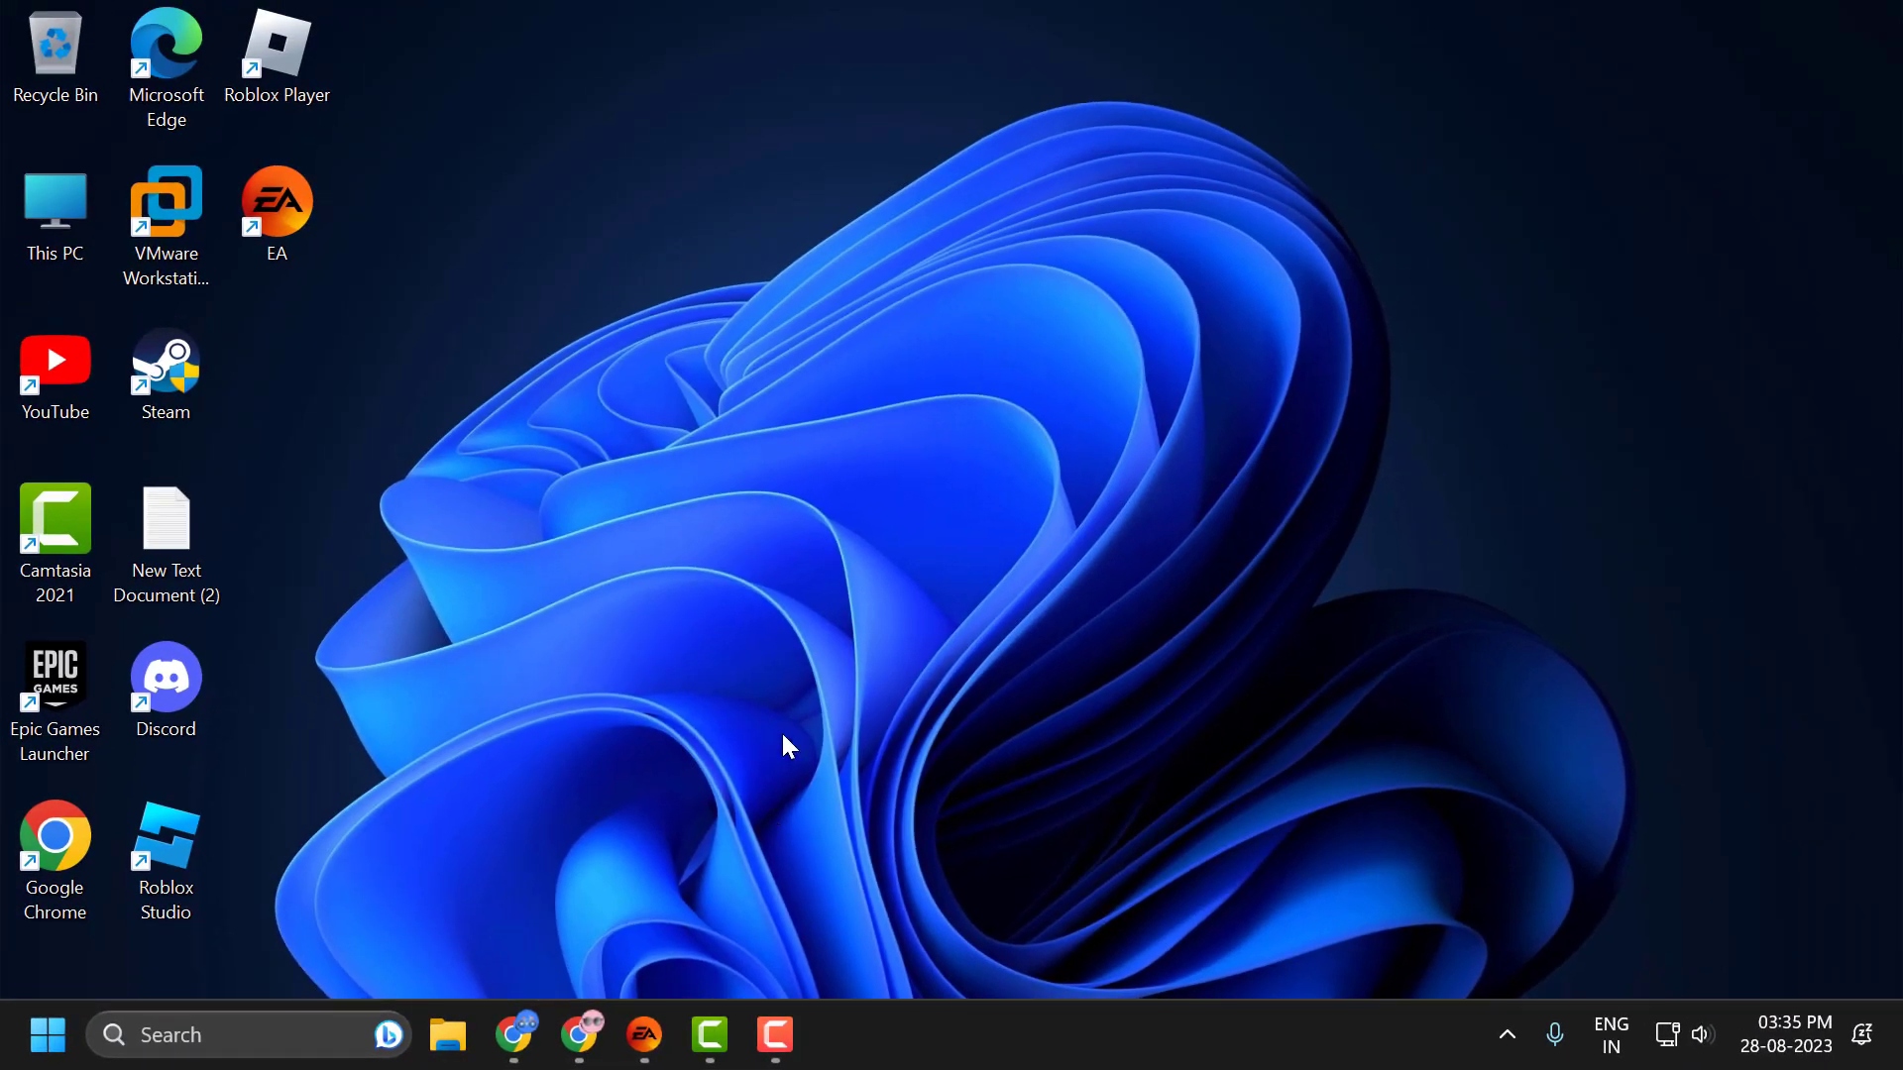
mouse_move(811, 683)
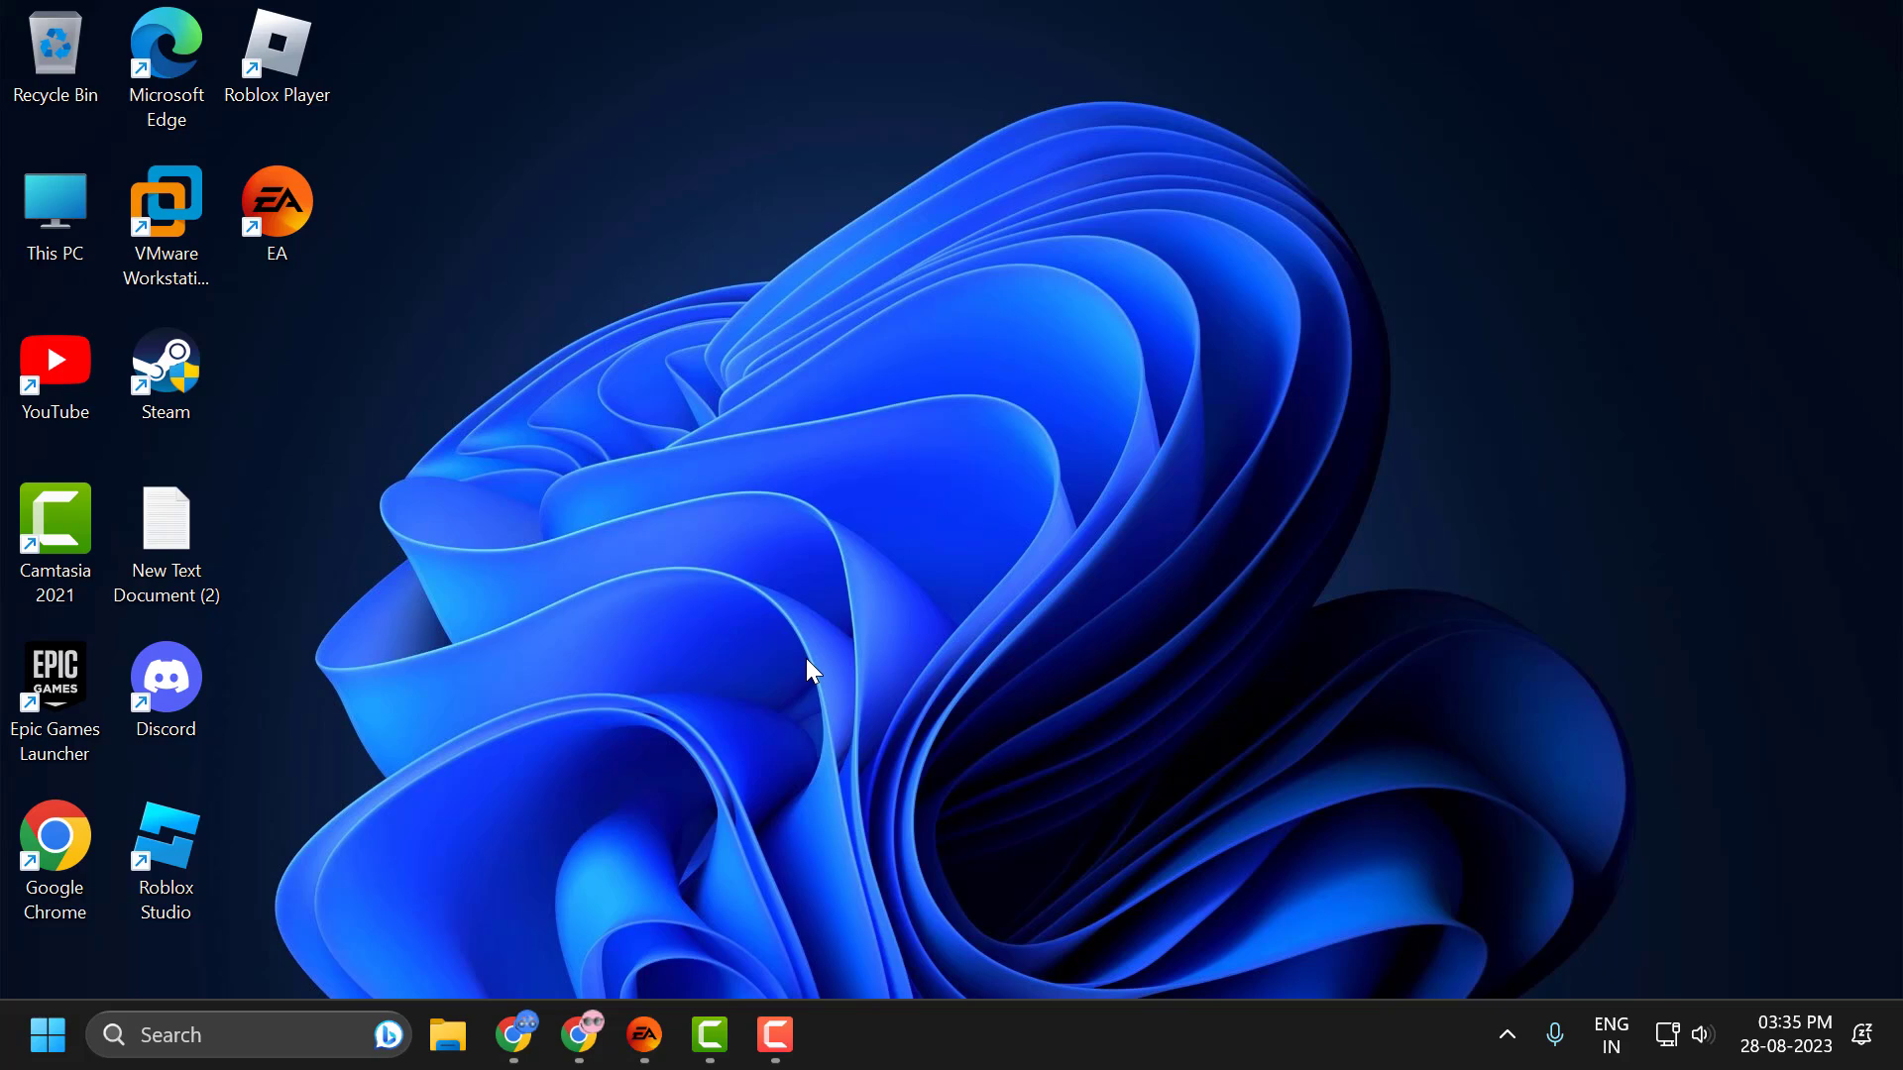
mouse_move(816, 642)
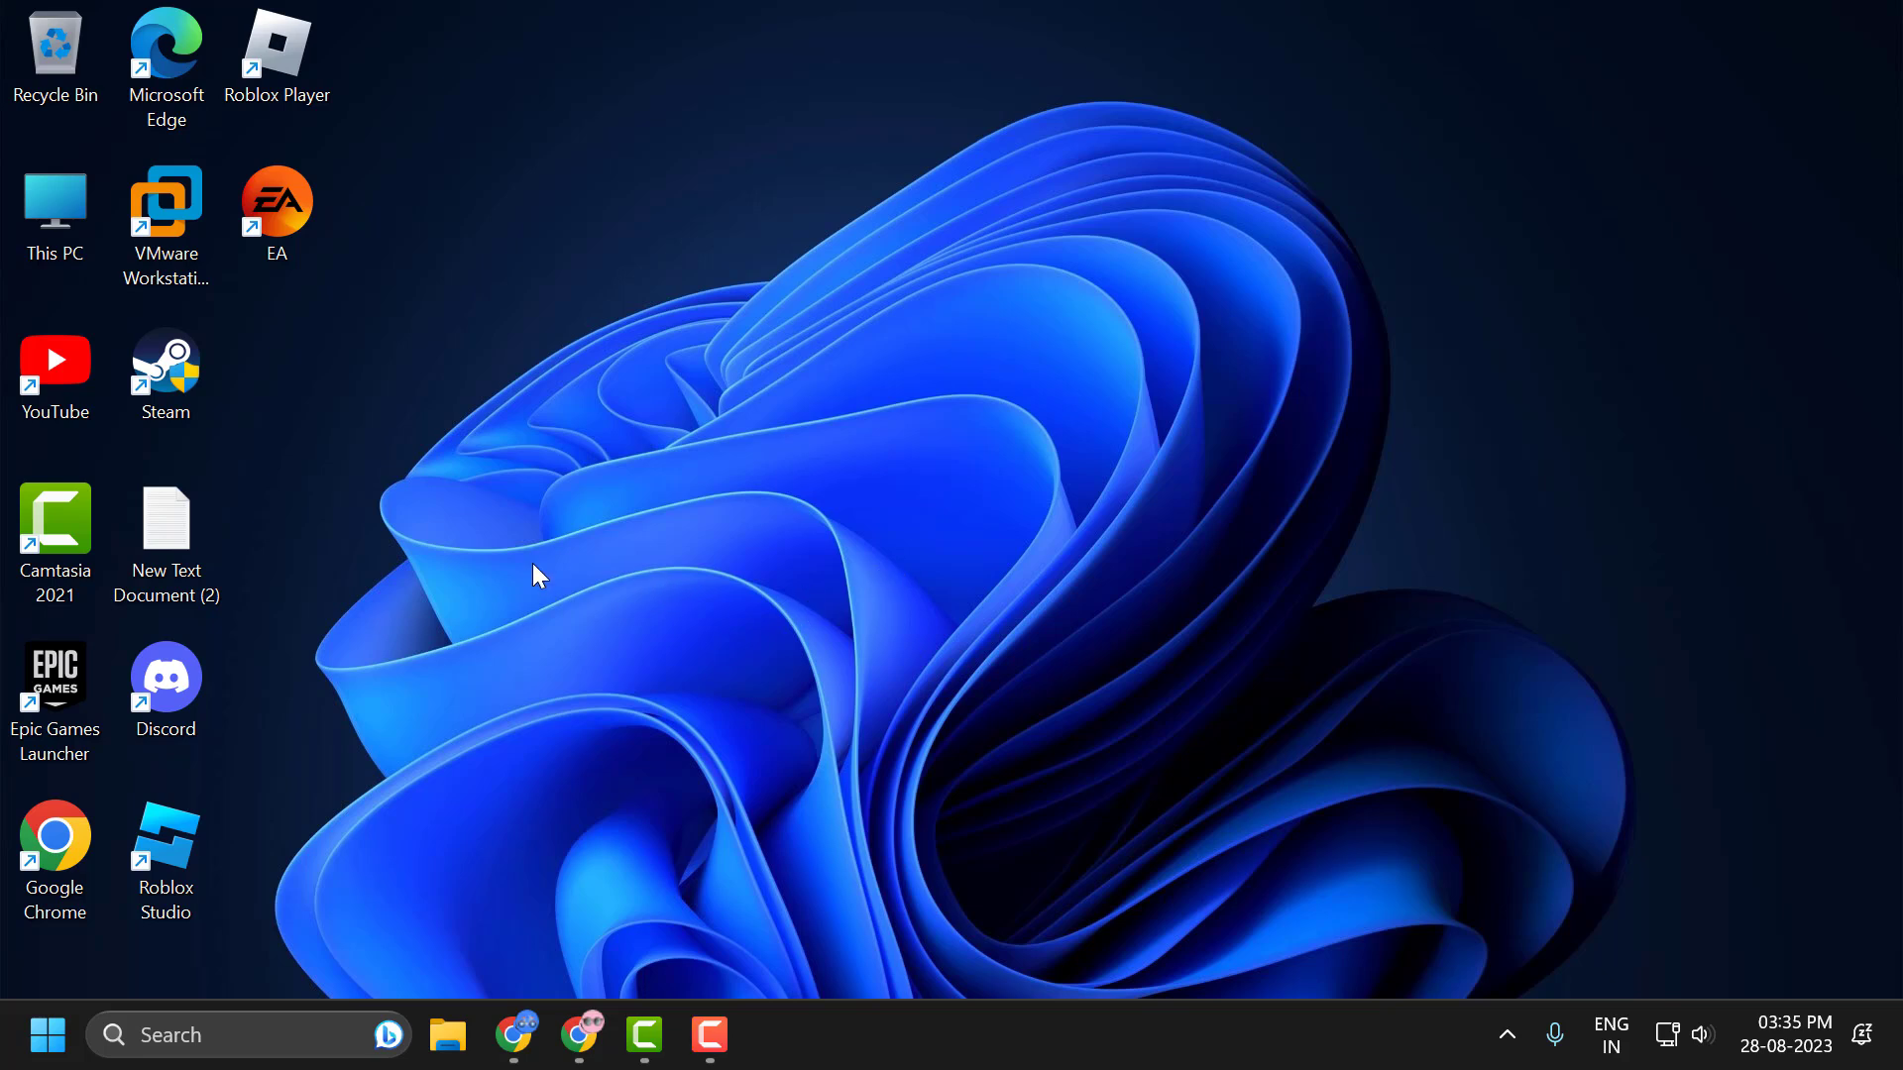
mouse_move(528, 564)
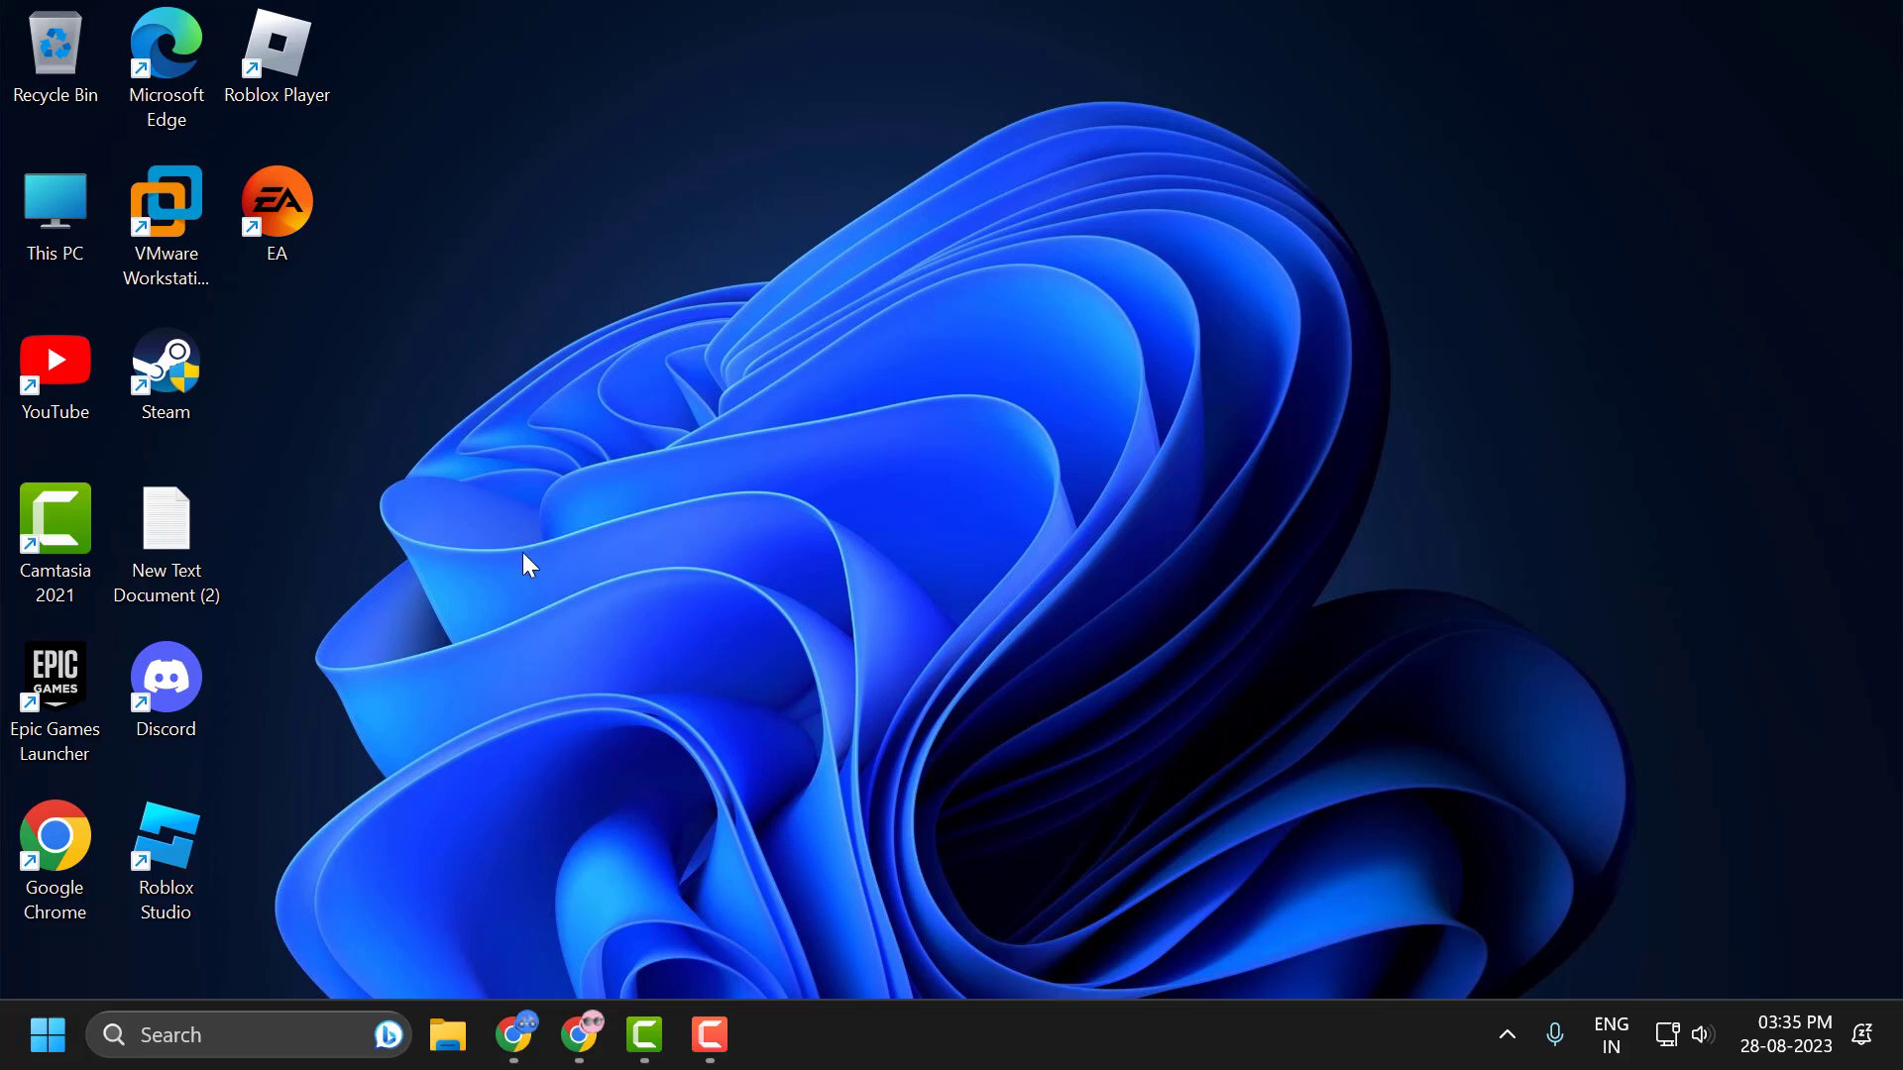
mouse_move(49, 1034)
type("%localappdata%")
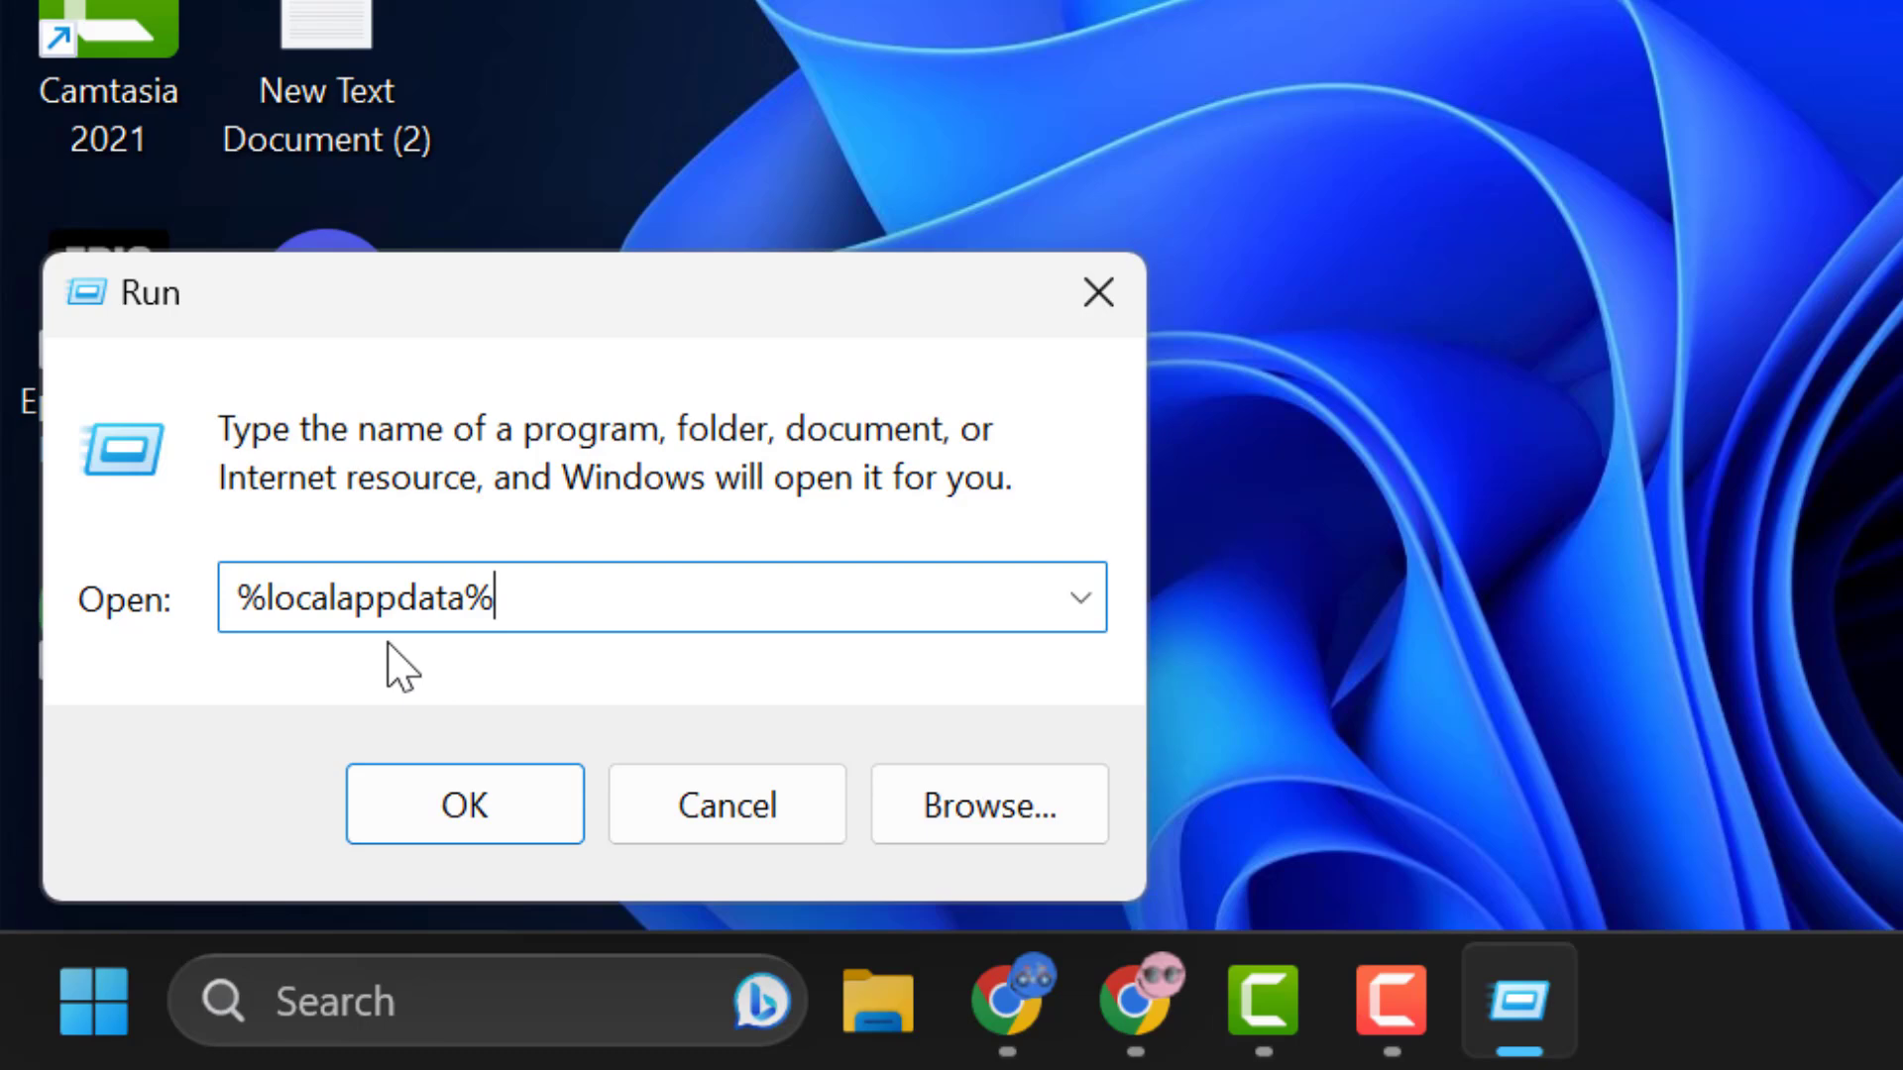
mouse_move(546, 615)
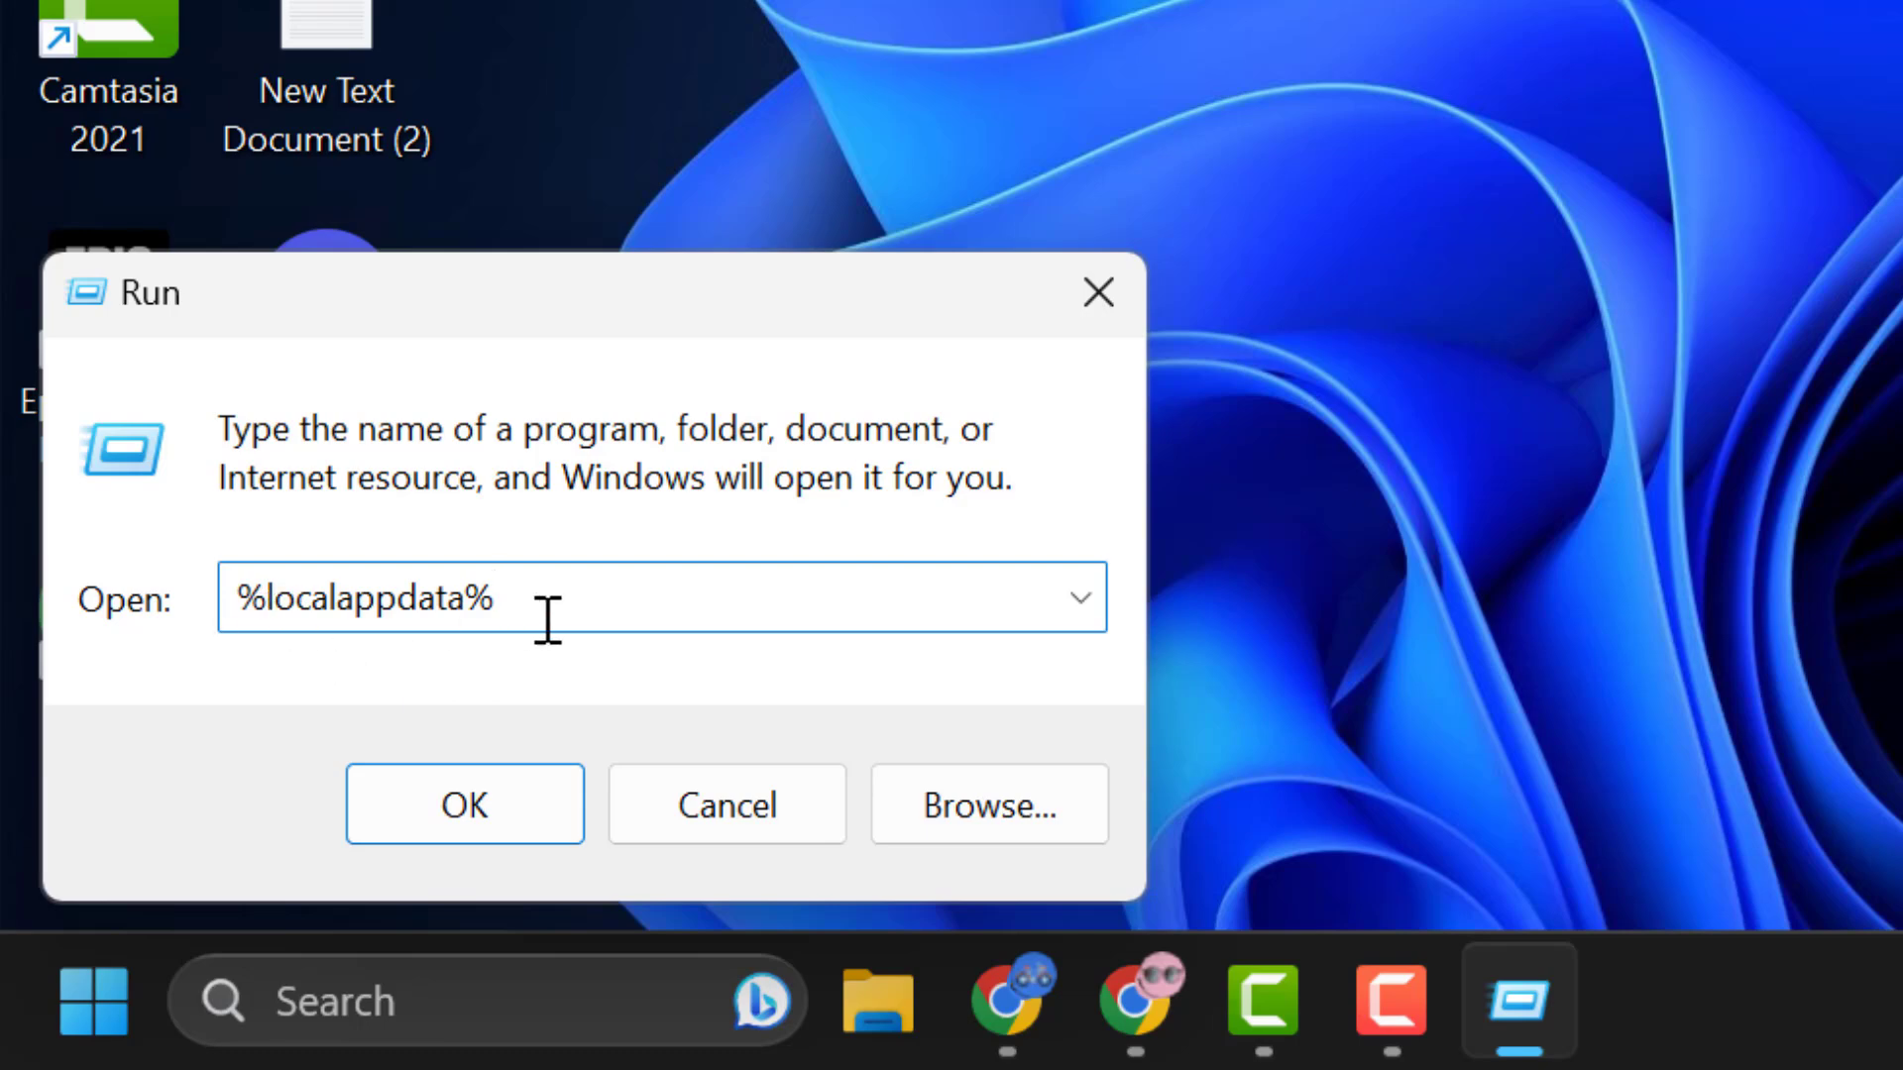
Submit %localappdata% in the Run box to open the local app data folder
left_click(464, 804)
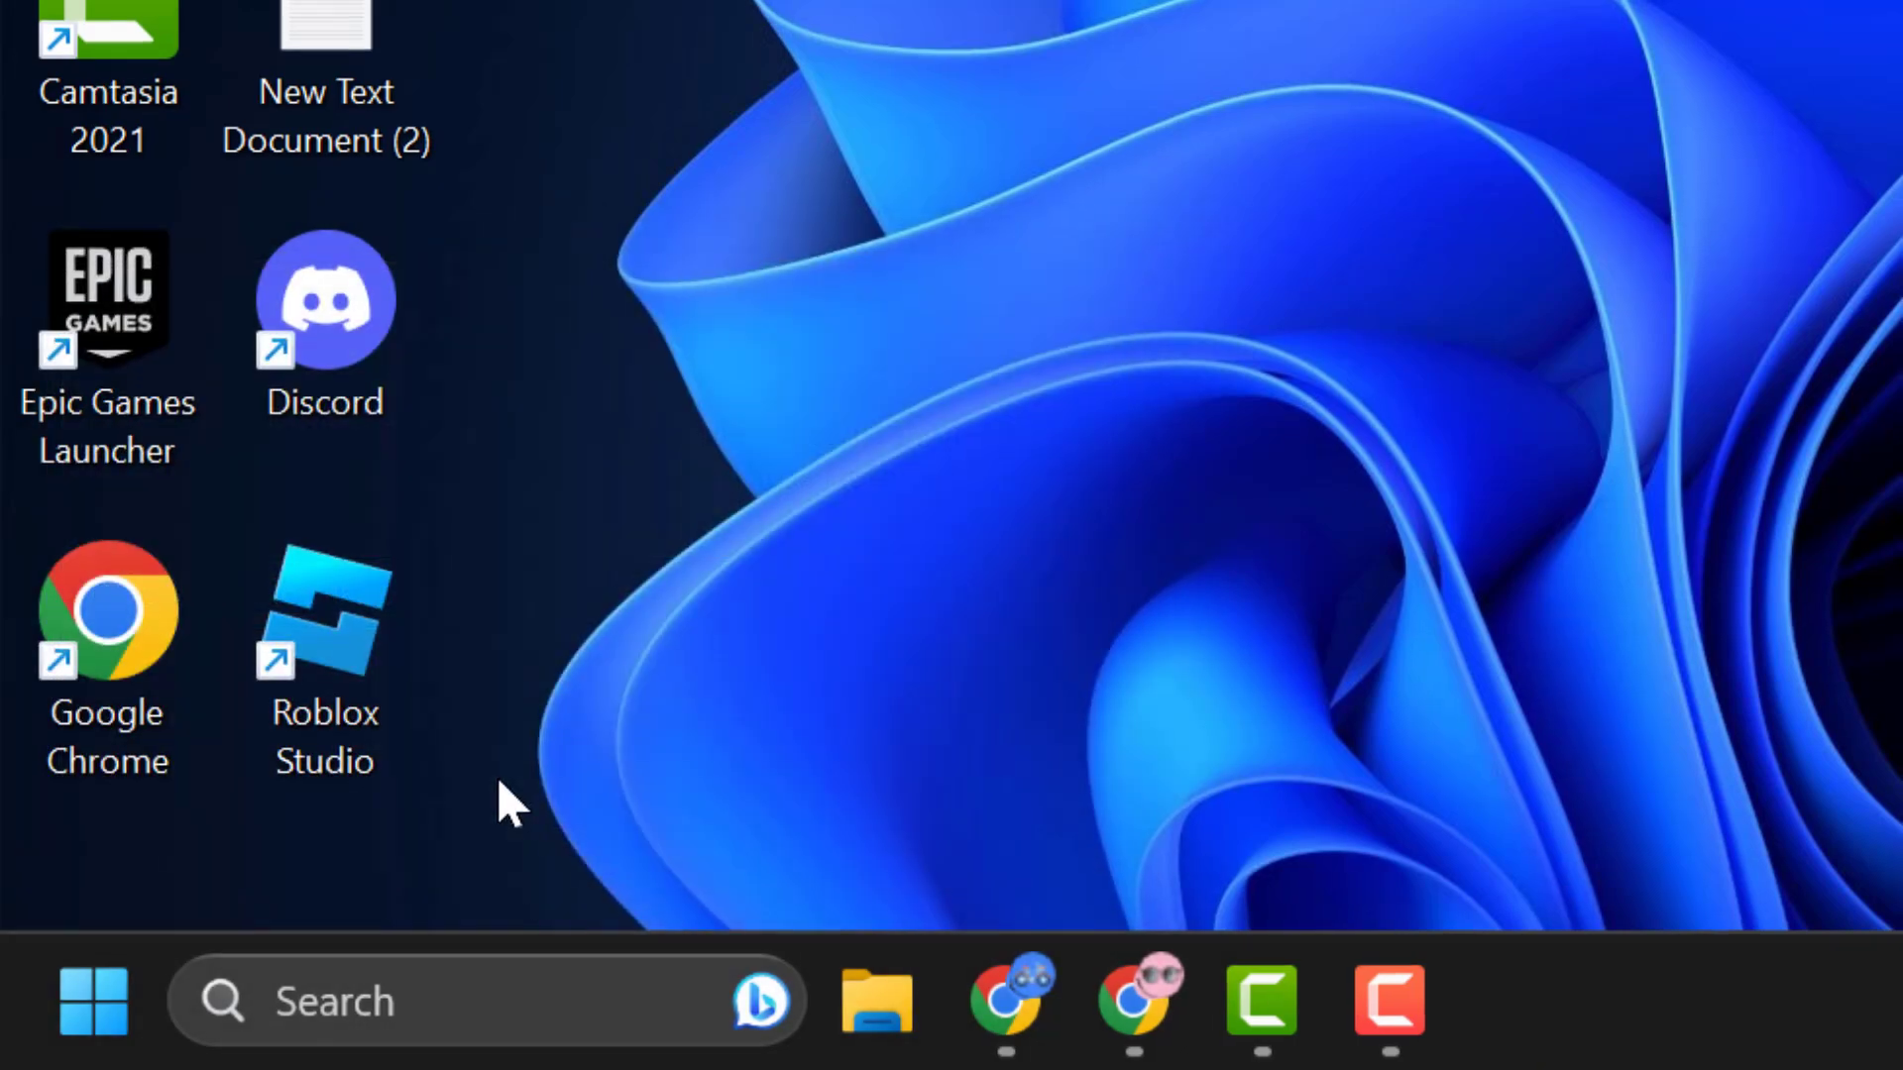
Select the Electronic Arts folder in AppData\Local and delete it
left_click(876, 1002)
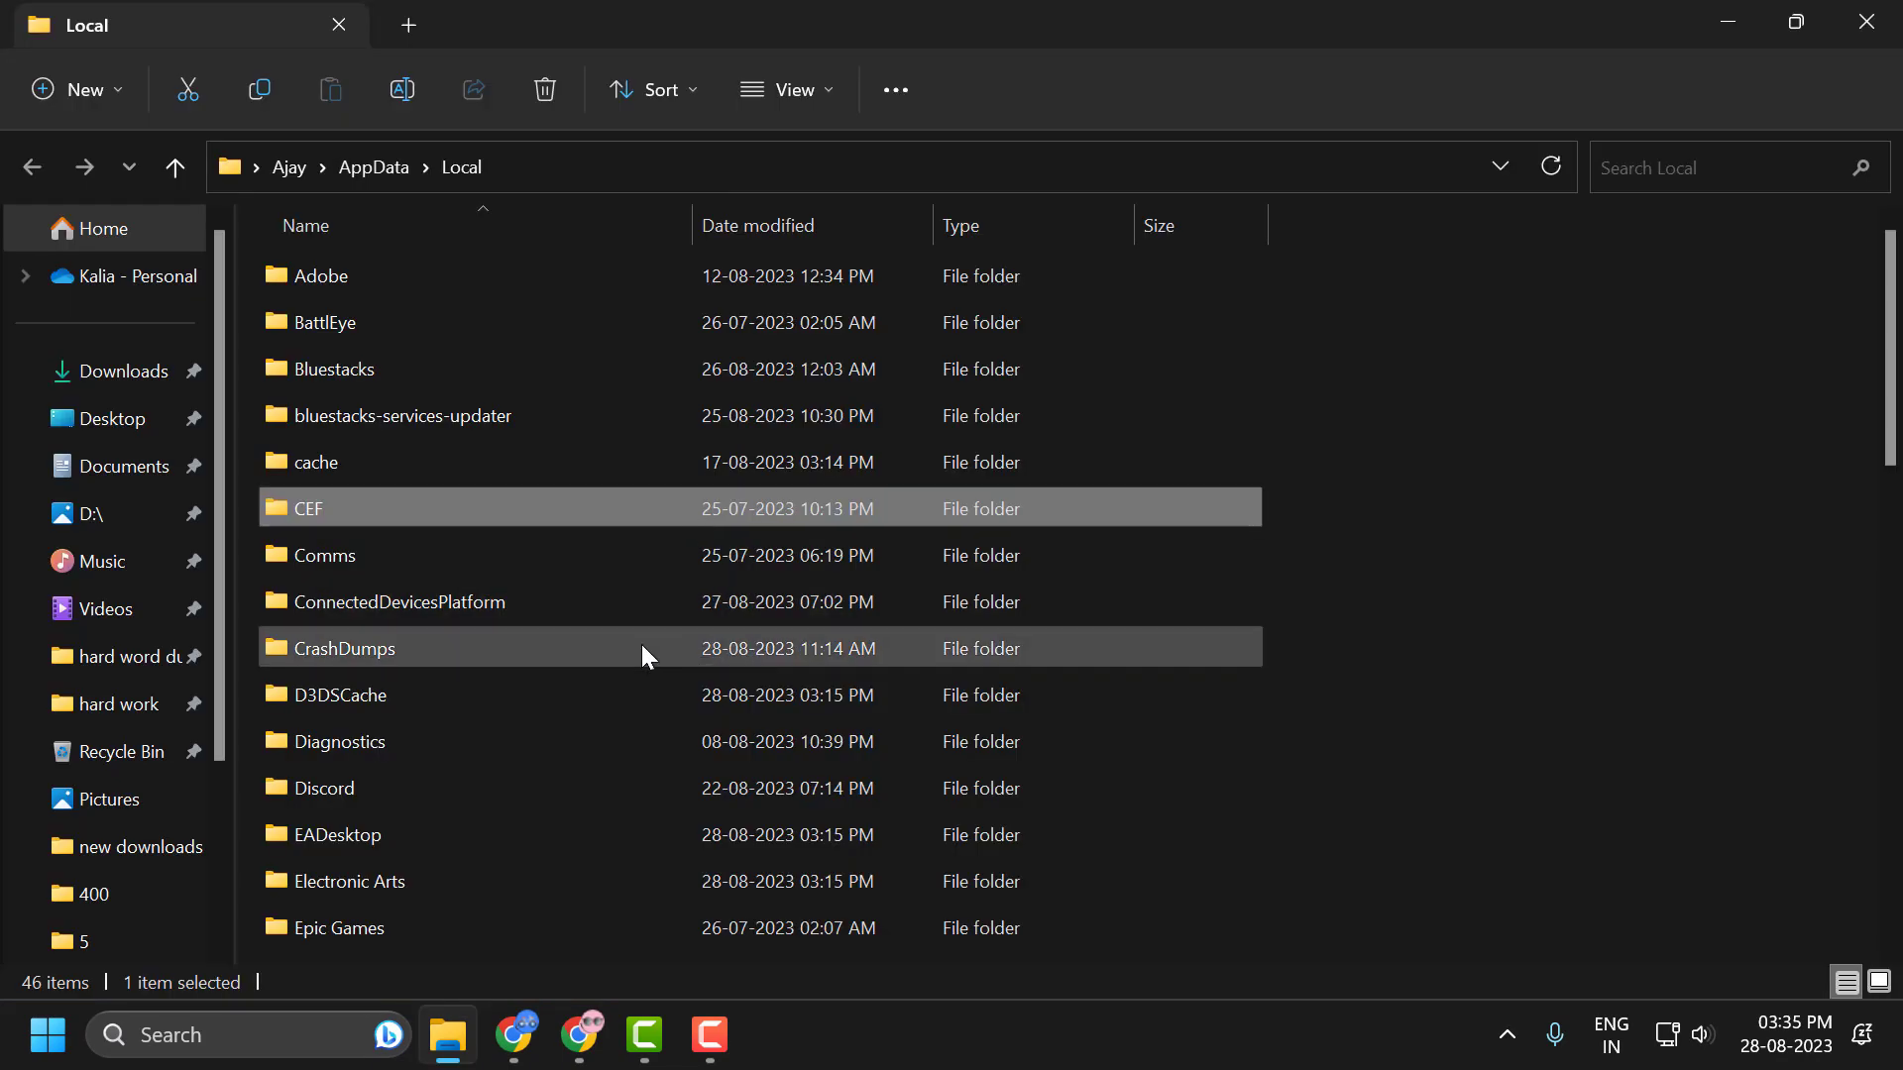
left_click(350, 881)
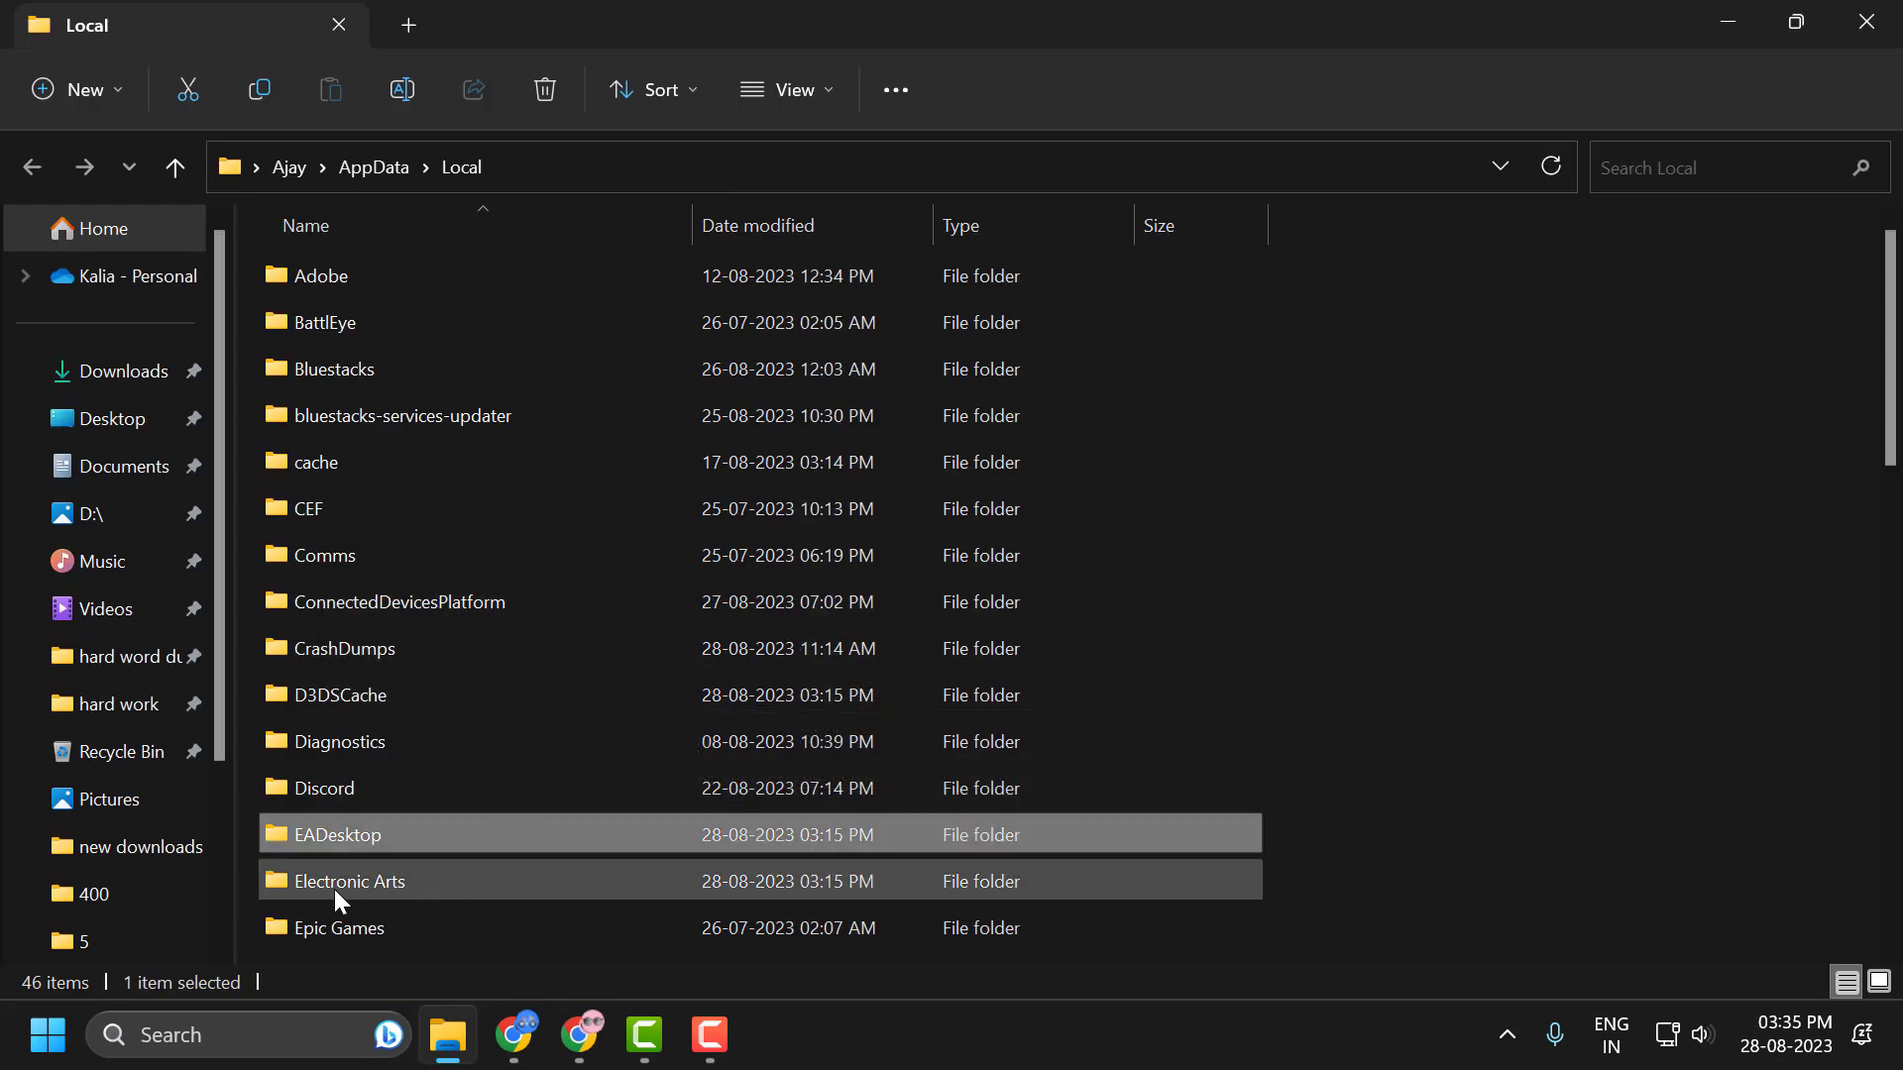
left_click(348, 881)
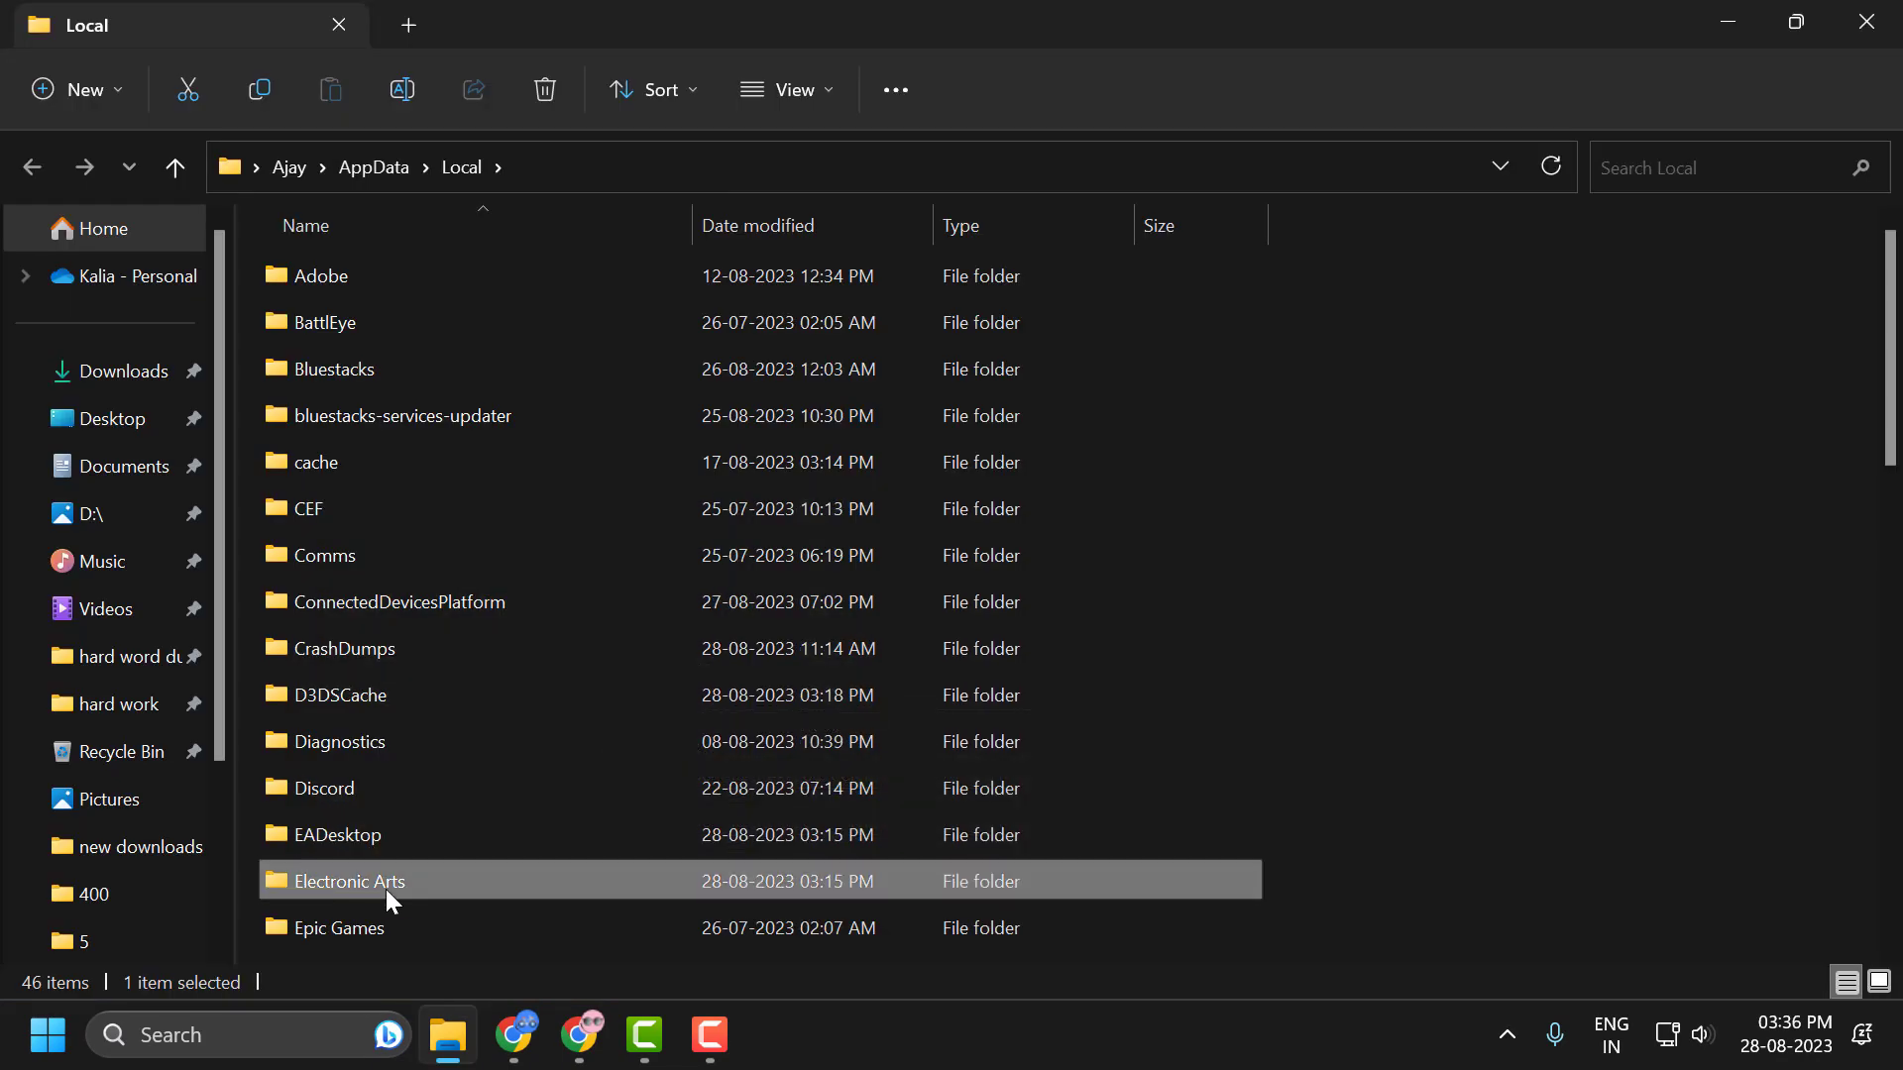
mouse_move(591, 934)
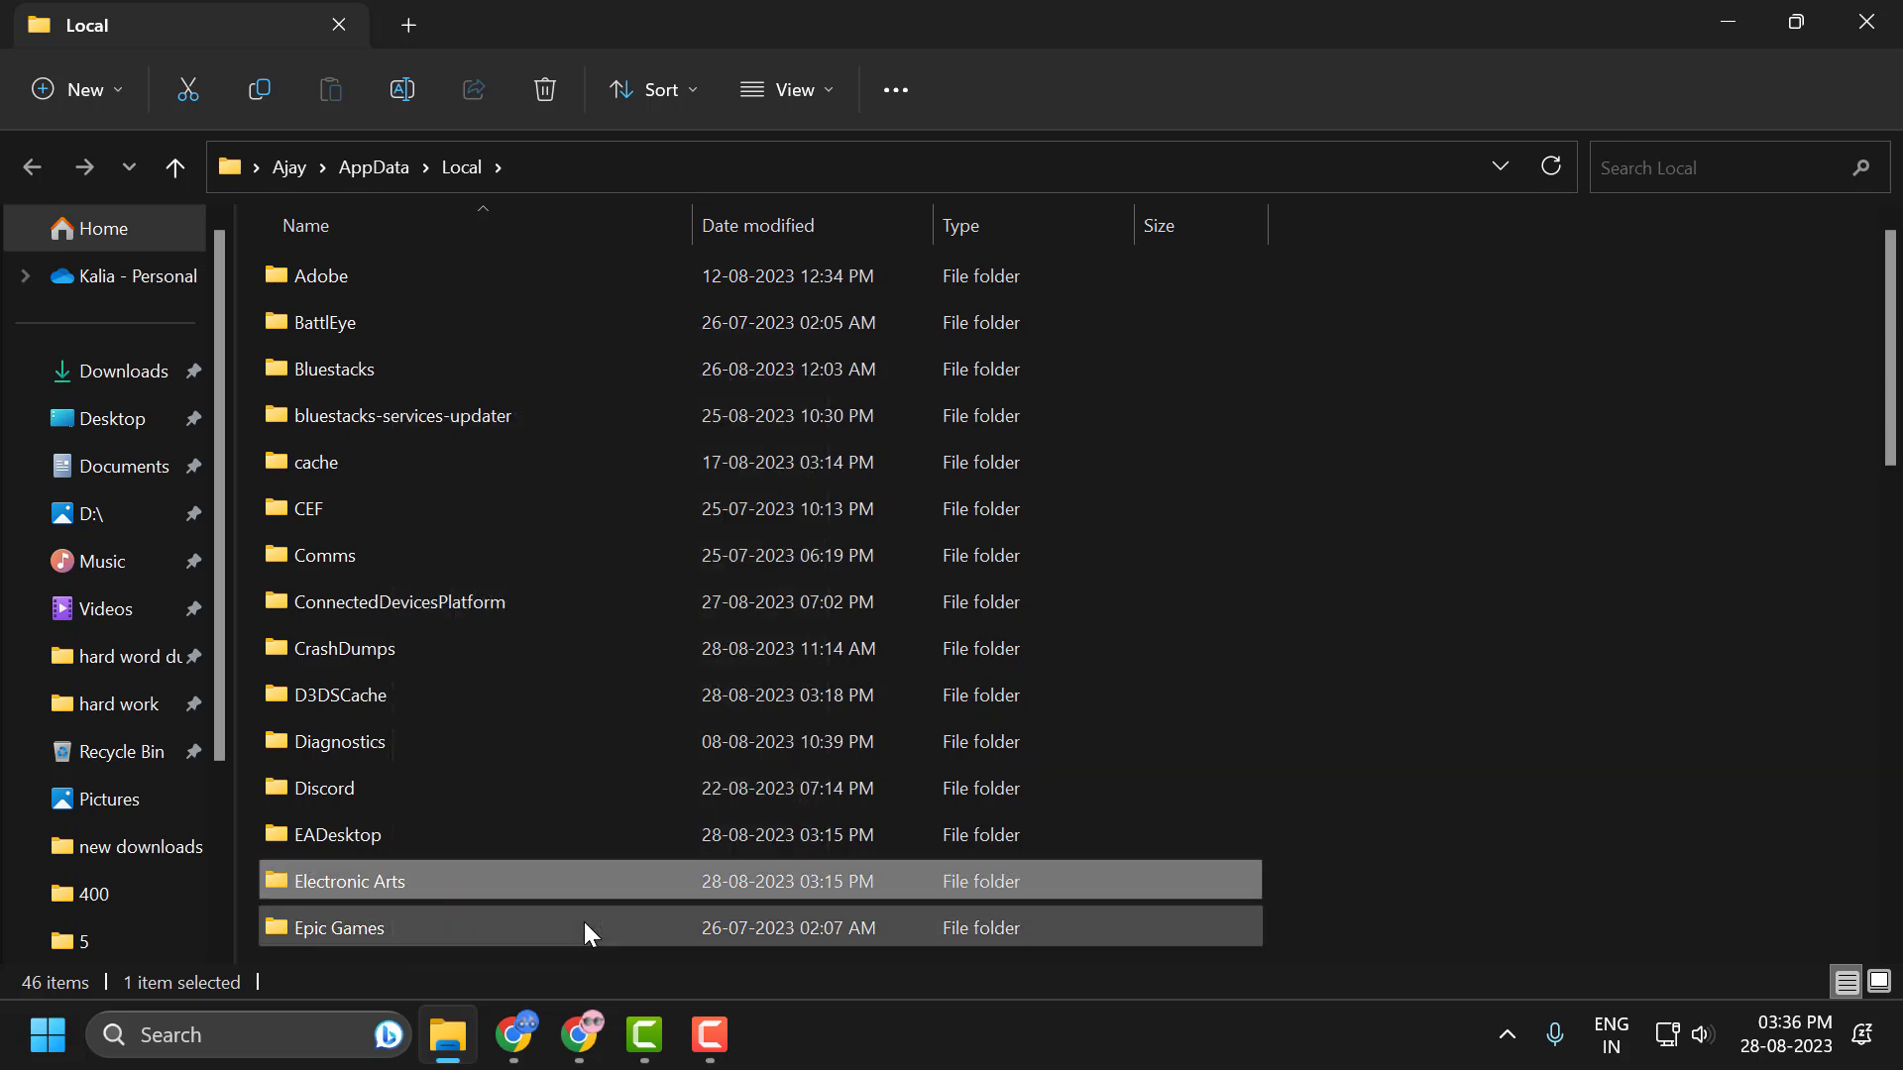
left_click(544, 90)
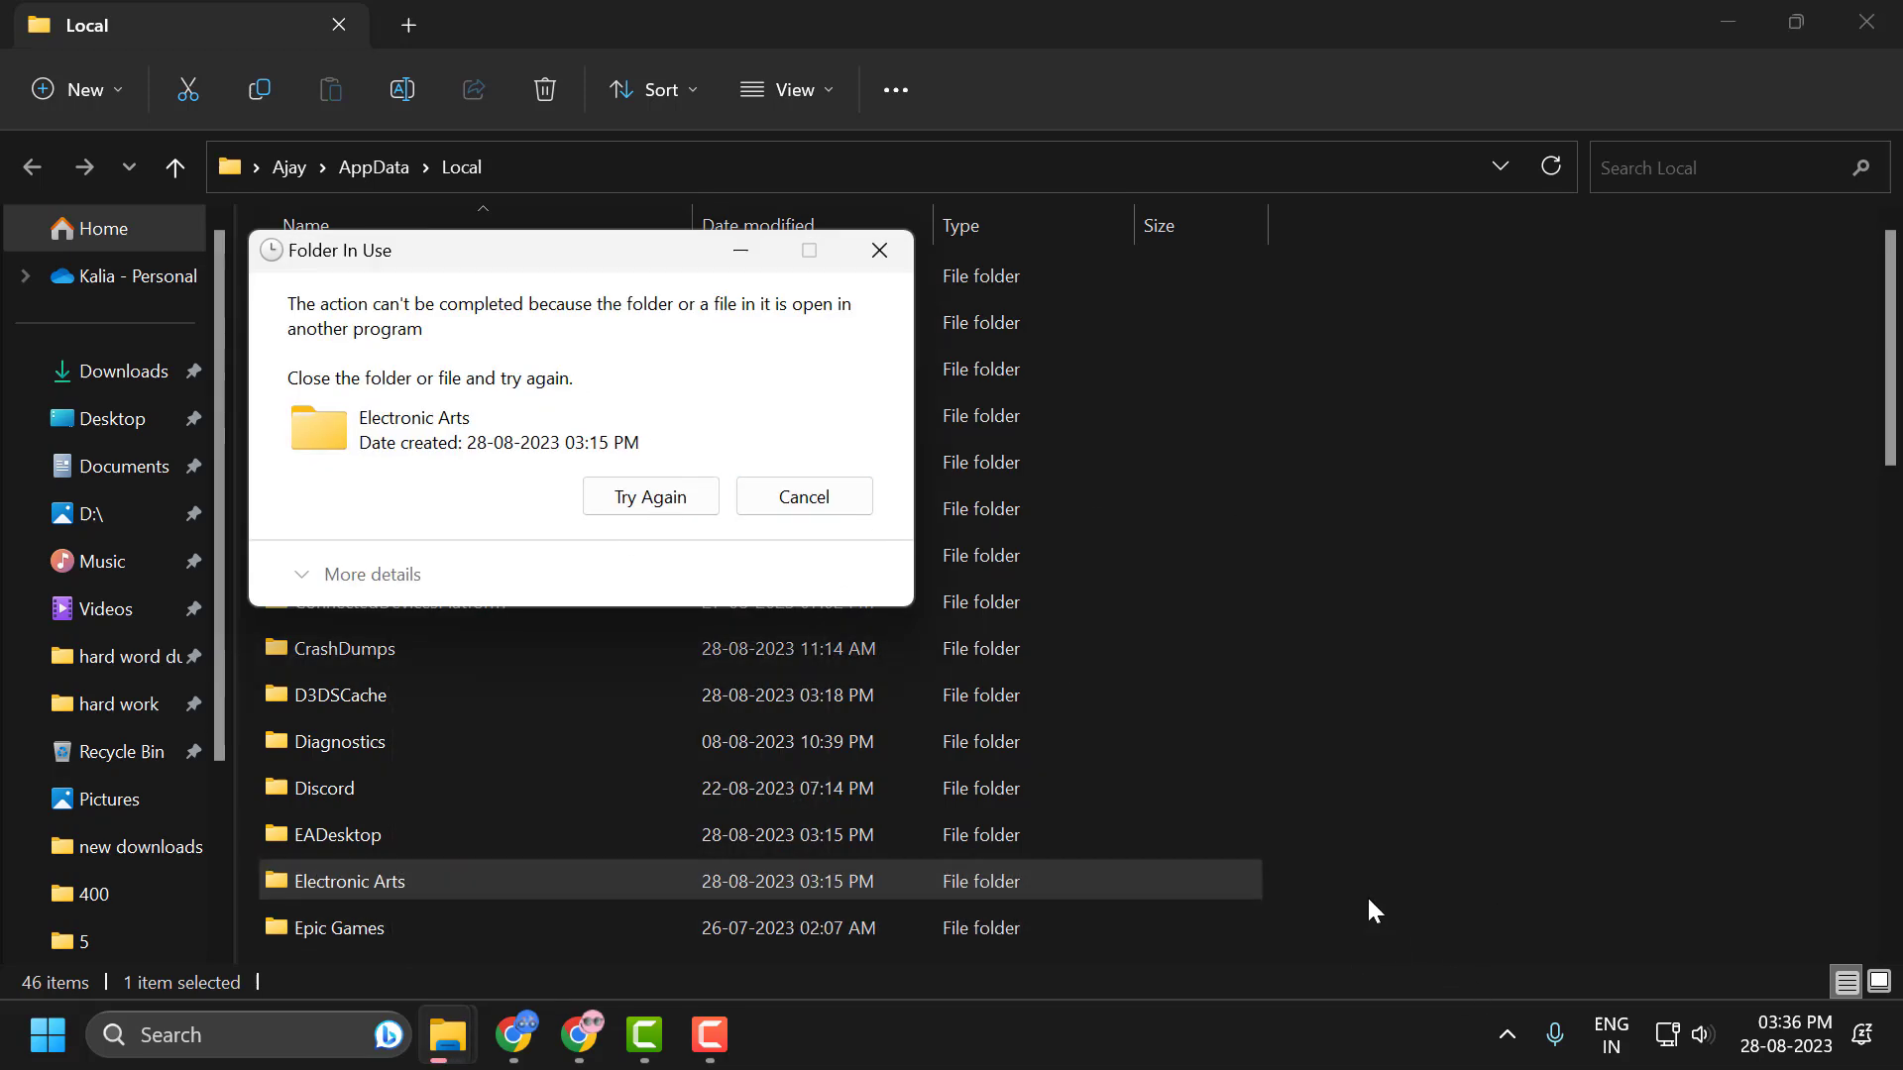
mouse_move(542, 541)
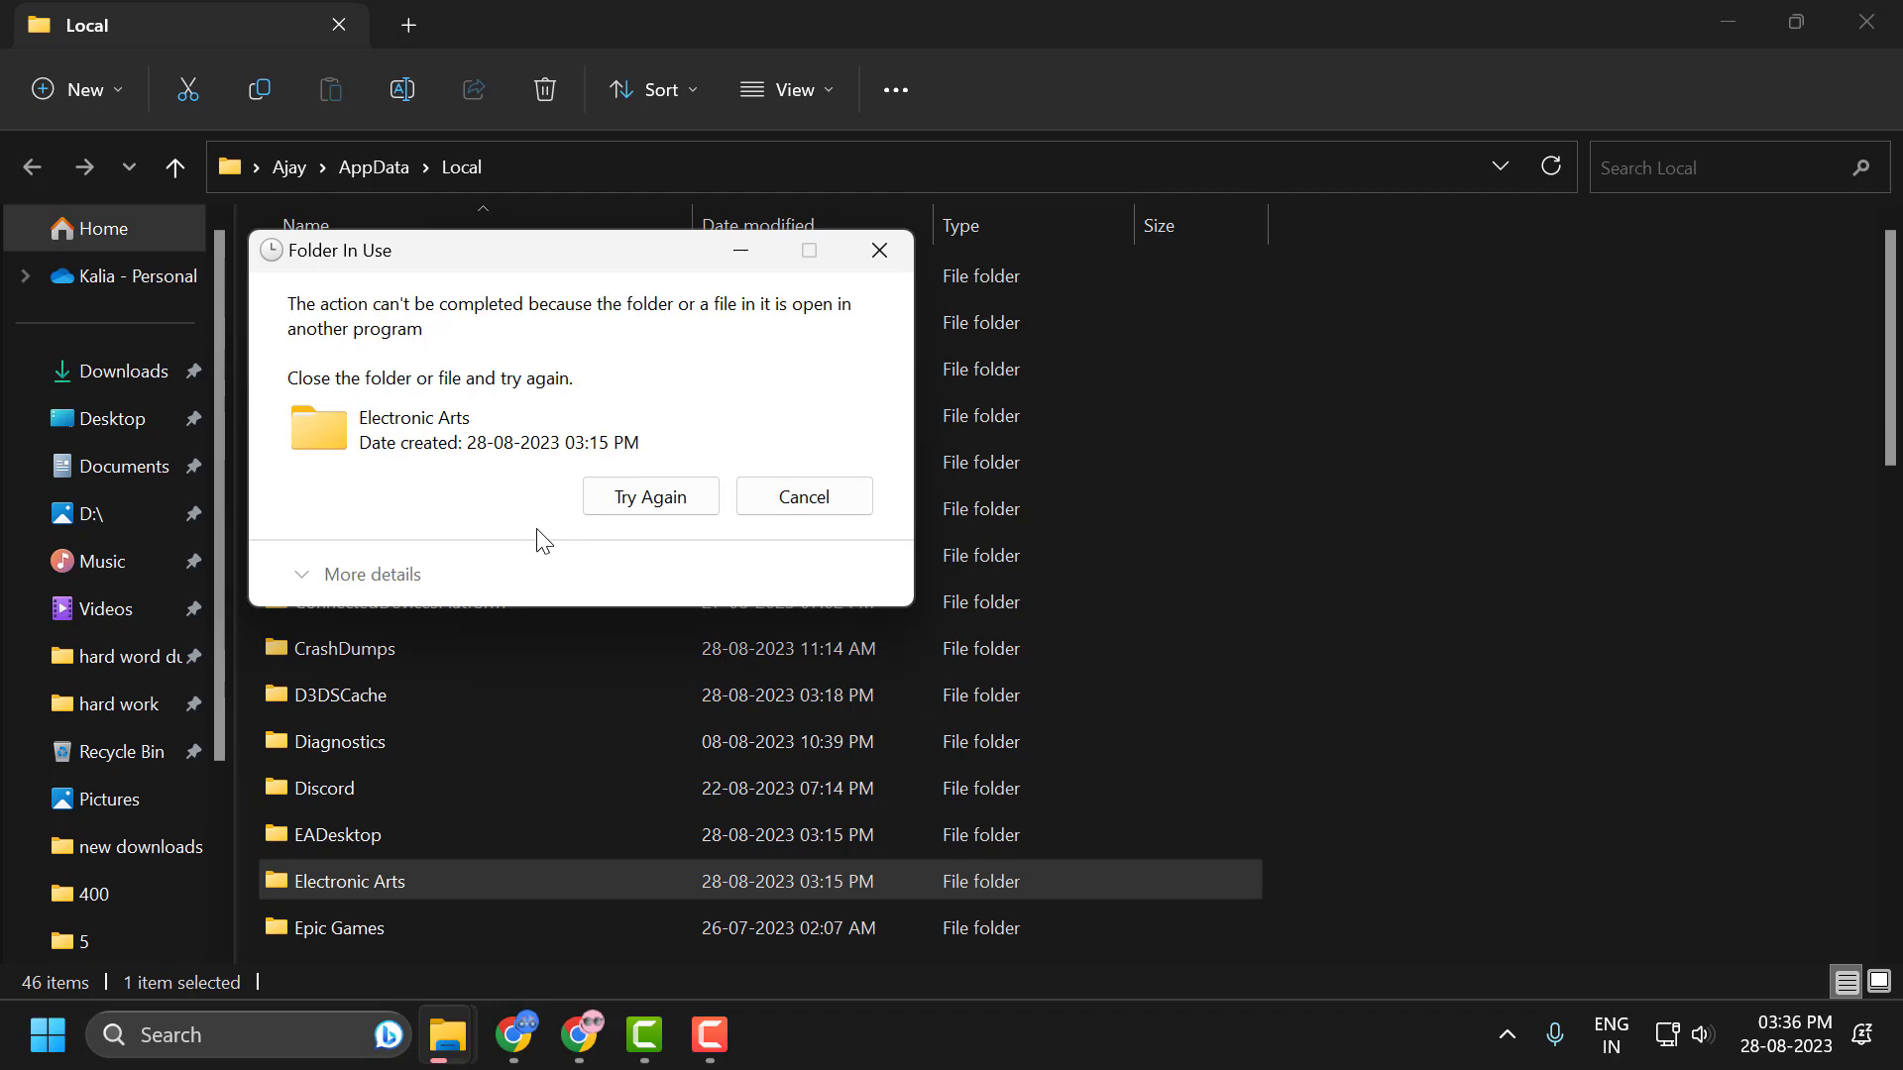
Exit the running EA app from the hidden tray icons, then bring up Recycle Bin options
left_click(1506, 1035)
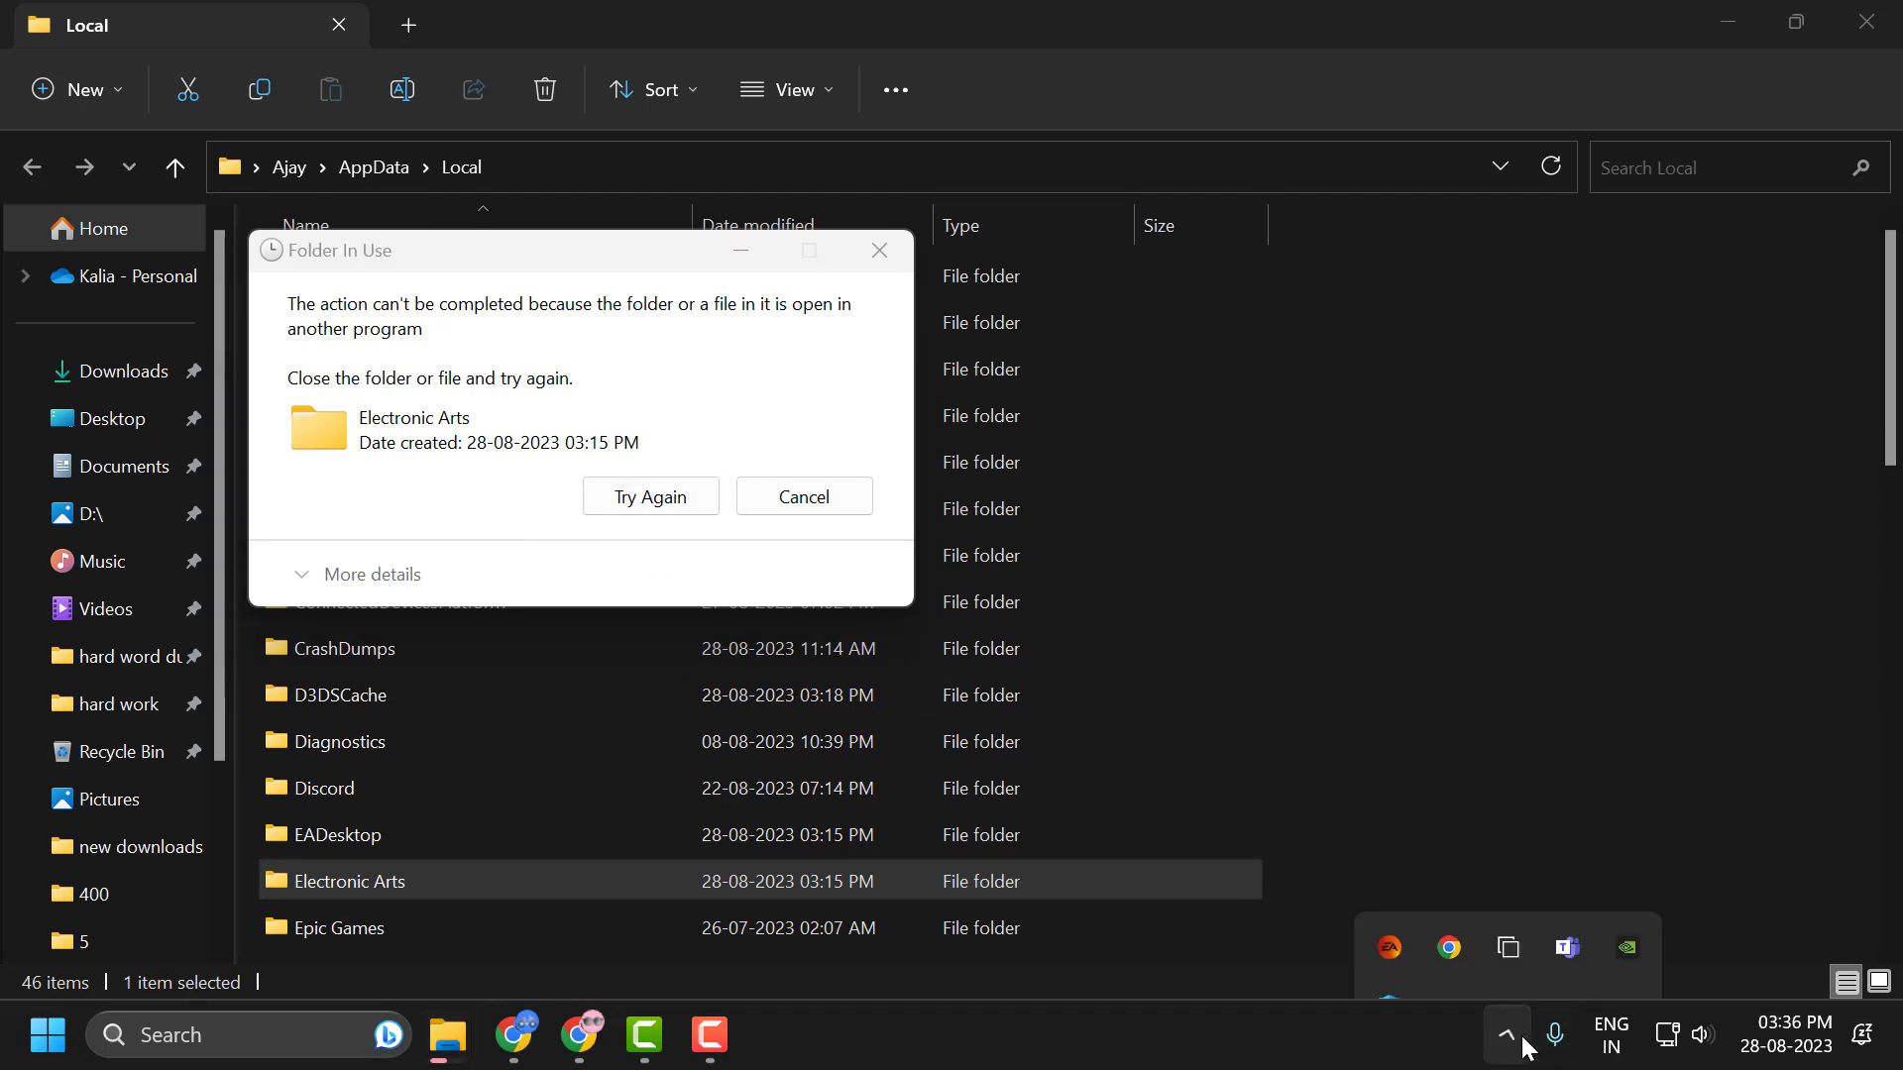
right_click(1388, 882)
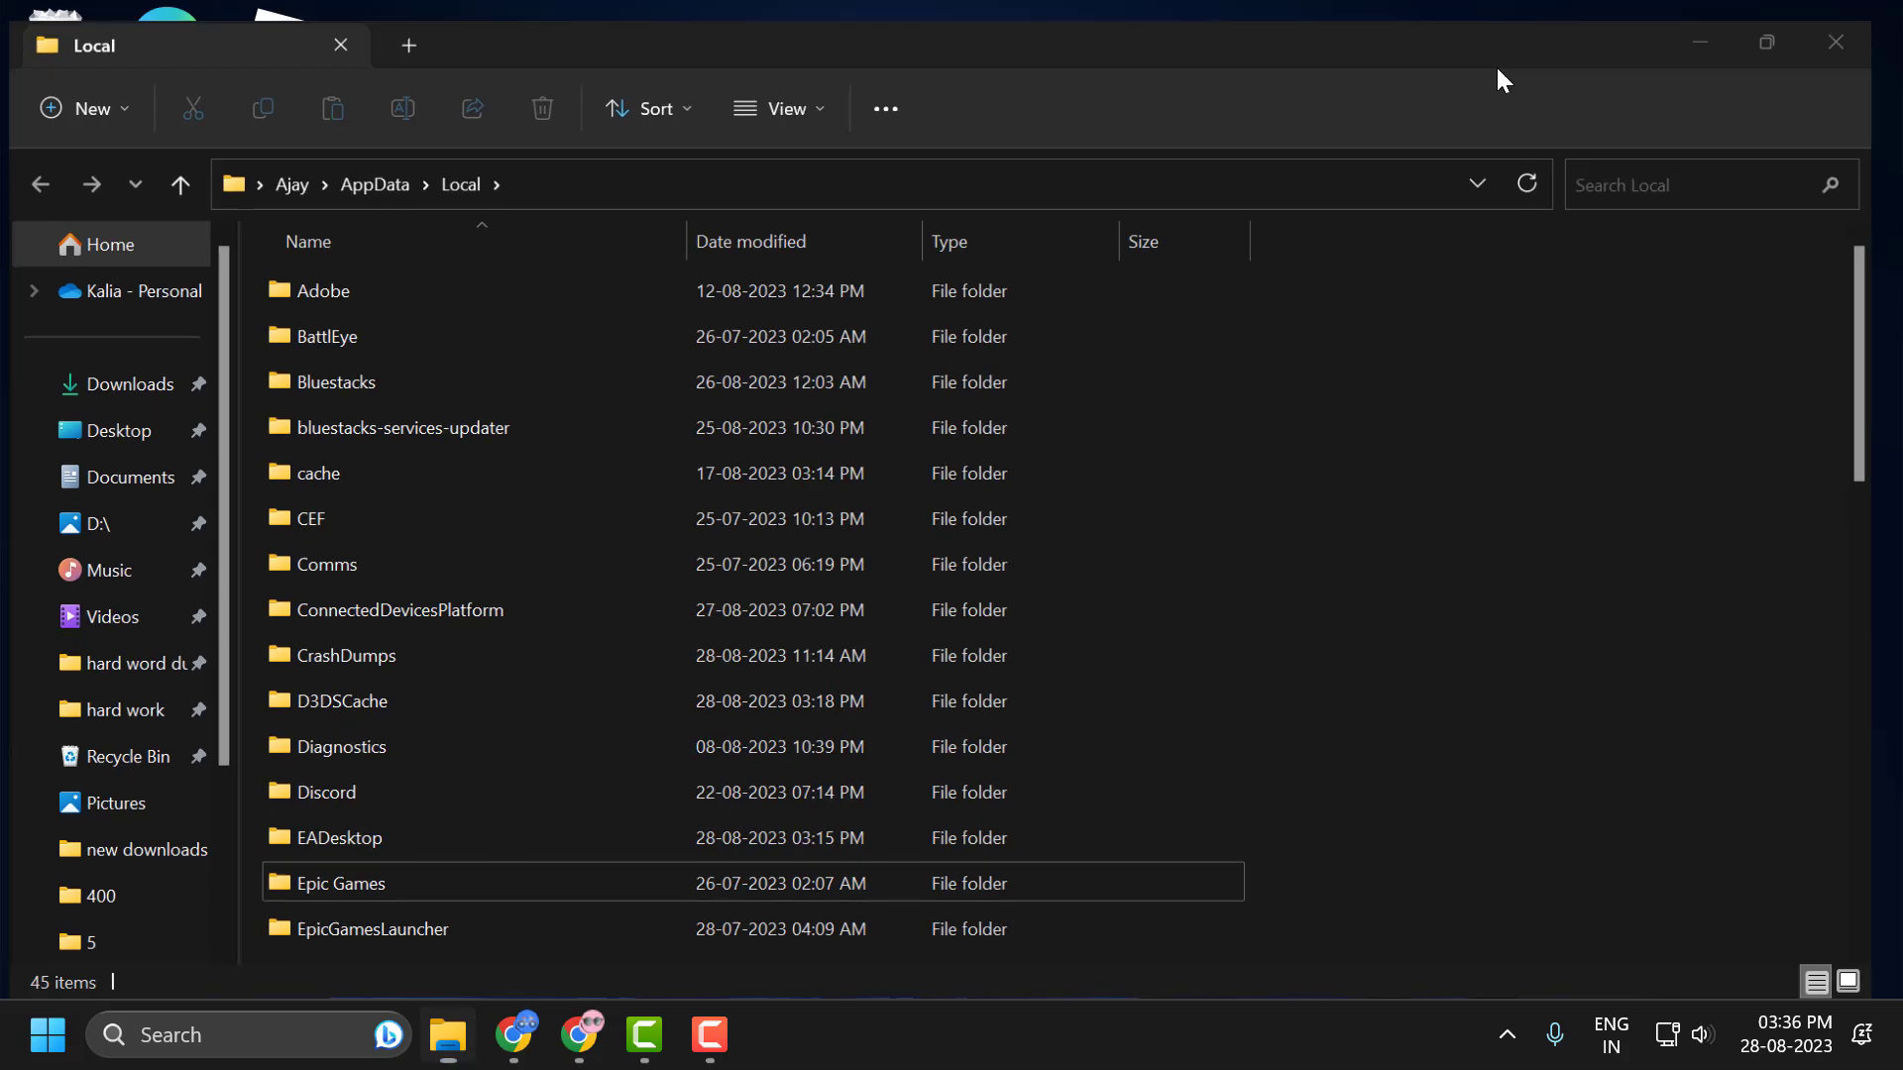
right_click(55, 48)
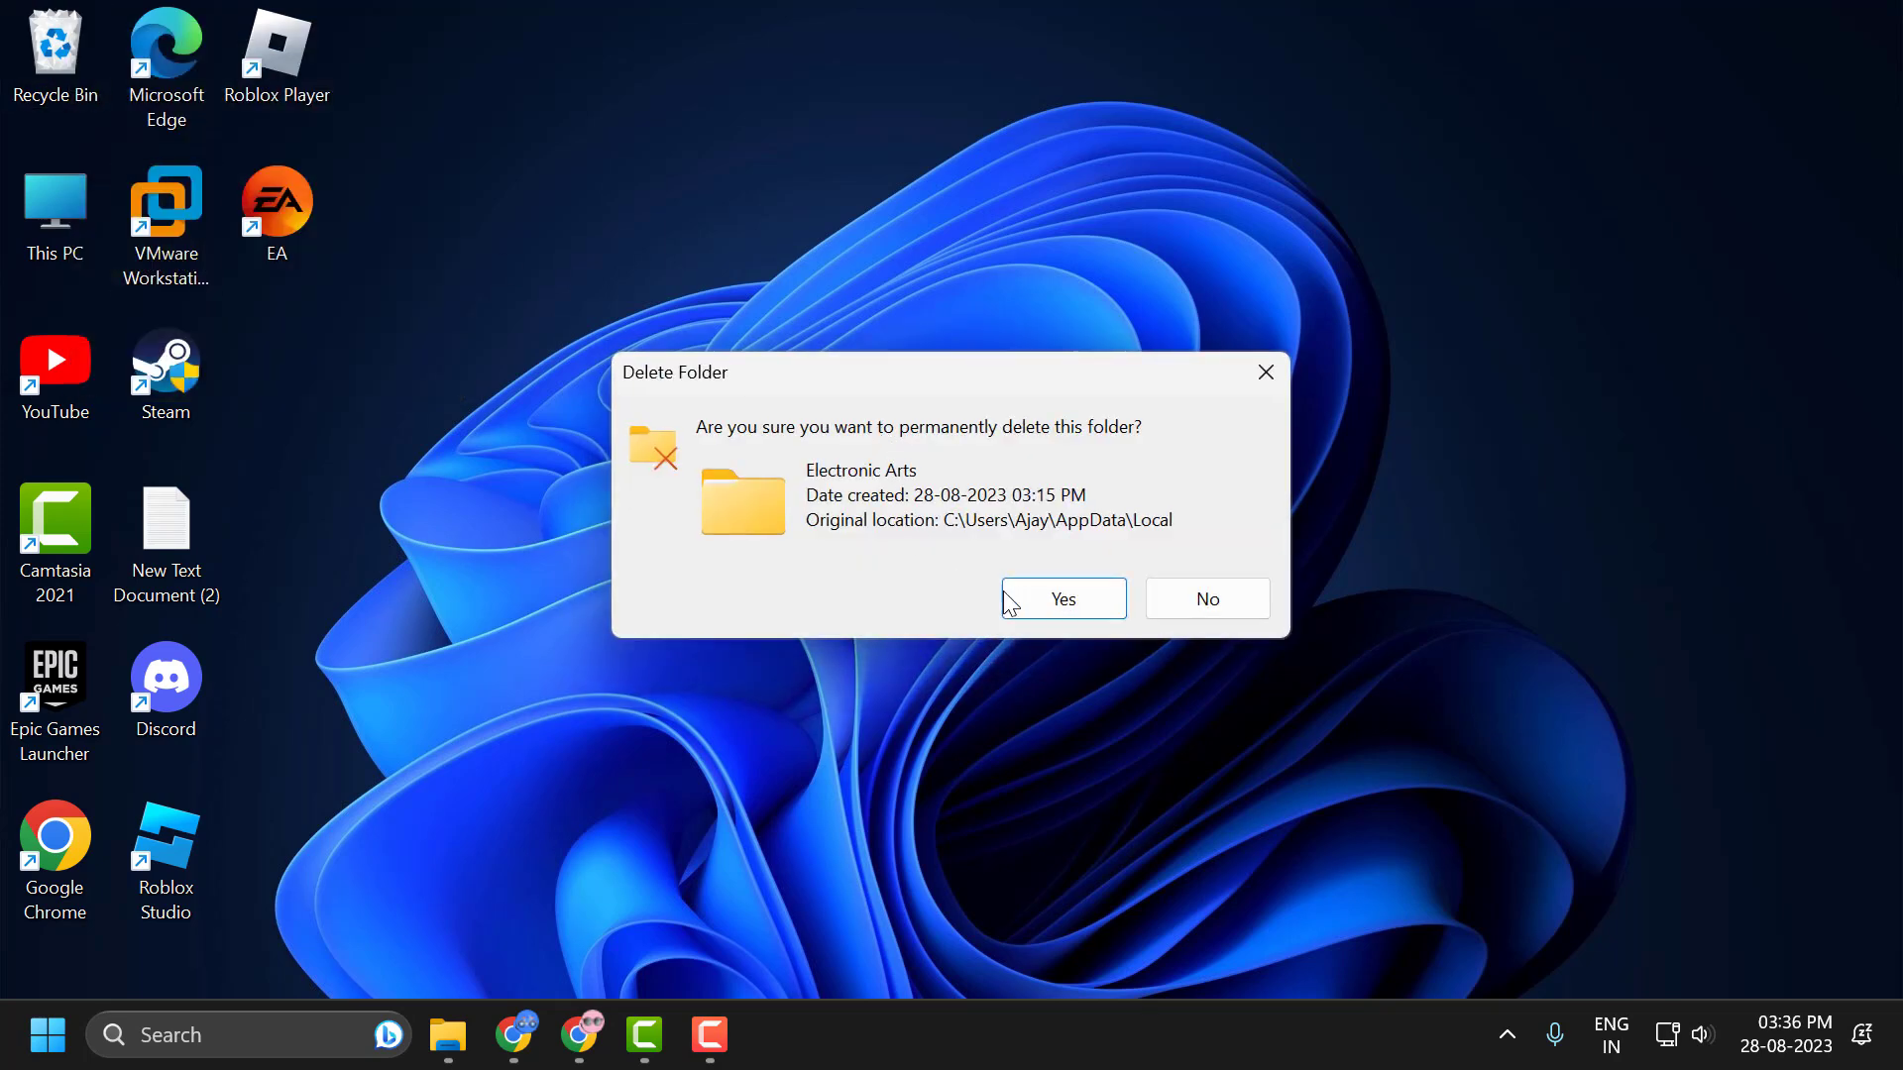
Confirm emptying the Recycle Bin, then open Control Panel's Clock and Region > Region
left_click(1060, 596)
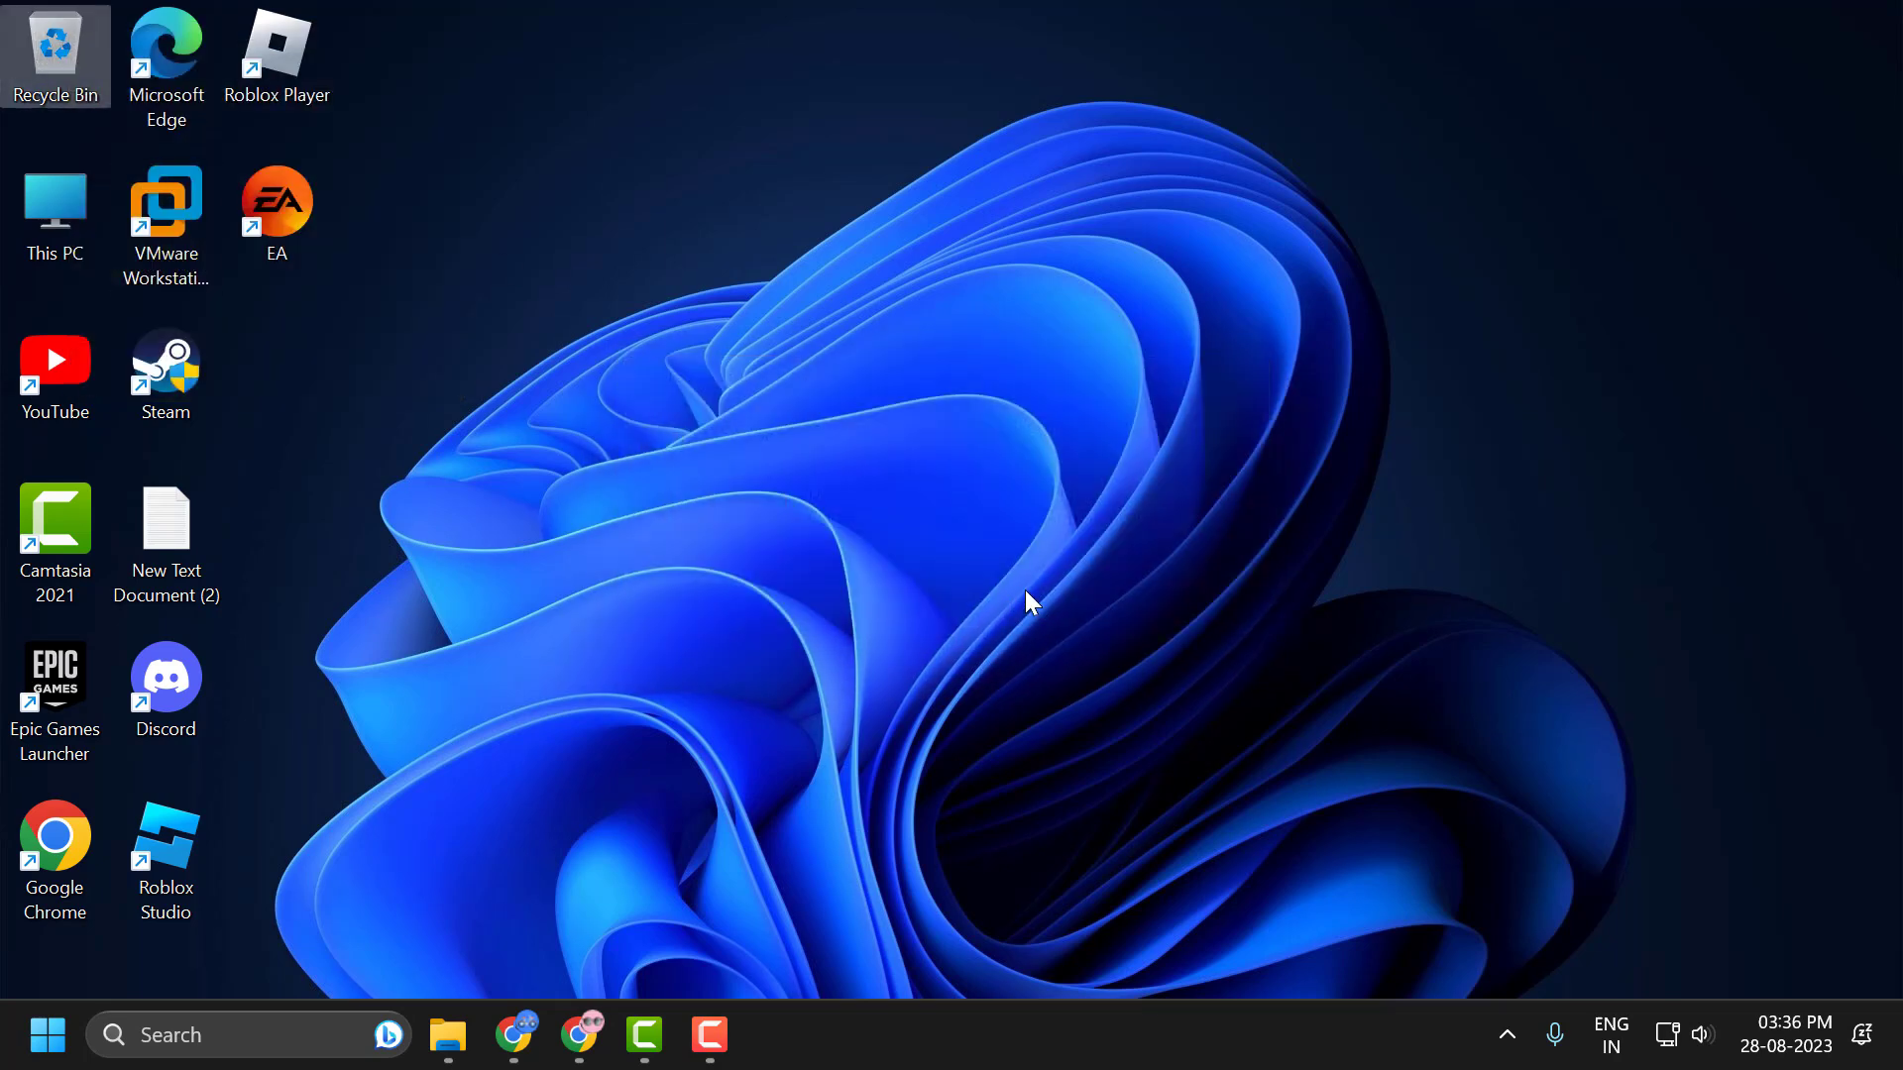
mouse_move(1023, 606)
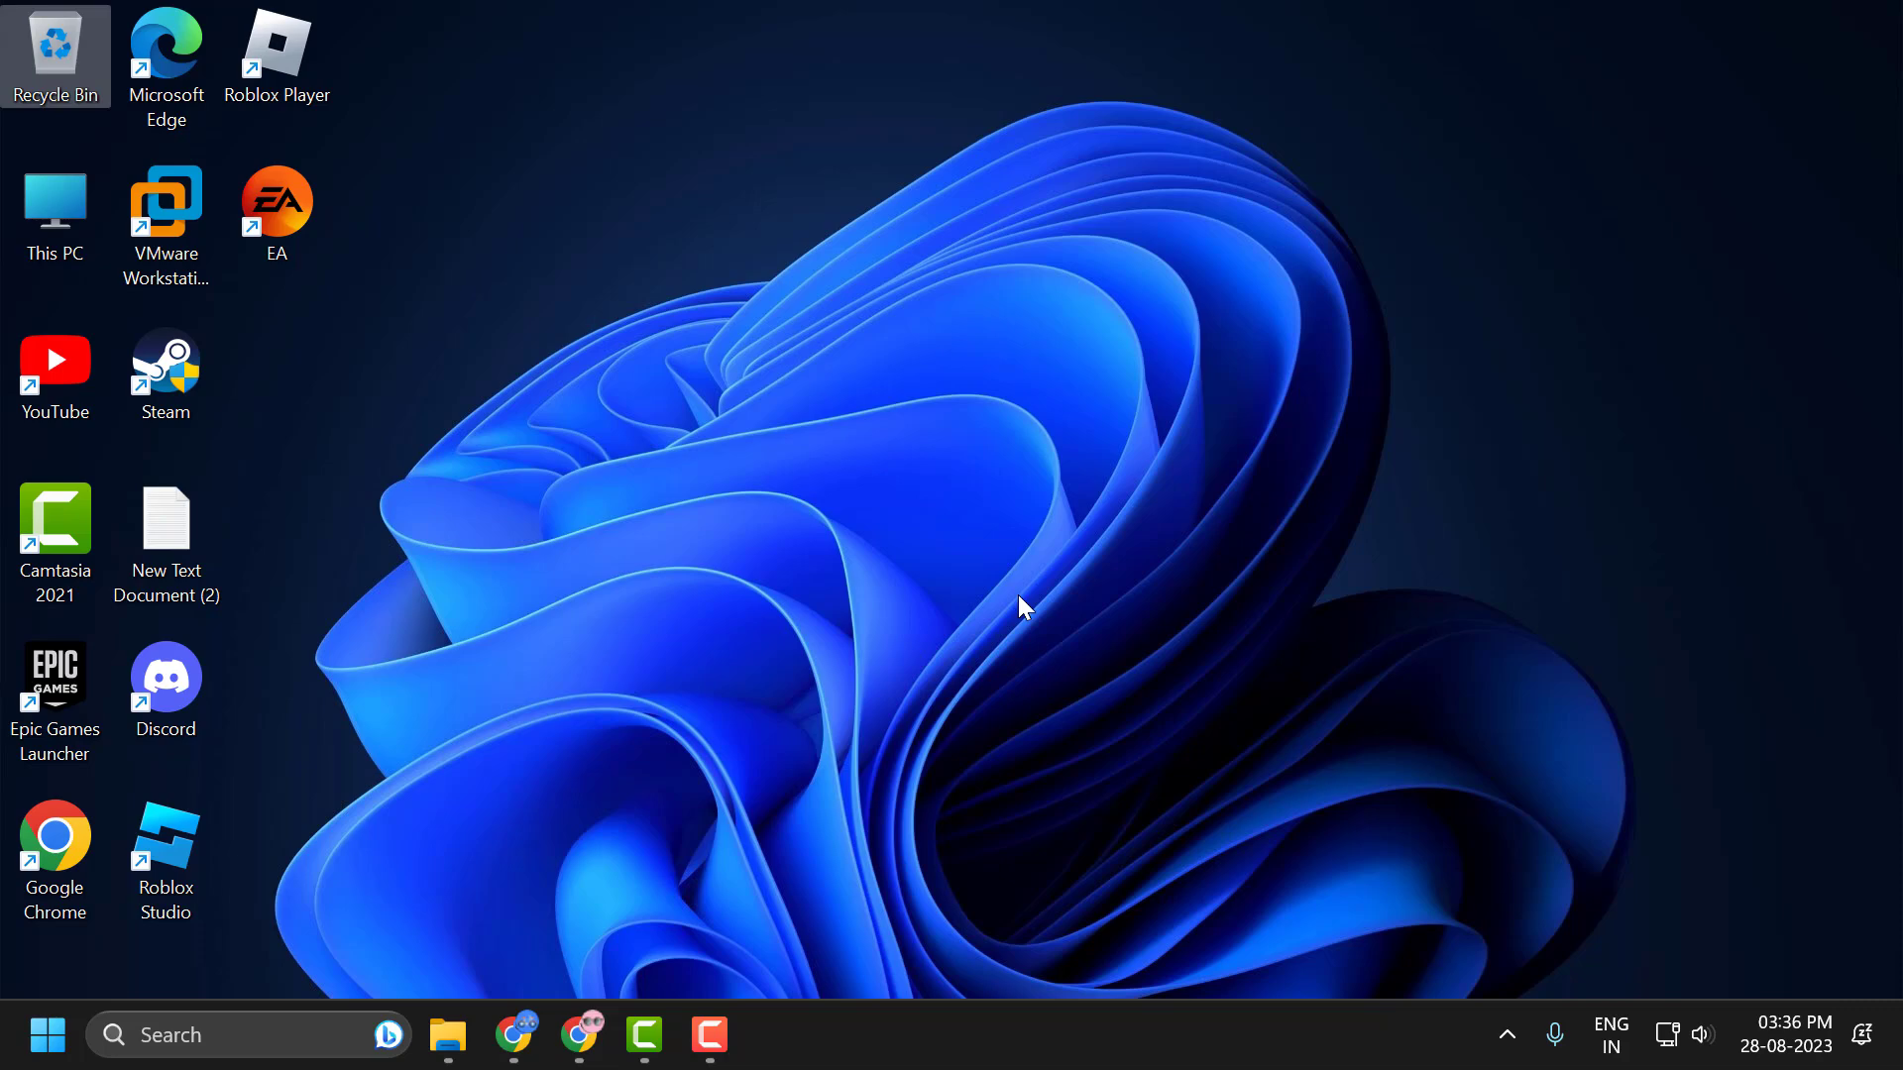
mouse_move(631, 649)
type("c")
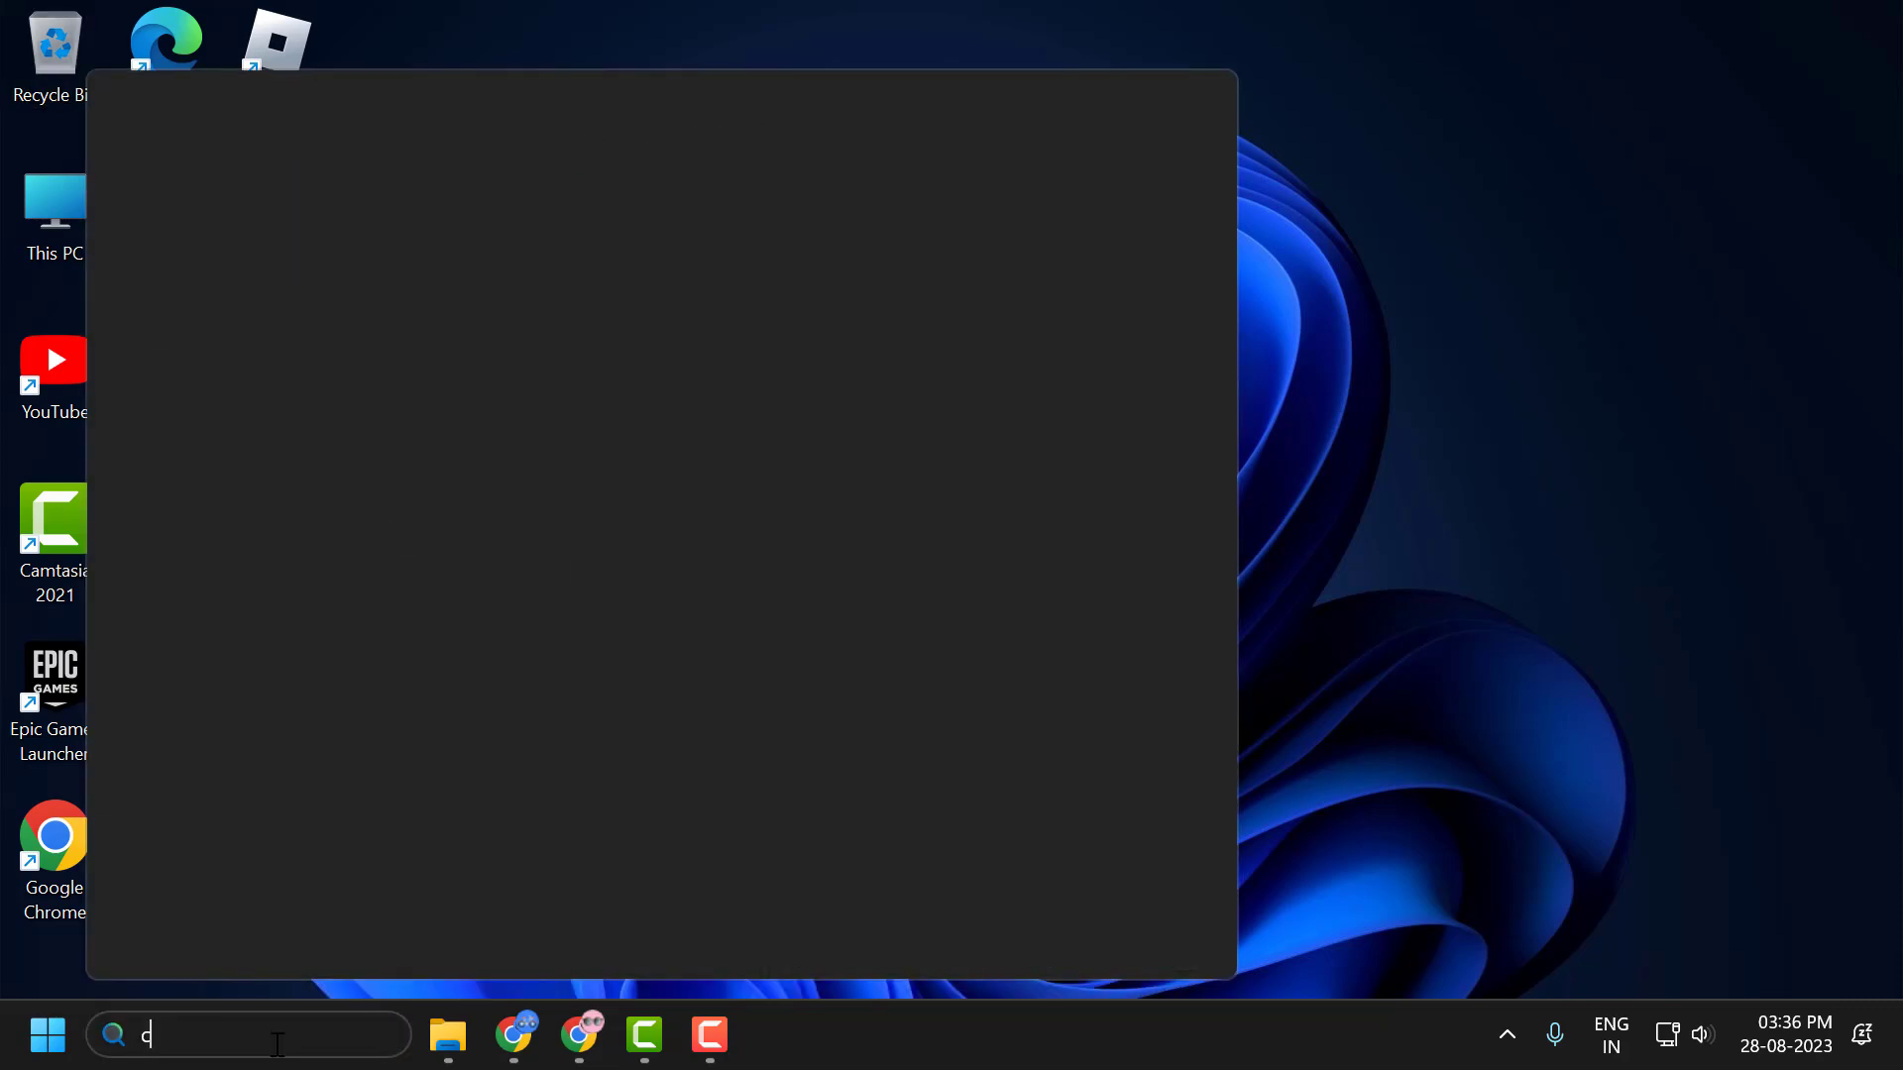
type("ontrol Panel")
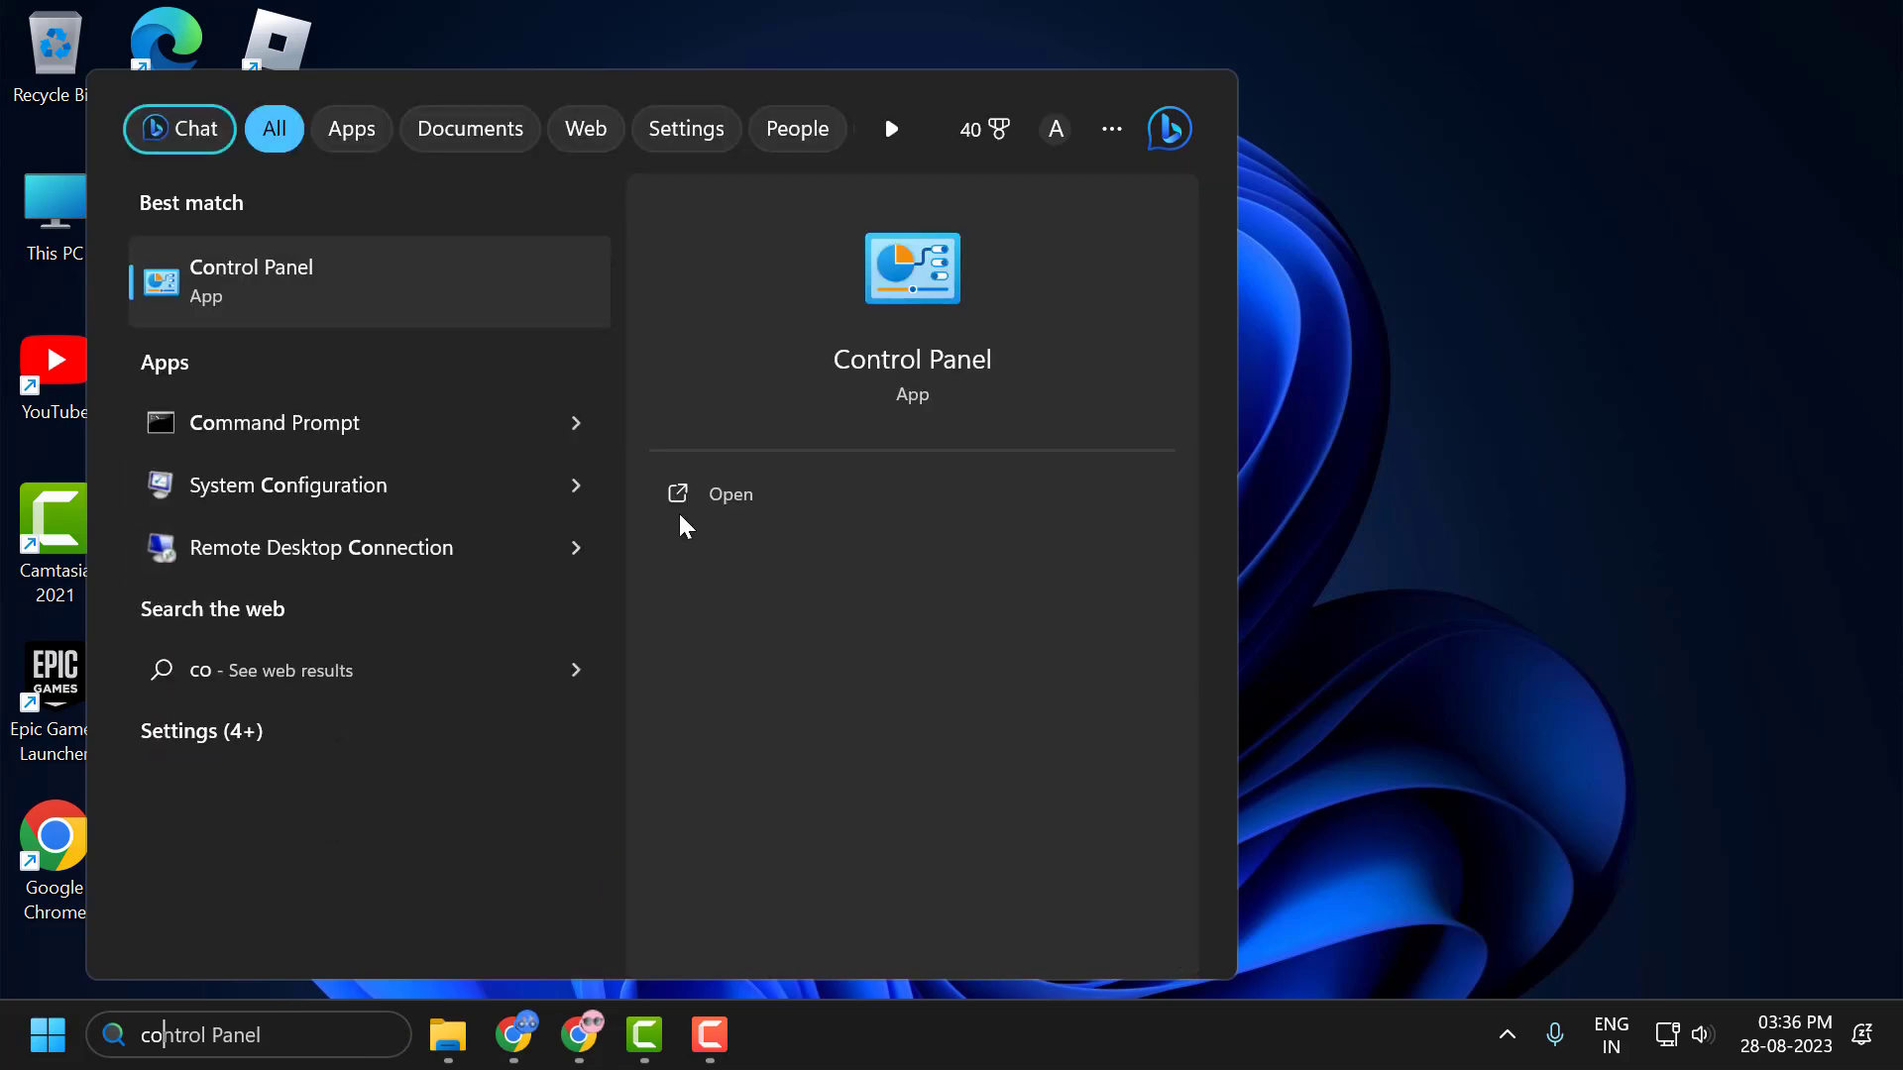
left_click(730, 494)
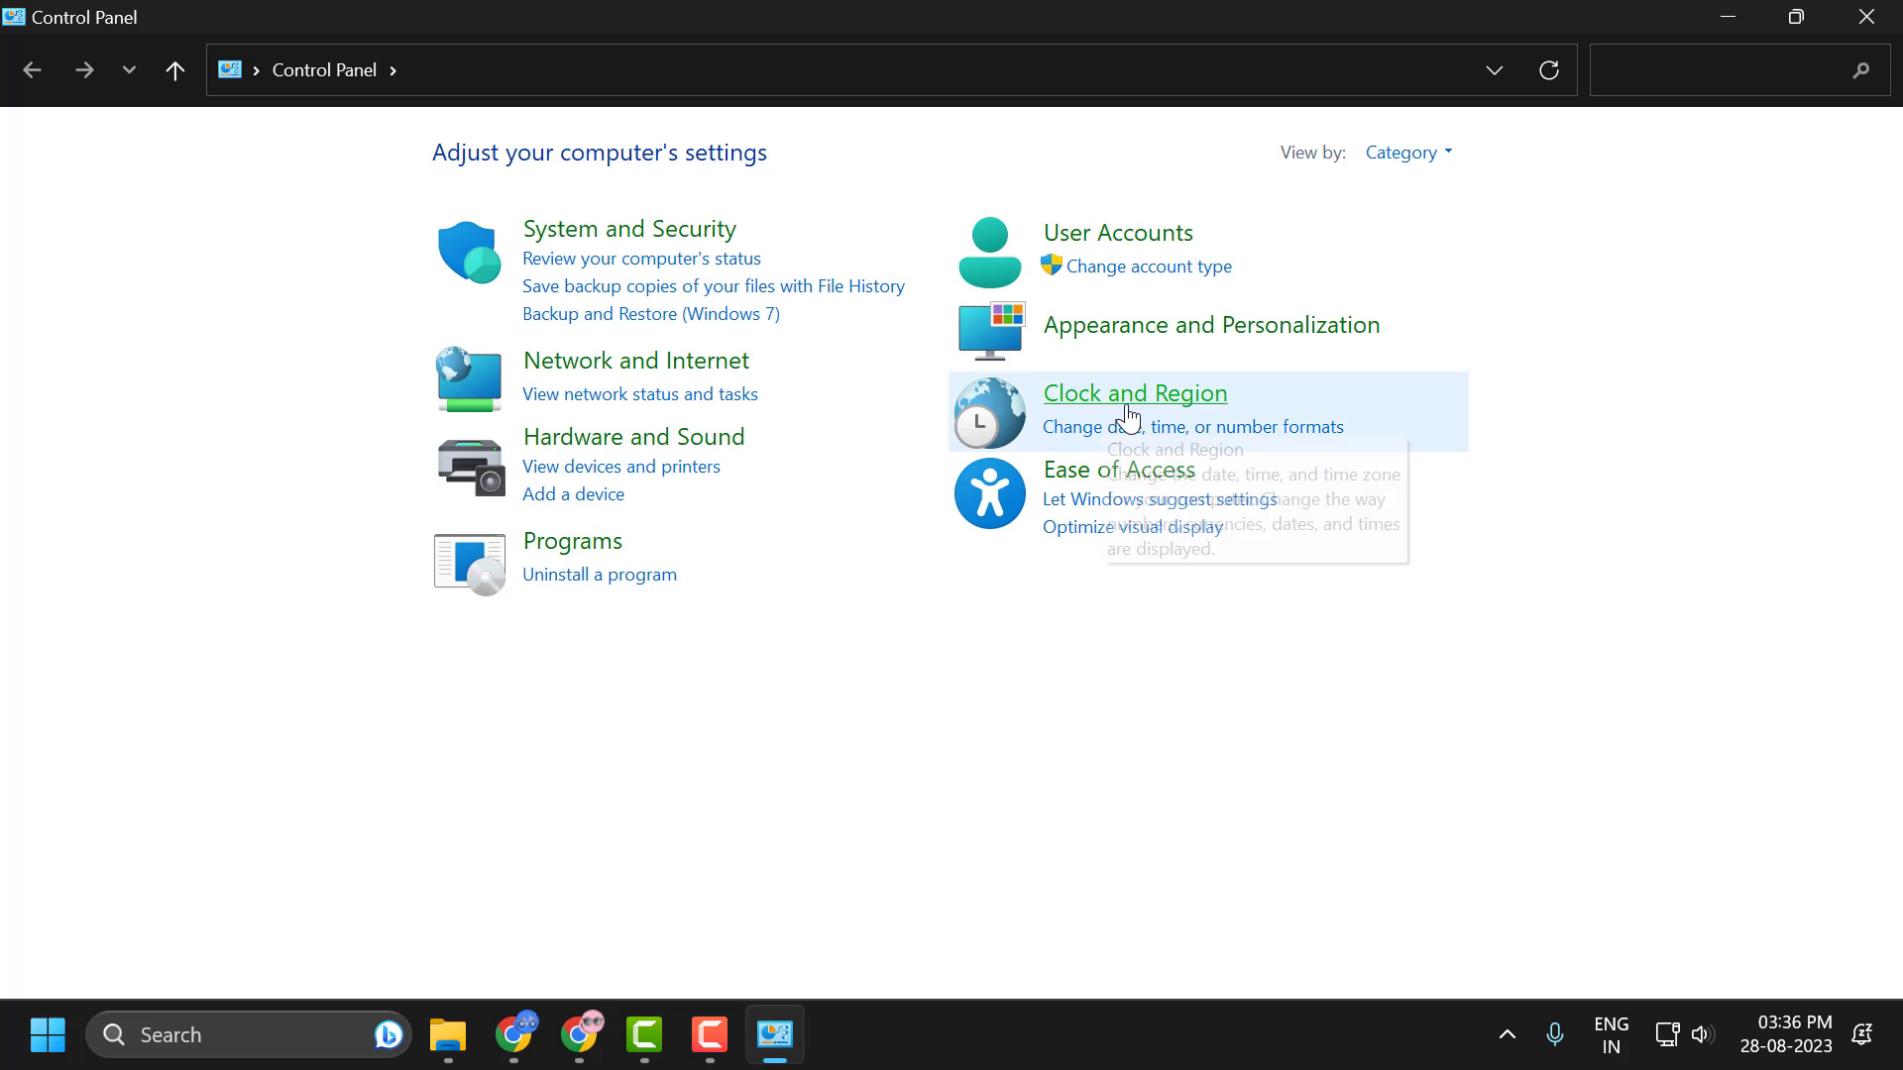
left_click(1134, 393)
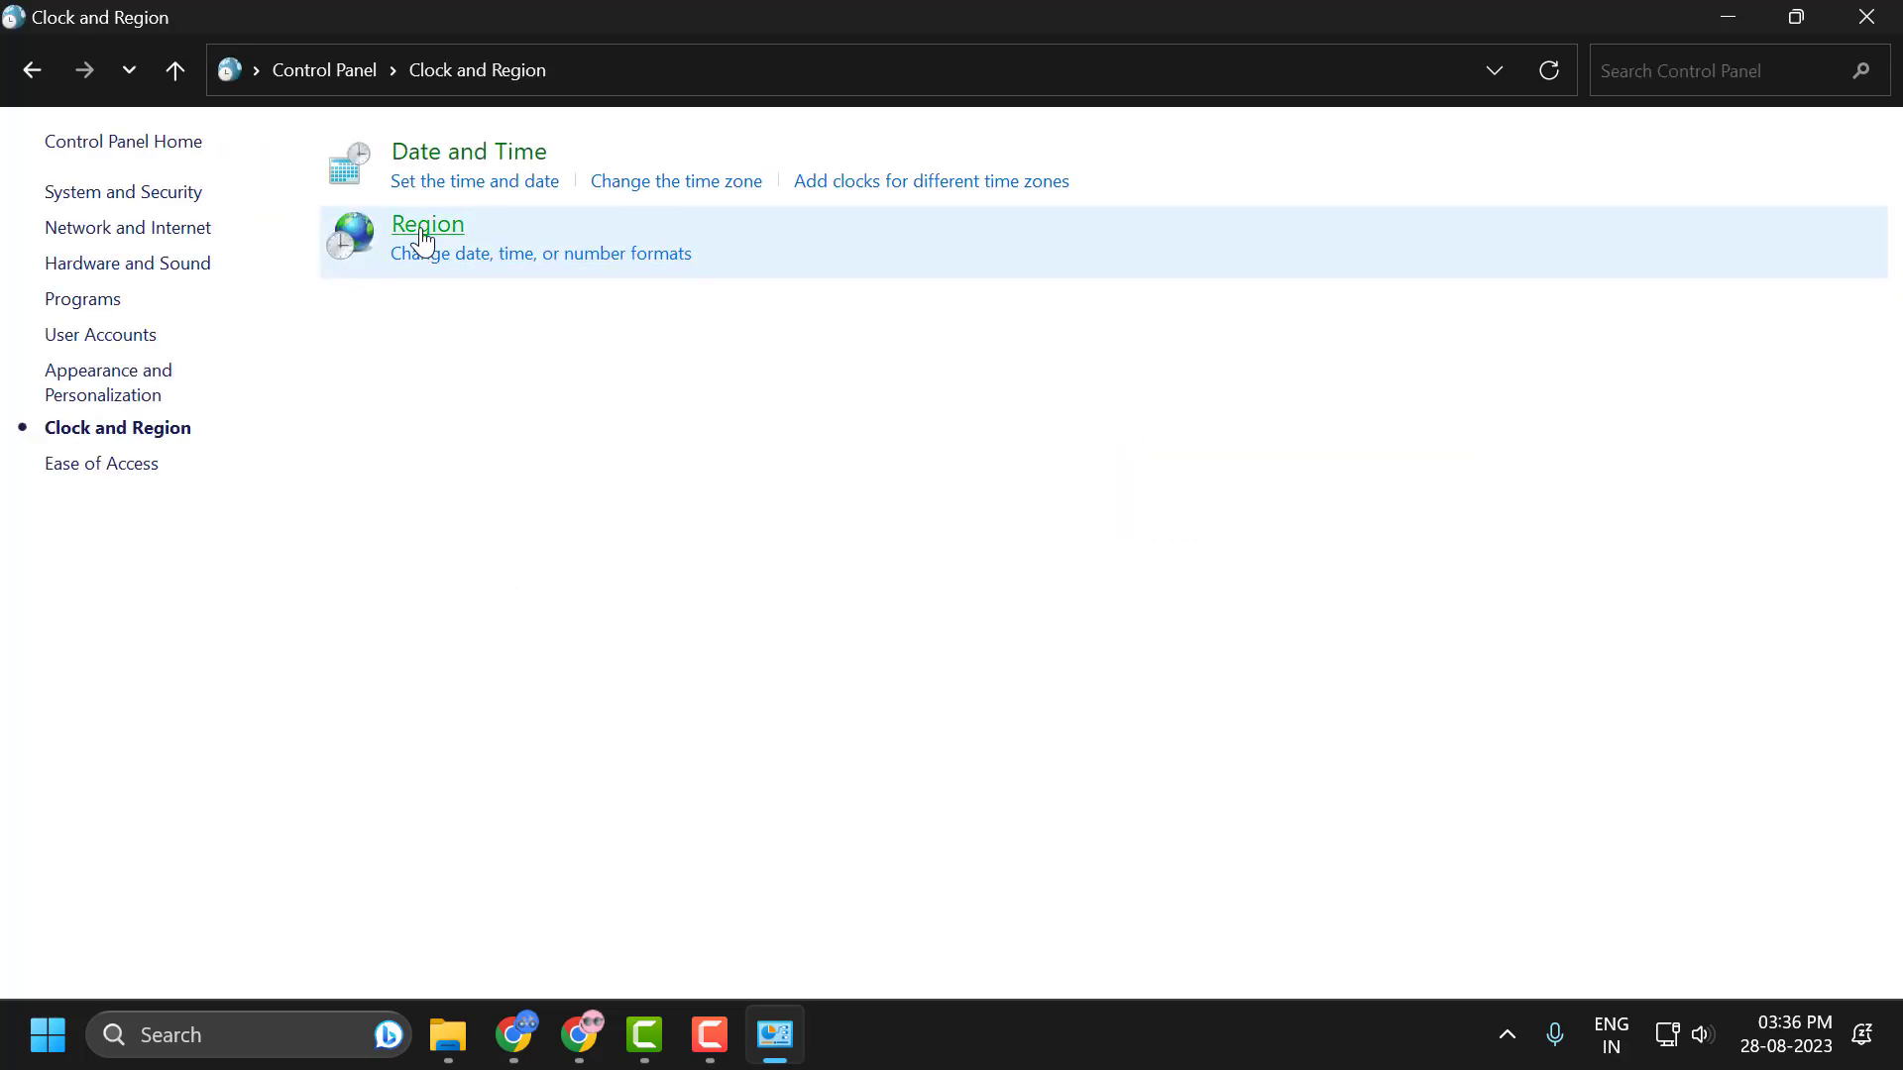
left_click(427, 225)
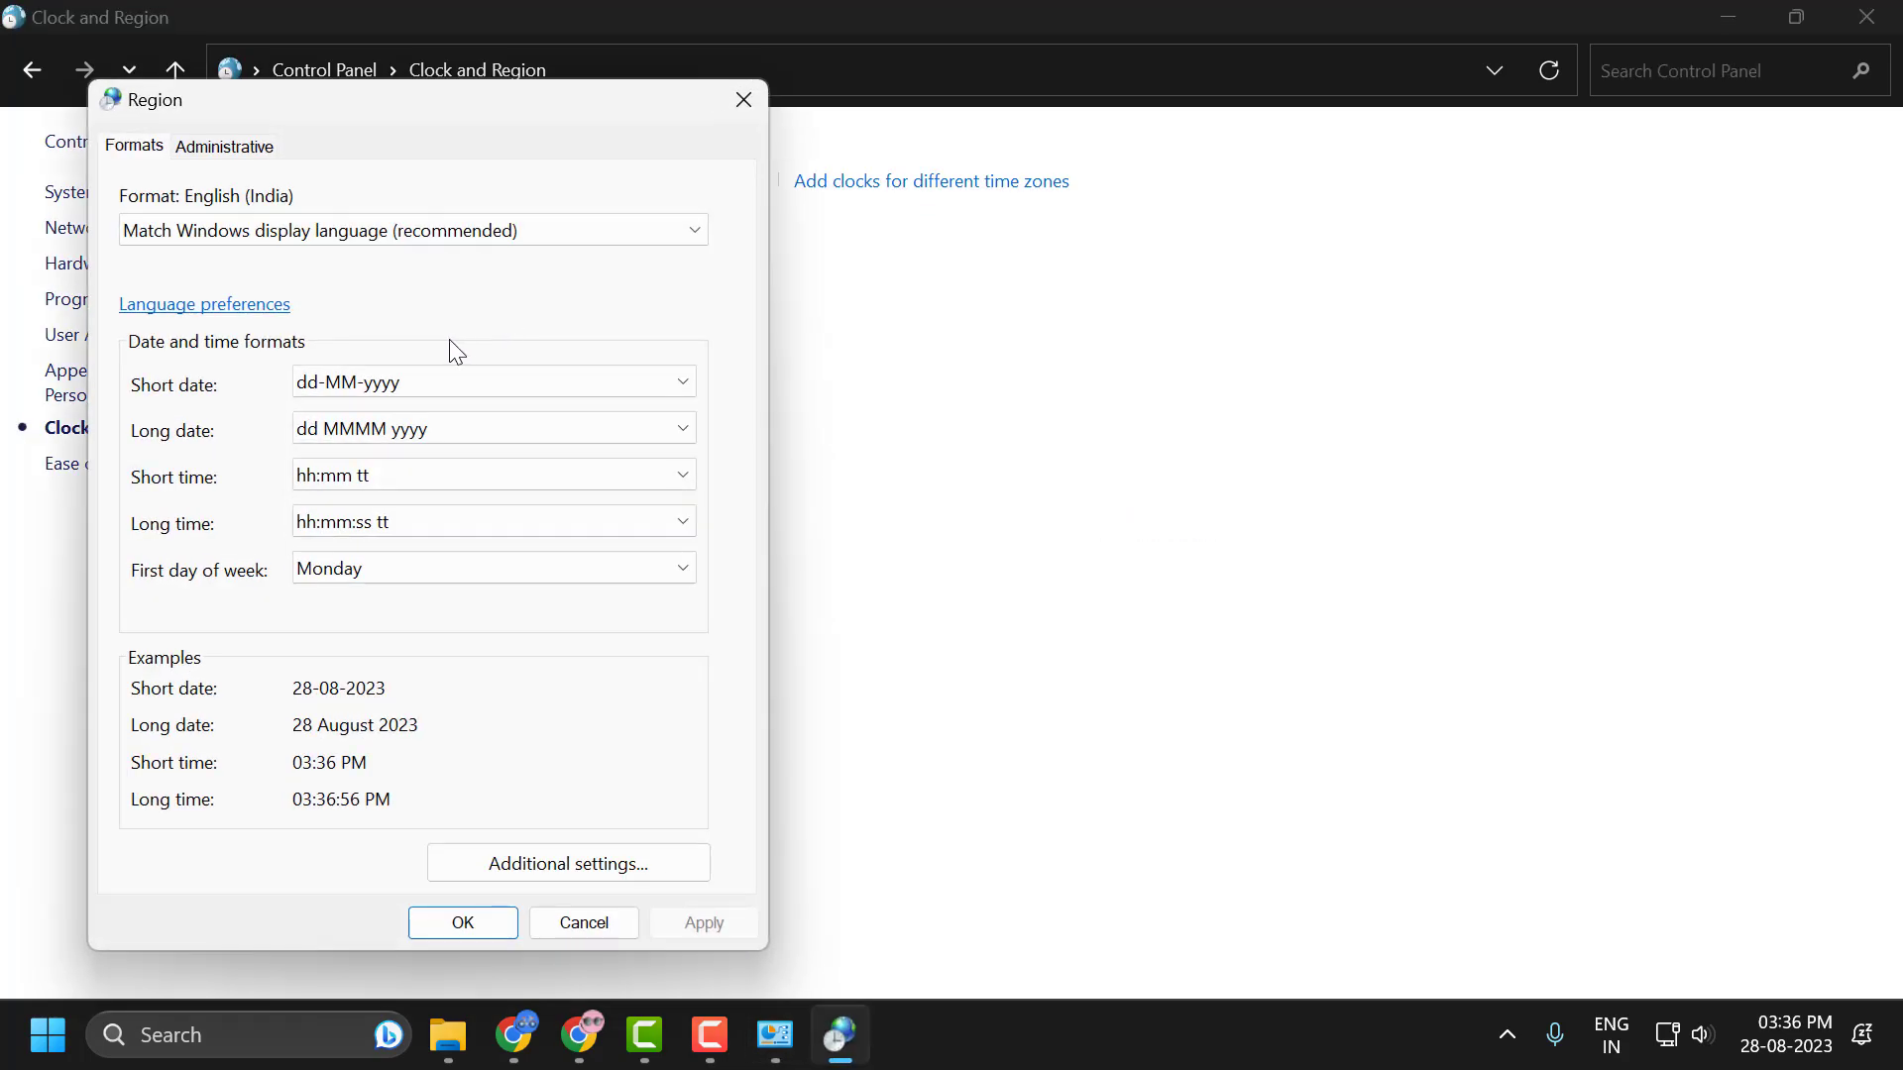
Under Administrative > Change system locale, tick Beta: Use Unicode UTF-8 and confirm
left_click(225, 146)
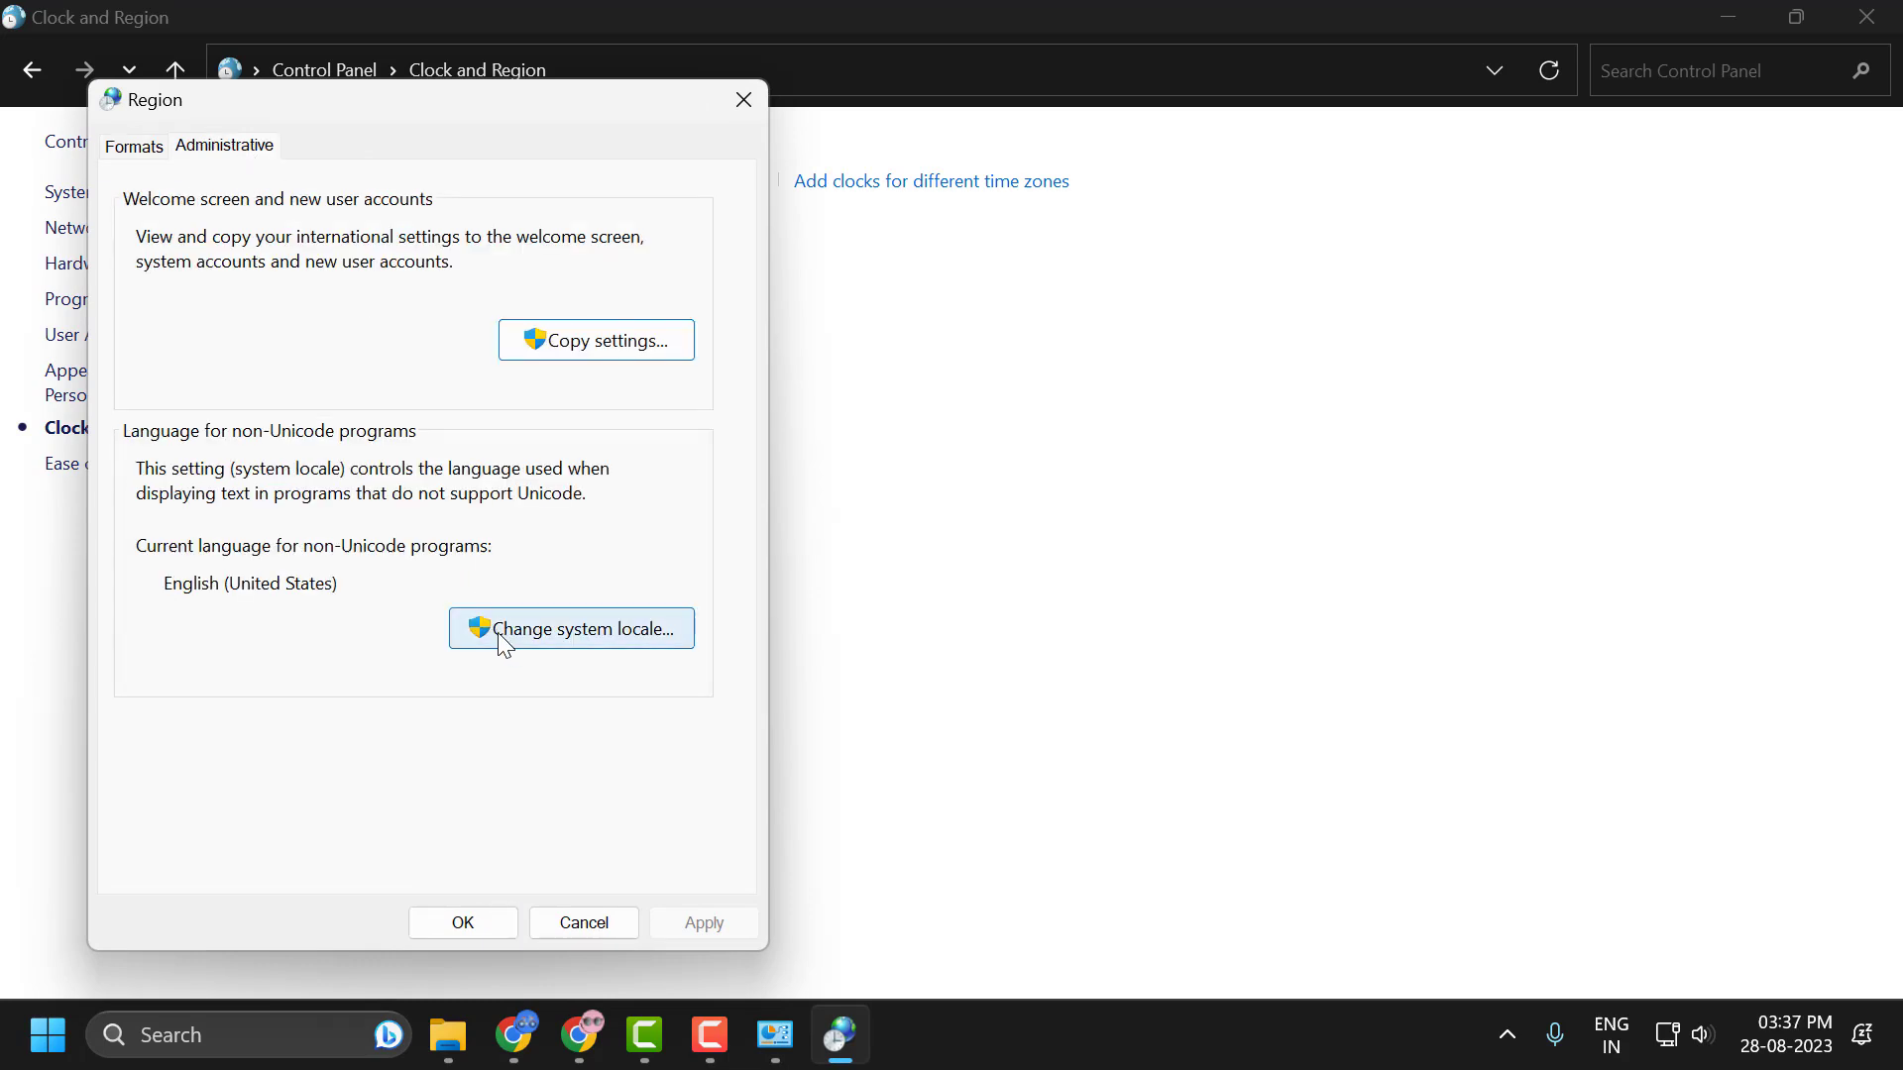
mouse_move(661, 652)
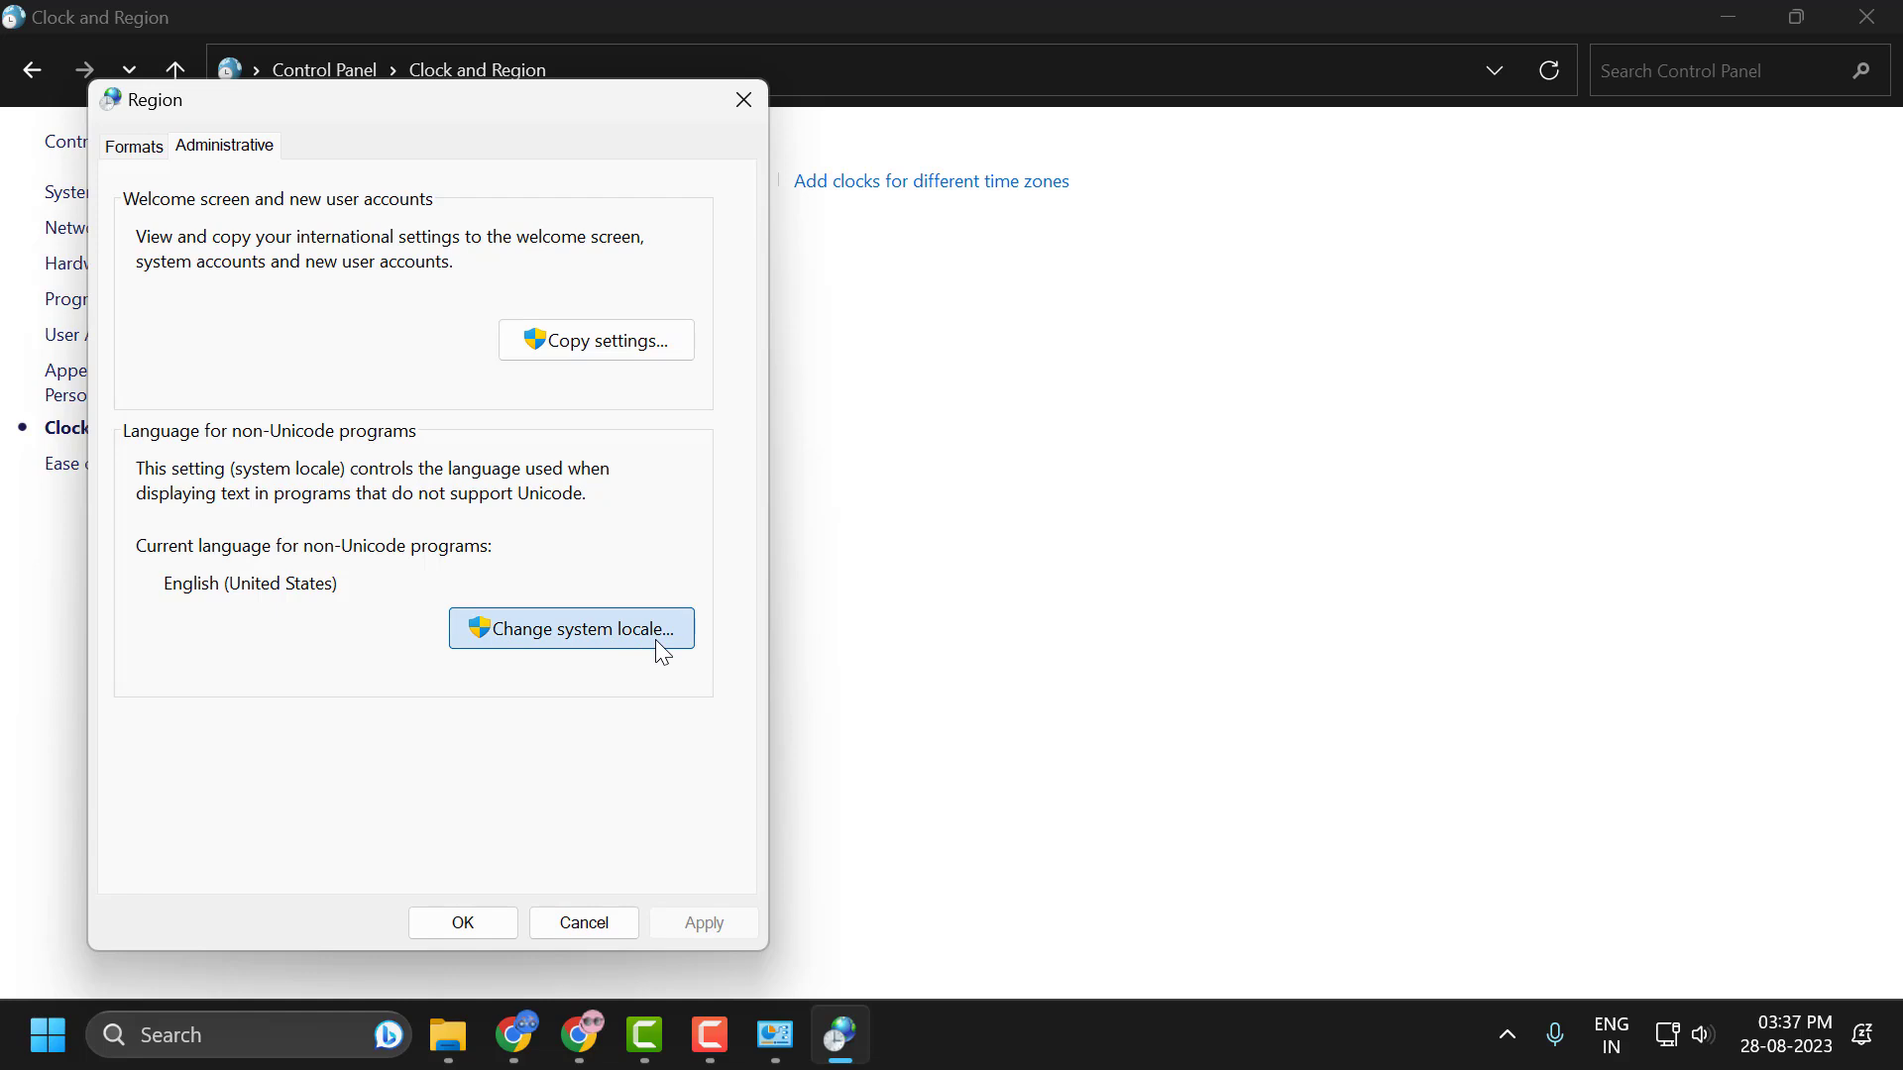
left_click(571, 628)
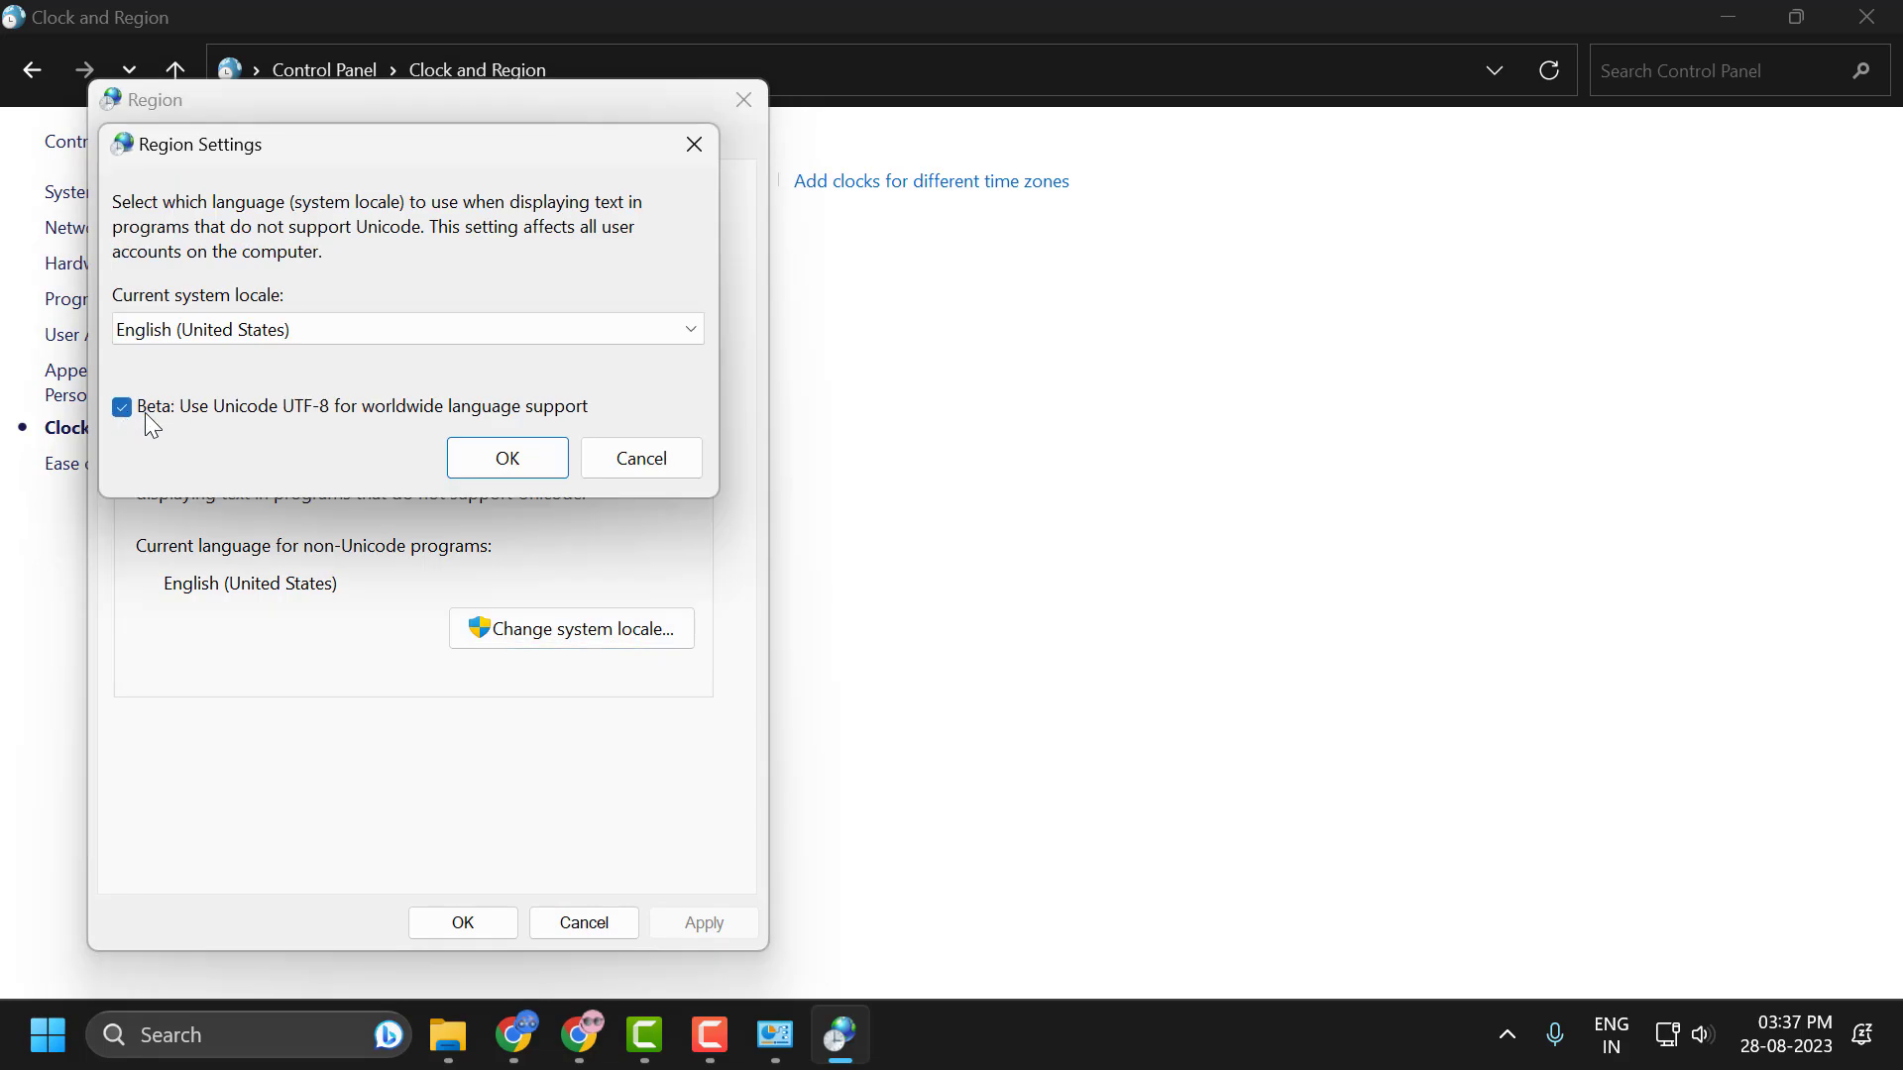
mouse_move(247, 432)
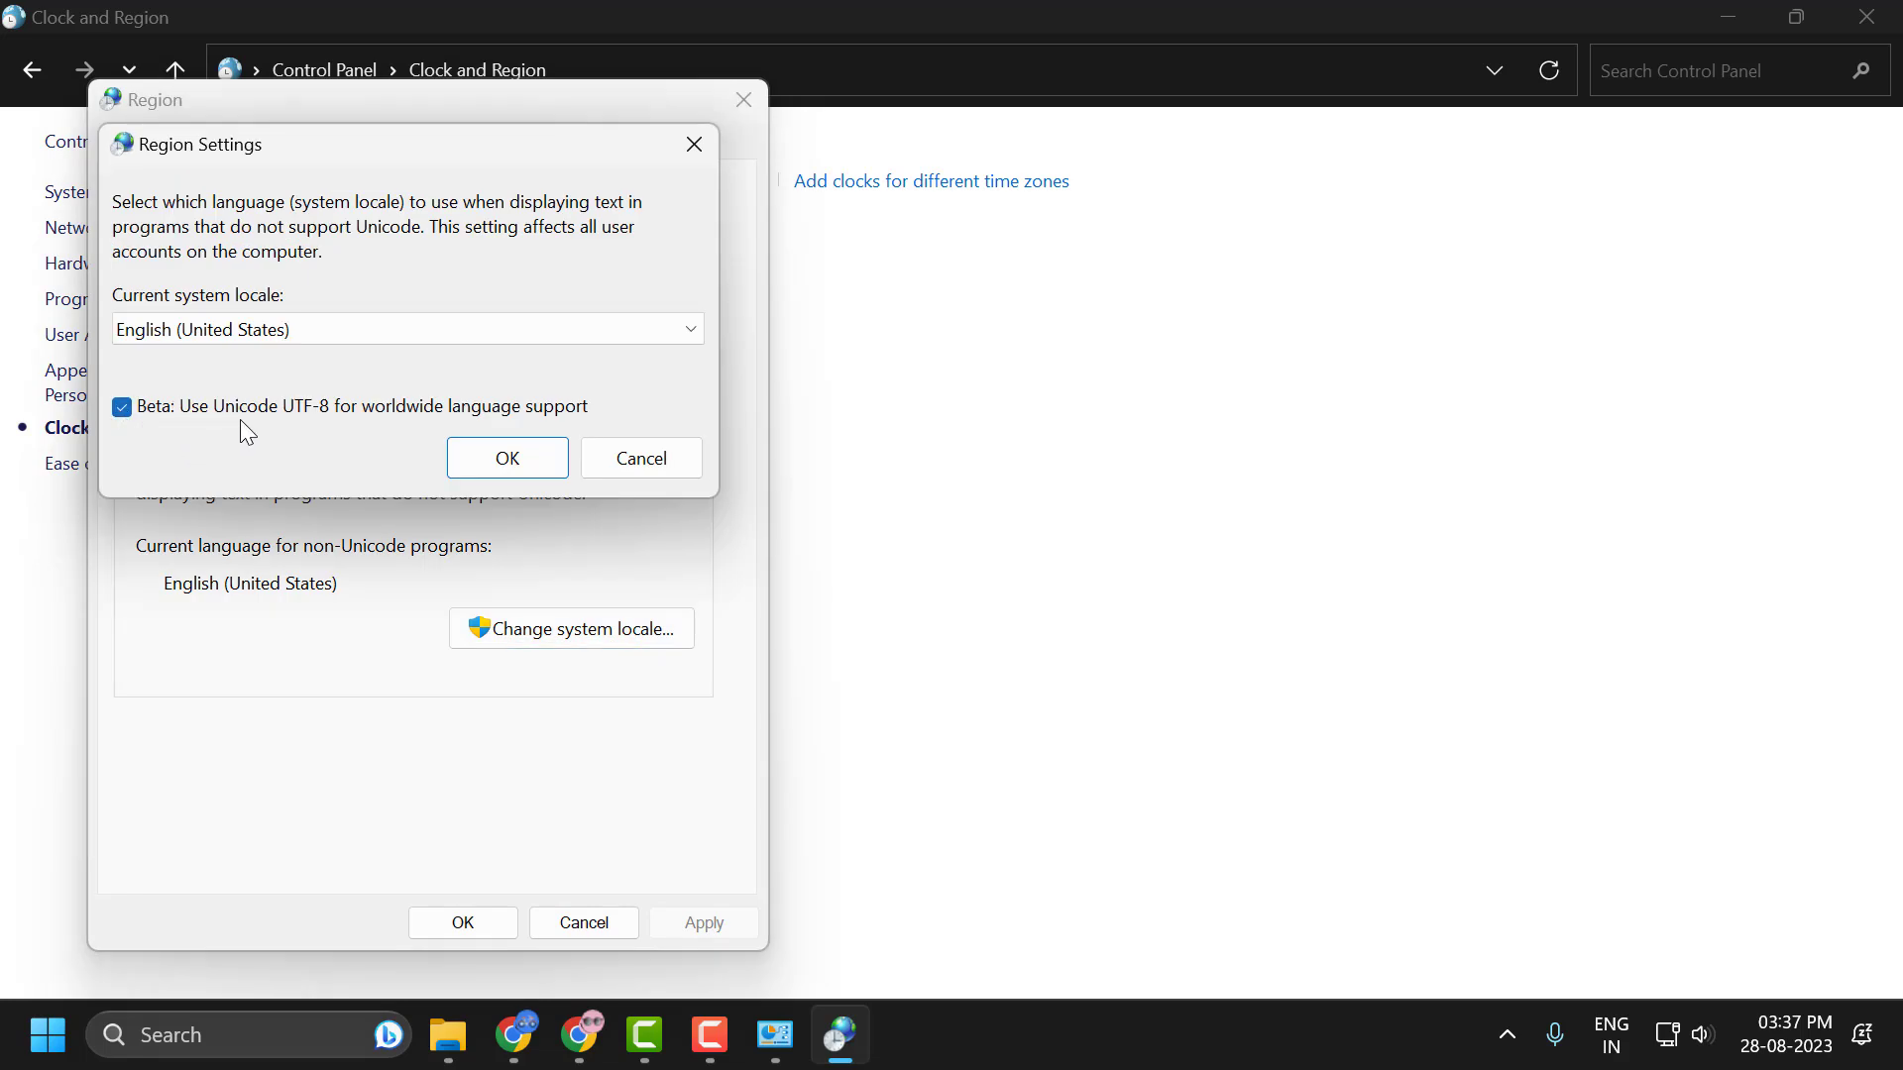
mouse_move(325, 429)
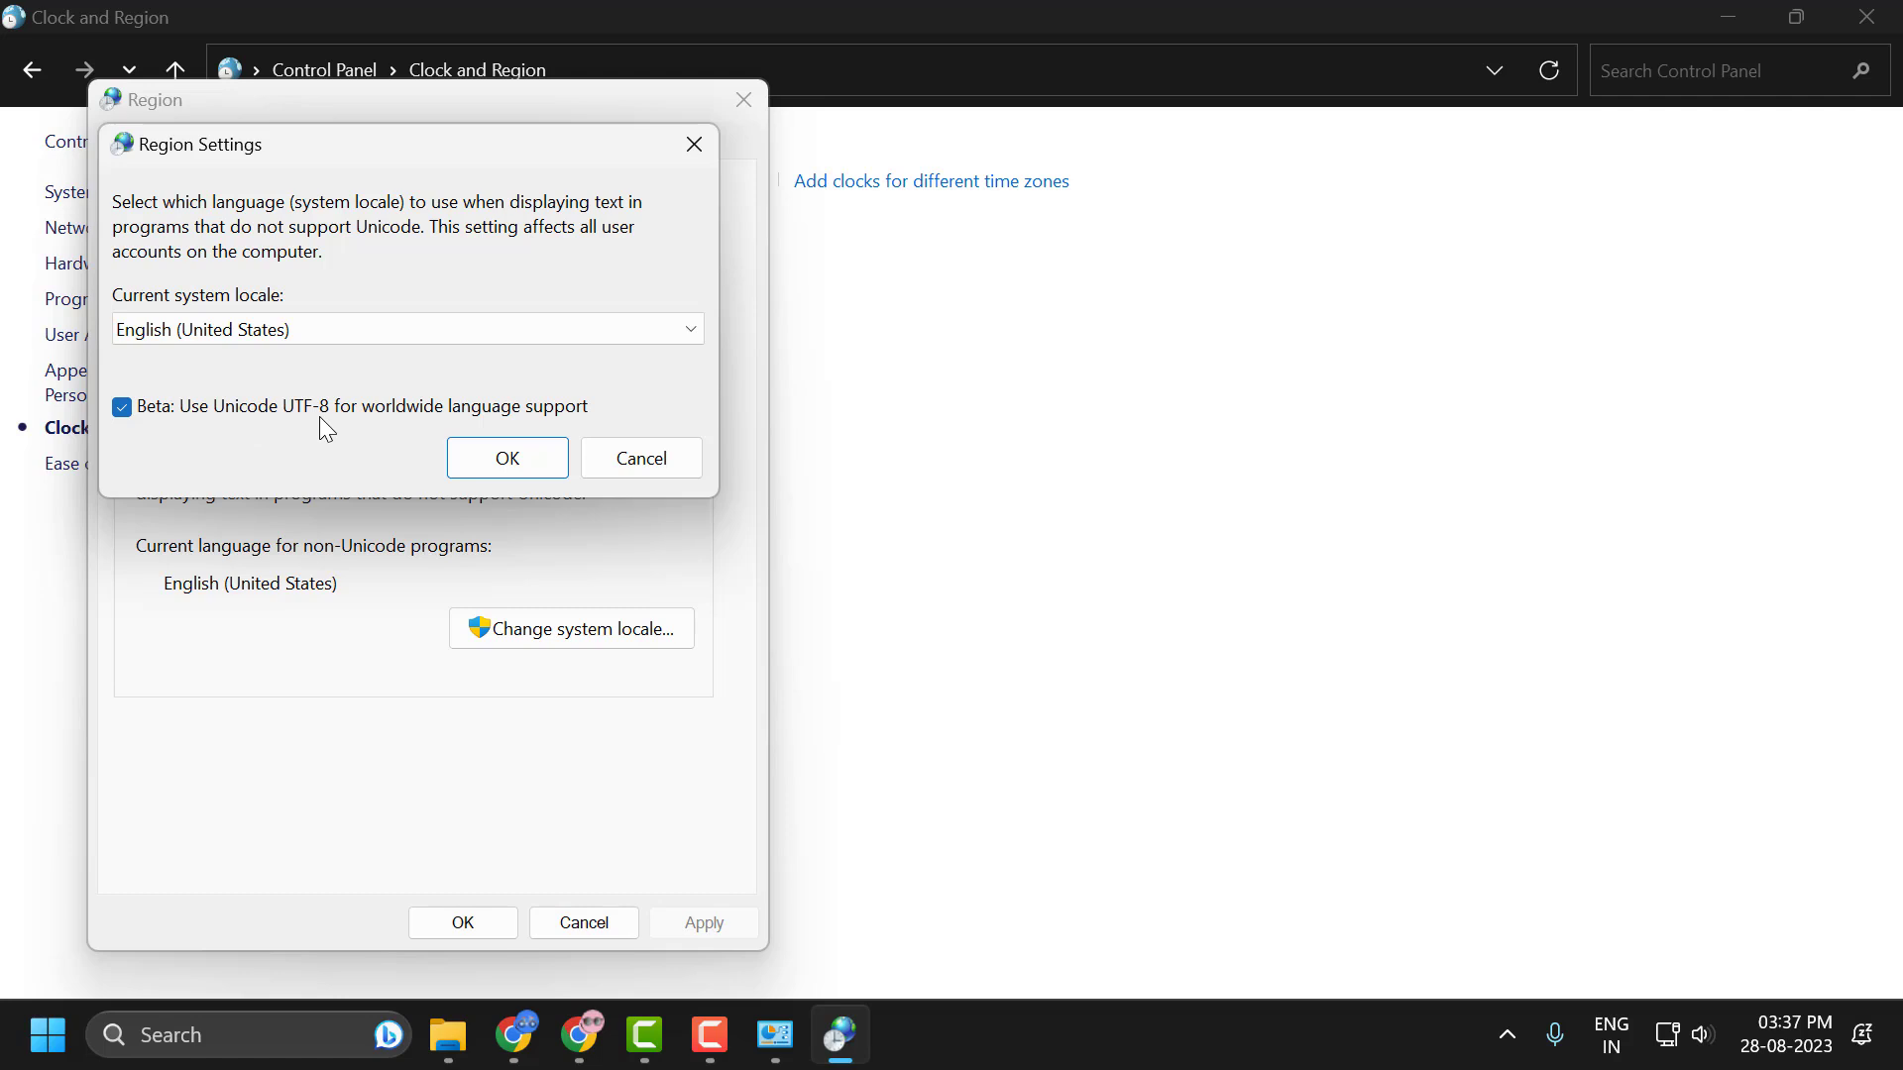
mouse_move(603, 440)
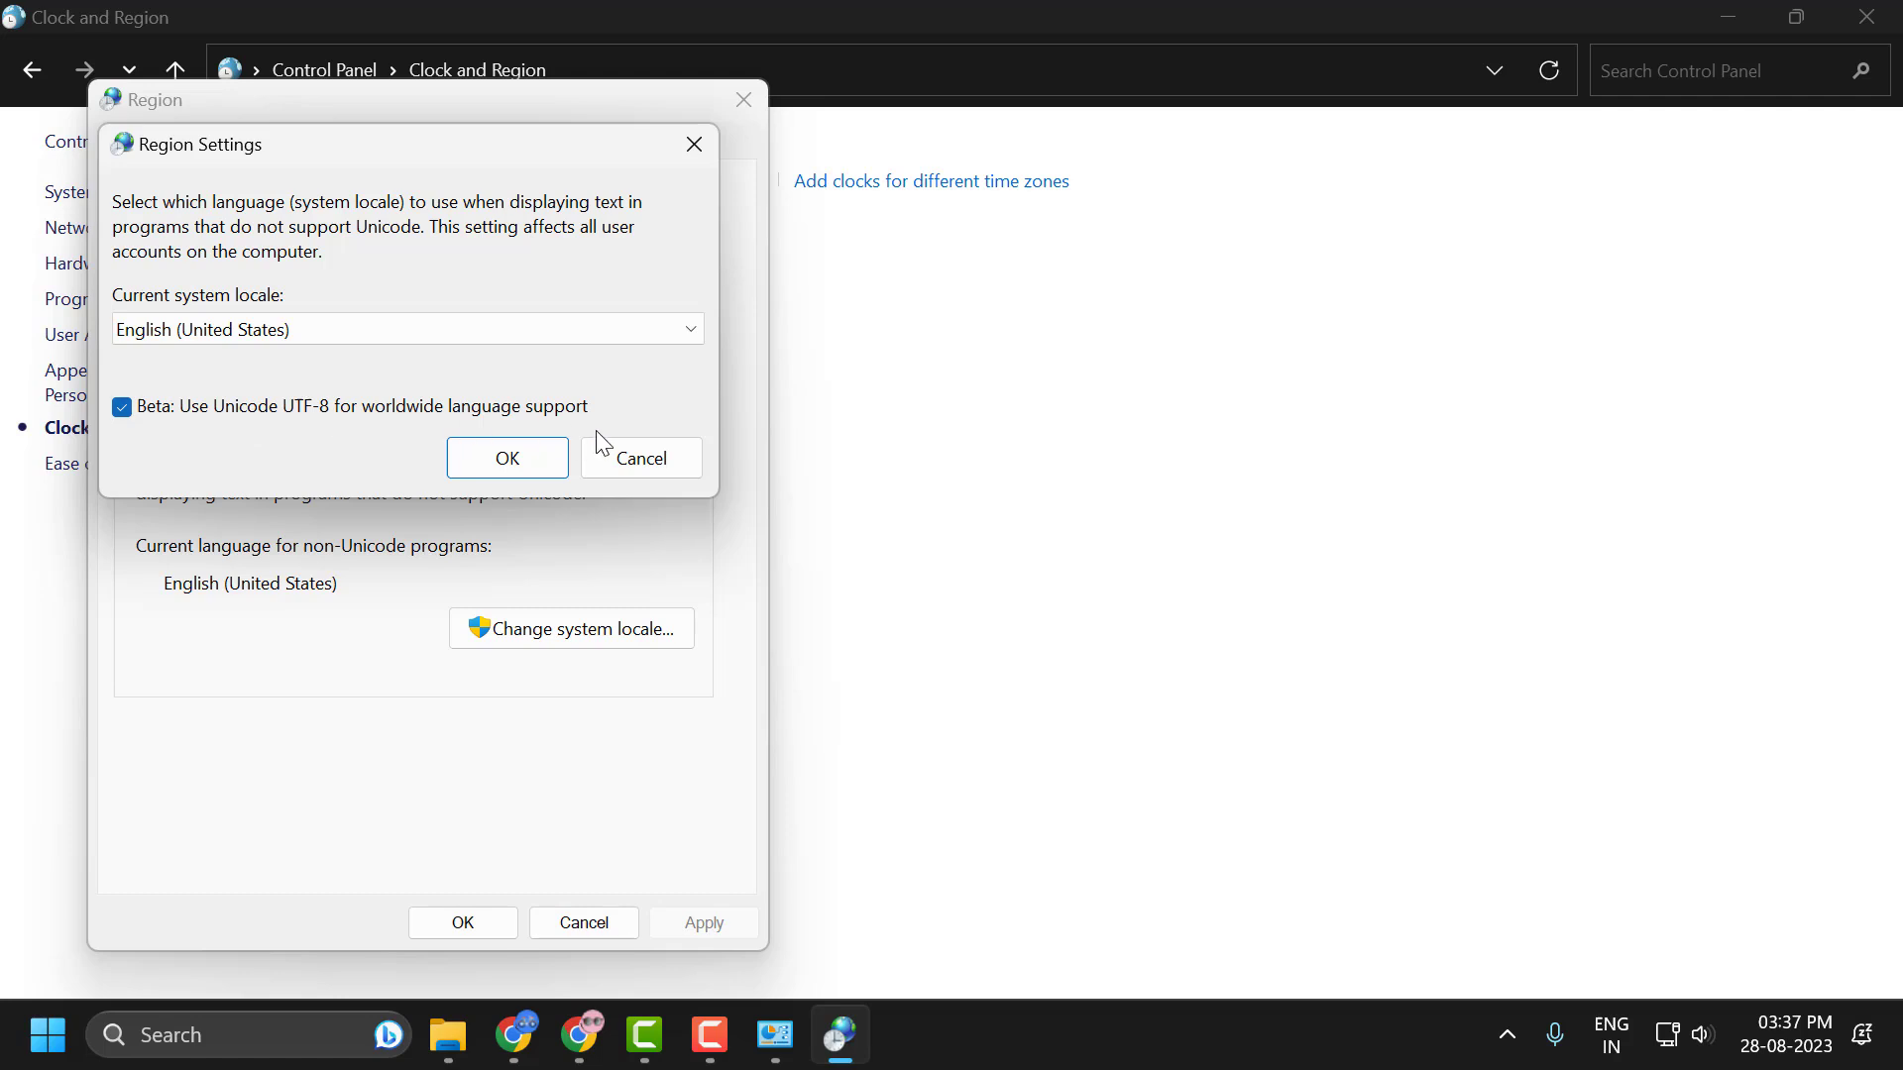
left_click(506, 458)
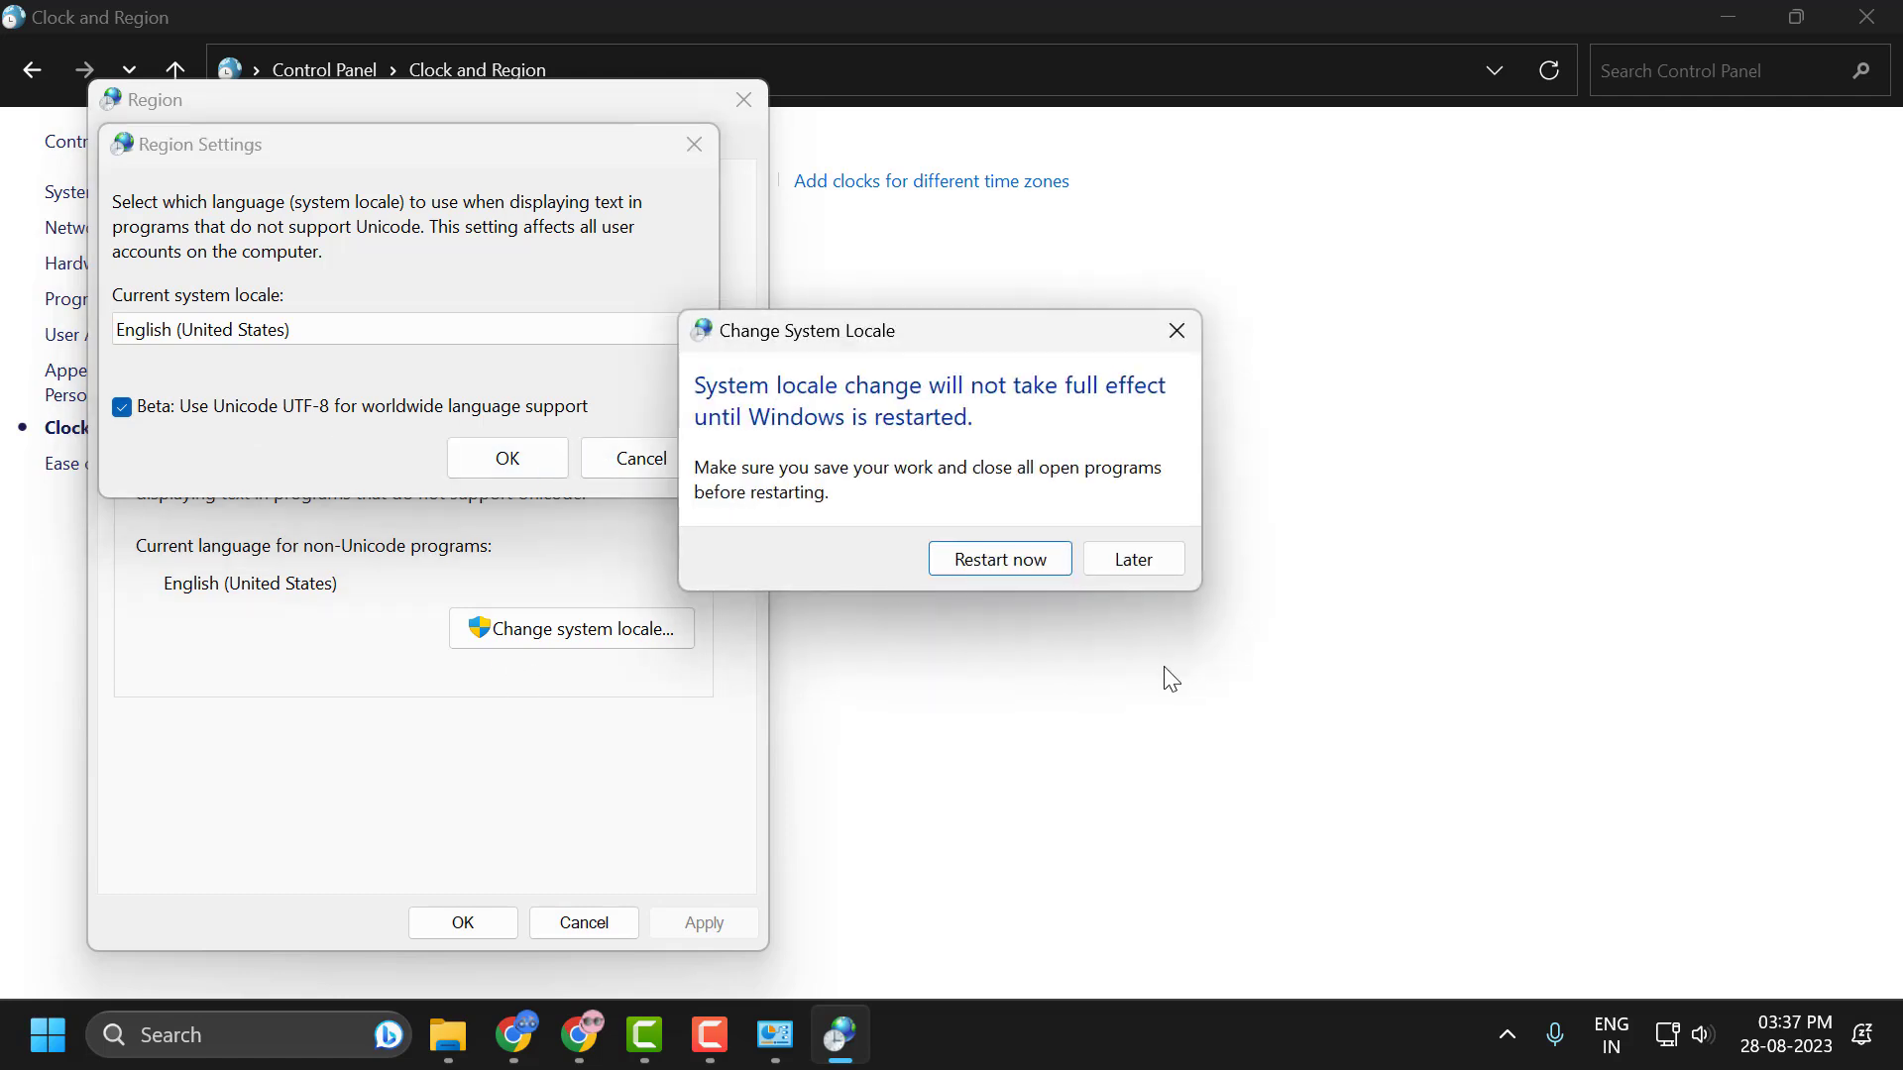
mouse_move(1000, 559)
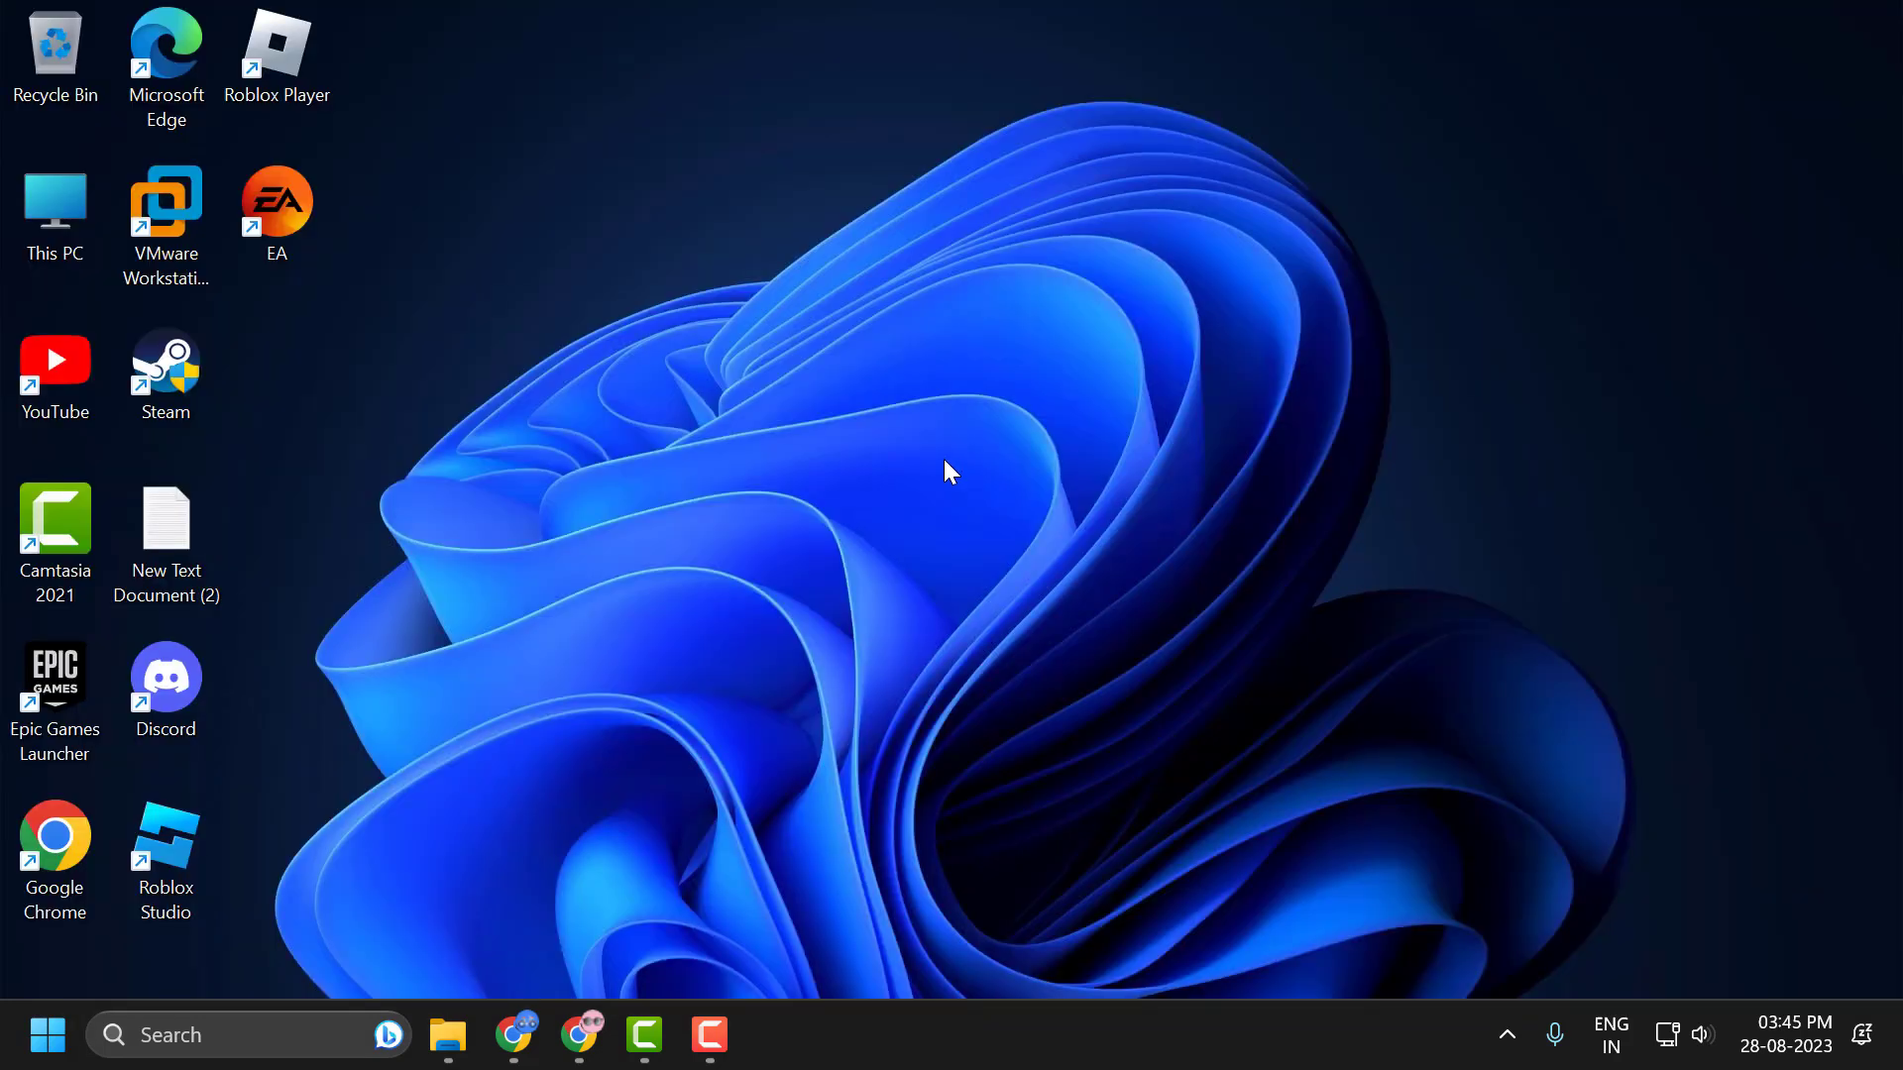
mouse_move(994, 550)
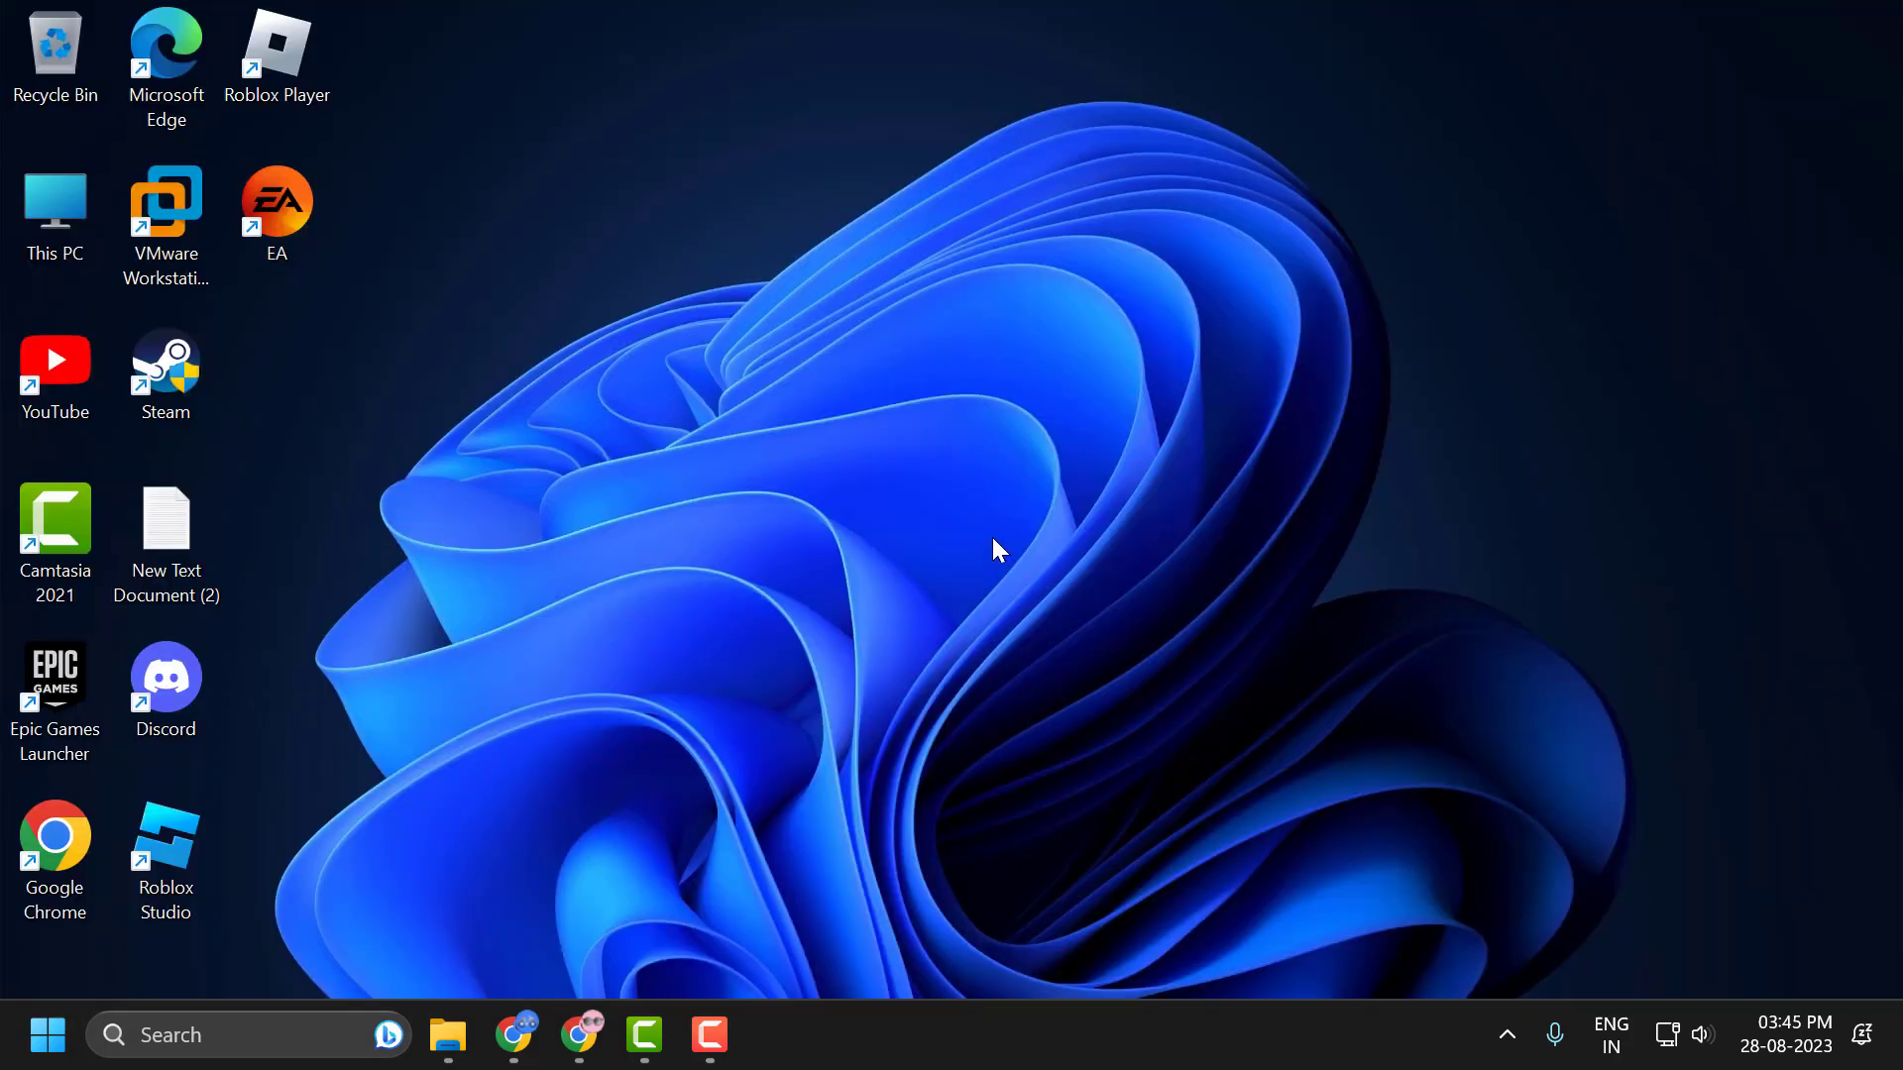
mouse_move(1051, 580)
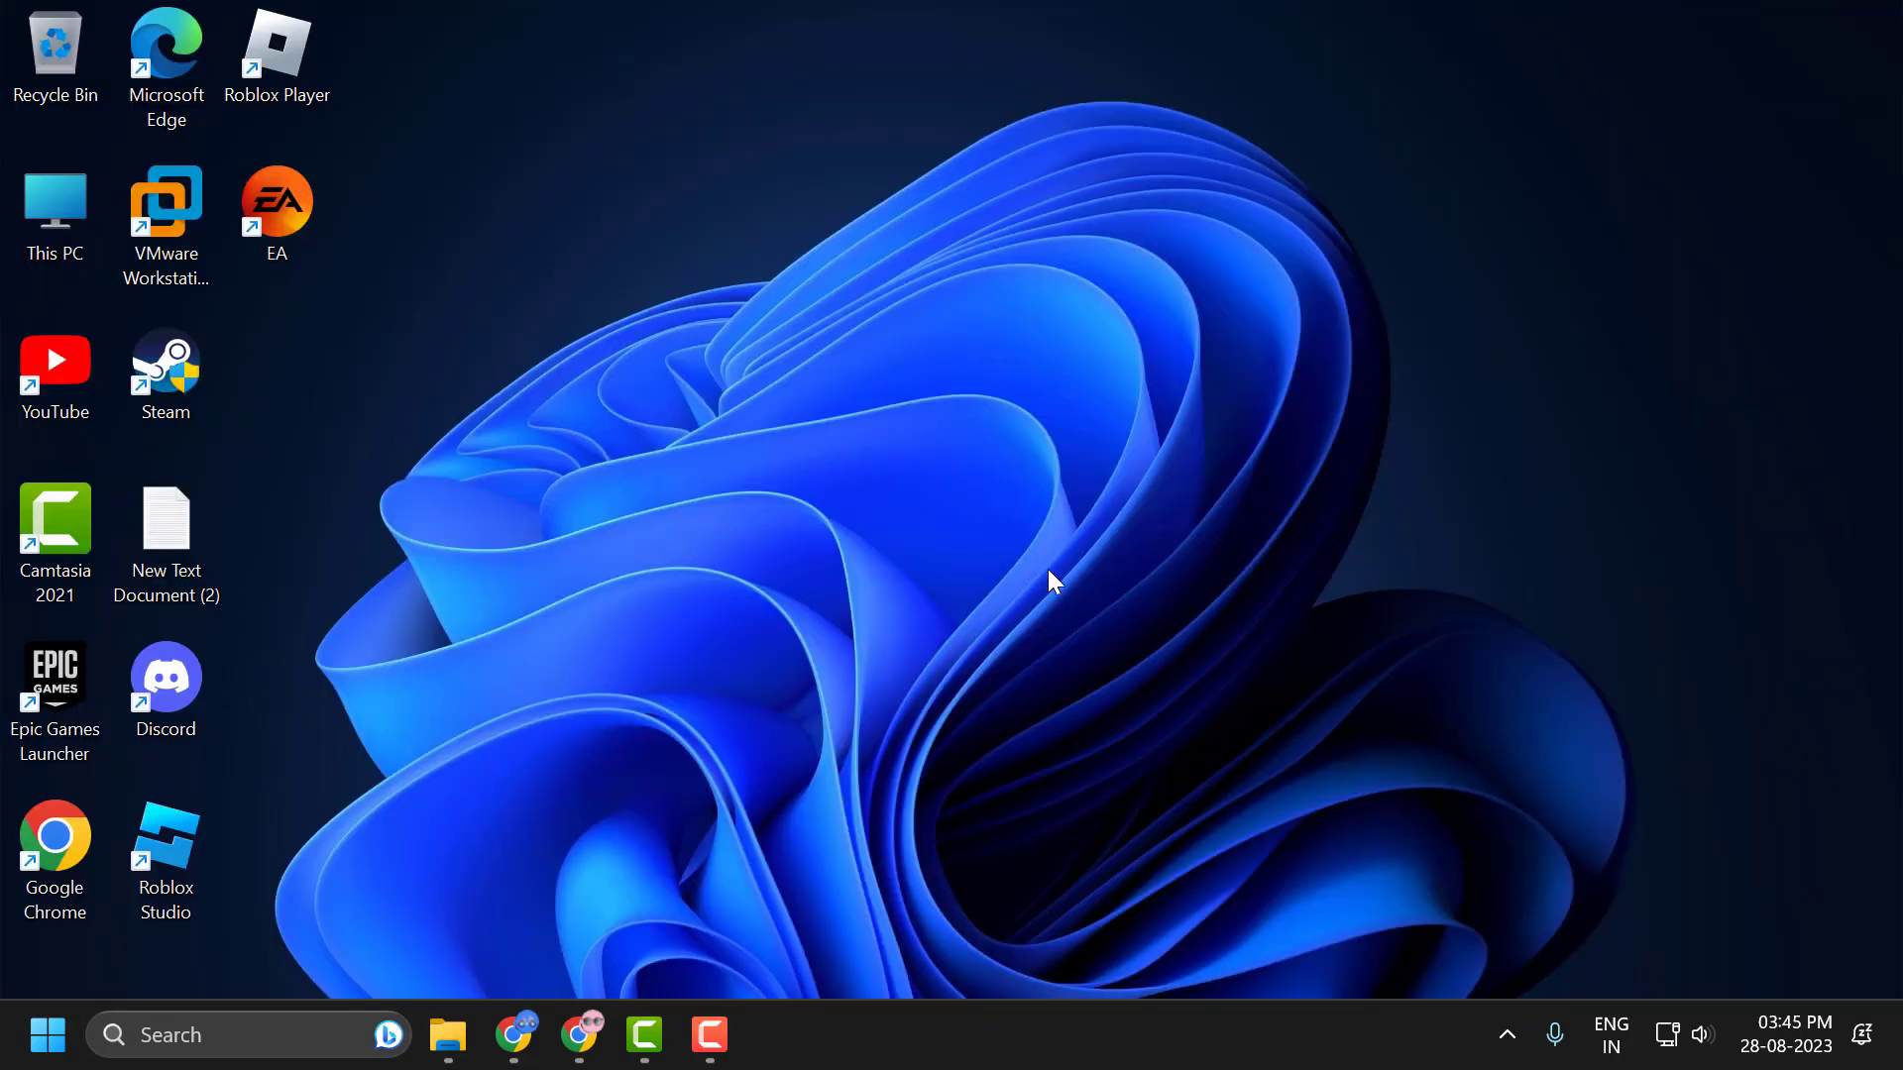